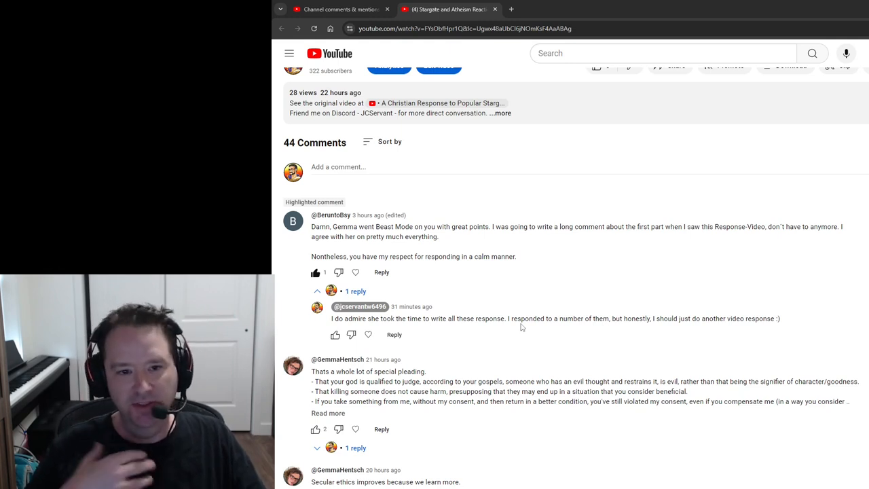
Highlight the opening line of the pinned 'Beast Mode' comment.
scroll("up", 3)
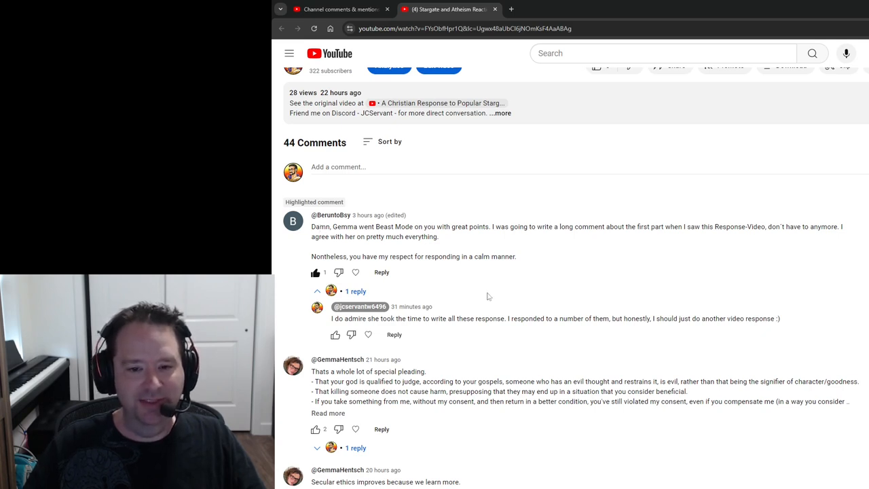
mouse_move(786, 331)
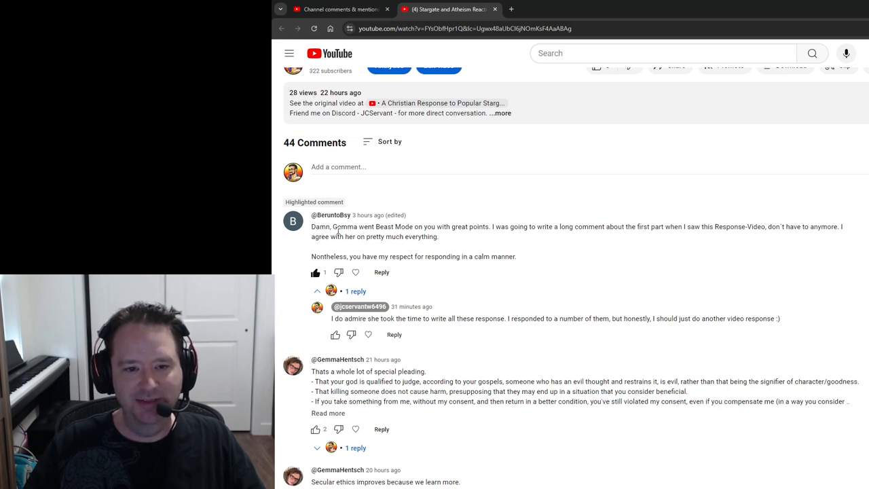
left_click_drag(335, 226, 522, 226)
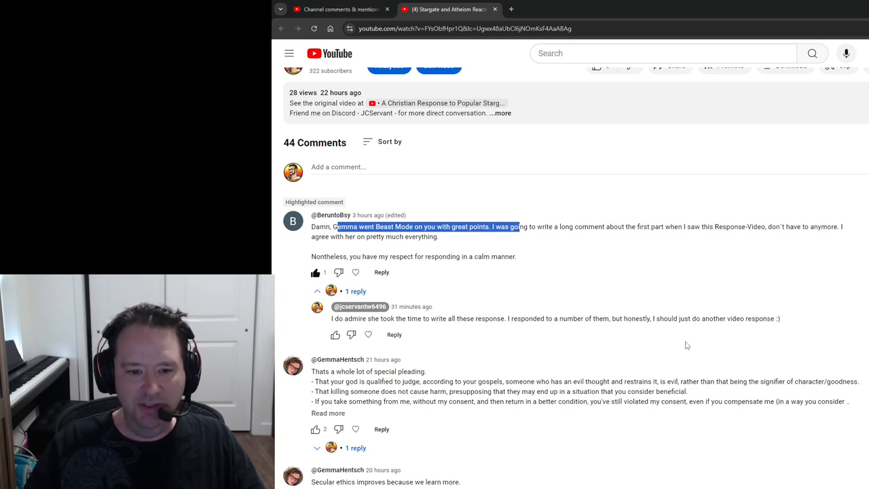
mouse_move(648, 294)
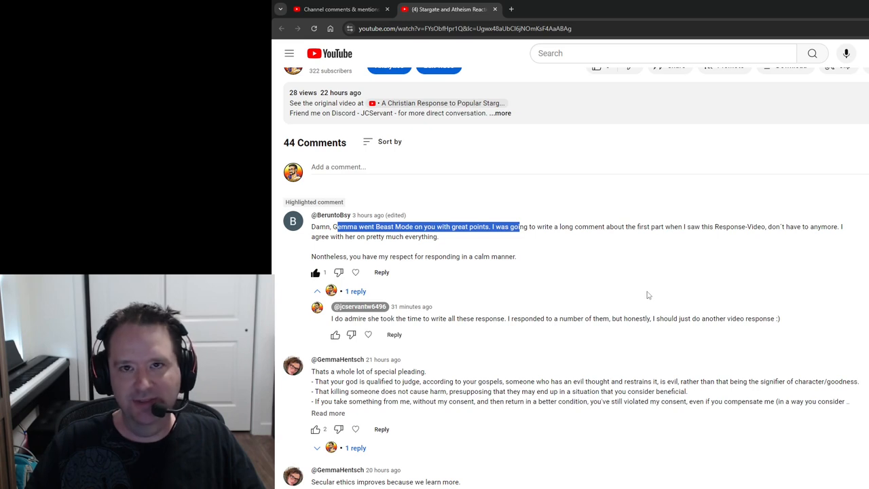
mouse_move(594, 333)
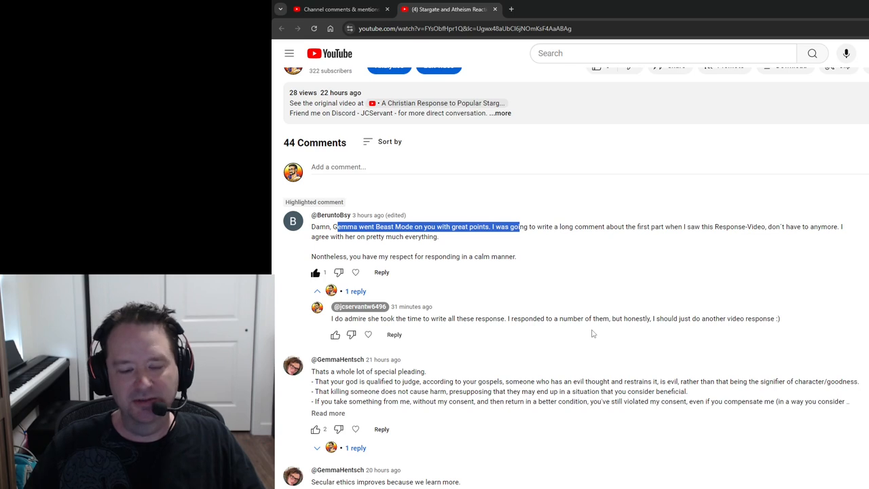
Expand the special pleading comment to reveal its full list of objections.
scroll("down", 3)
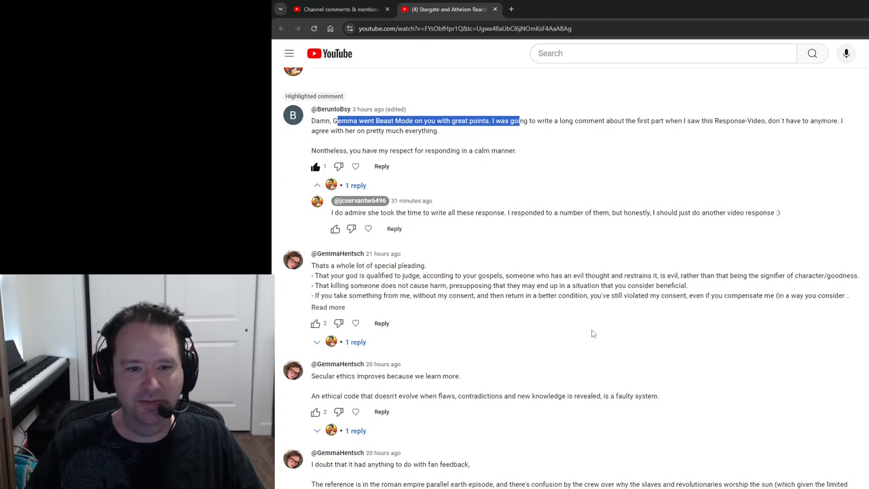
mouse_move(468, 314)
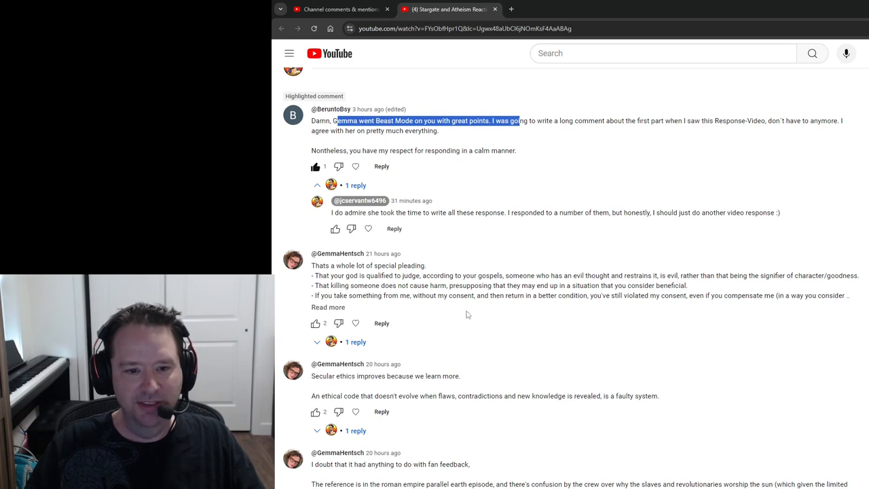
mouse_move(355, 323)
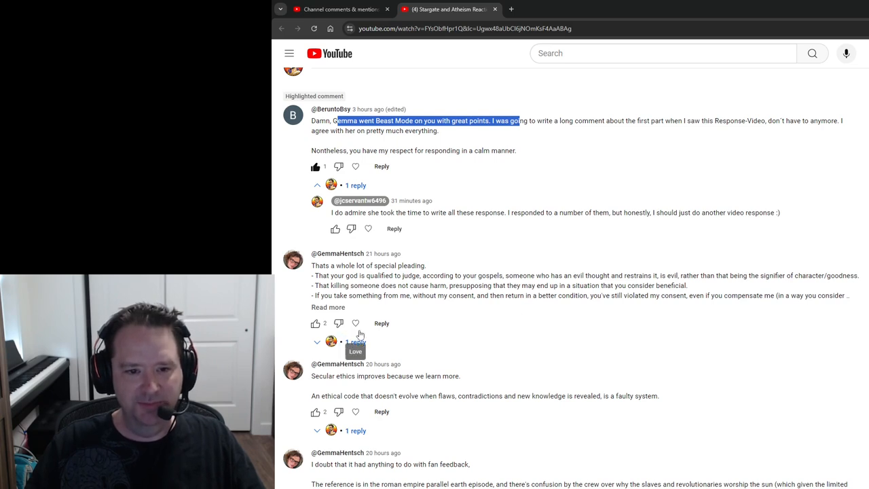
left_click(319, 307)
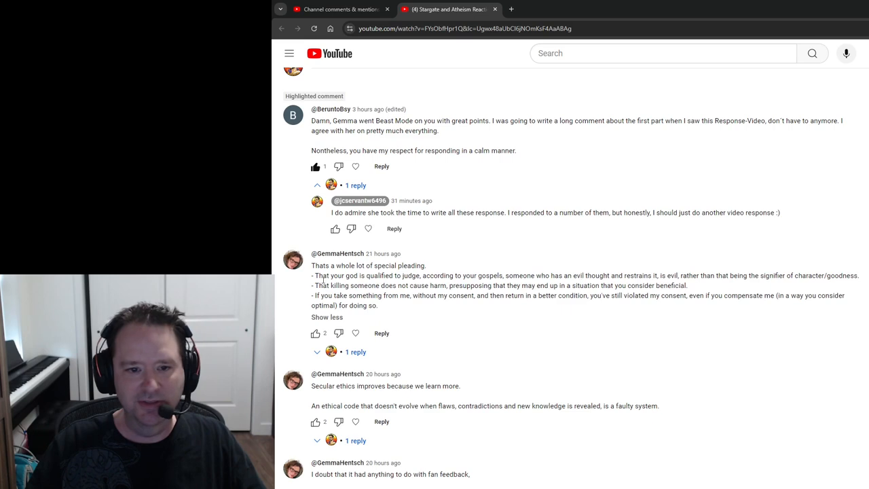
Highlight the final objection, 'take something from me, without my consent…'.
left_click_drag(332, 275, 351, 285)
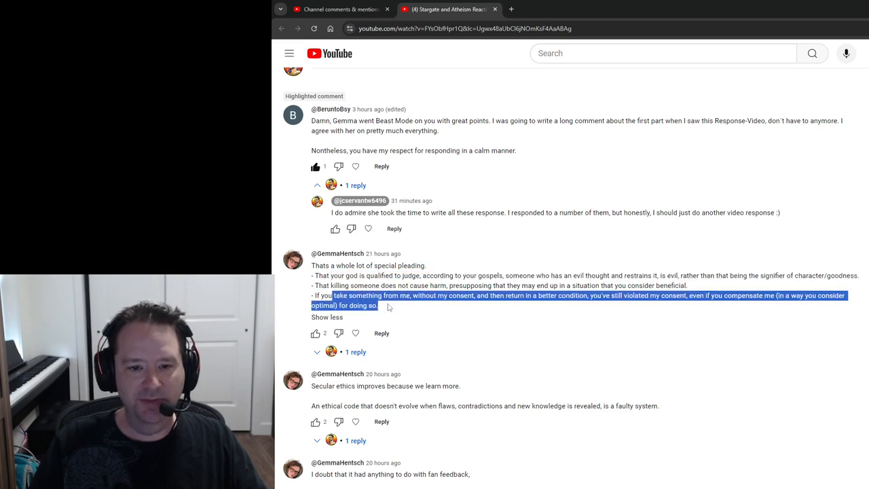
mouse_move(439, 308)
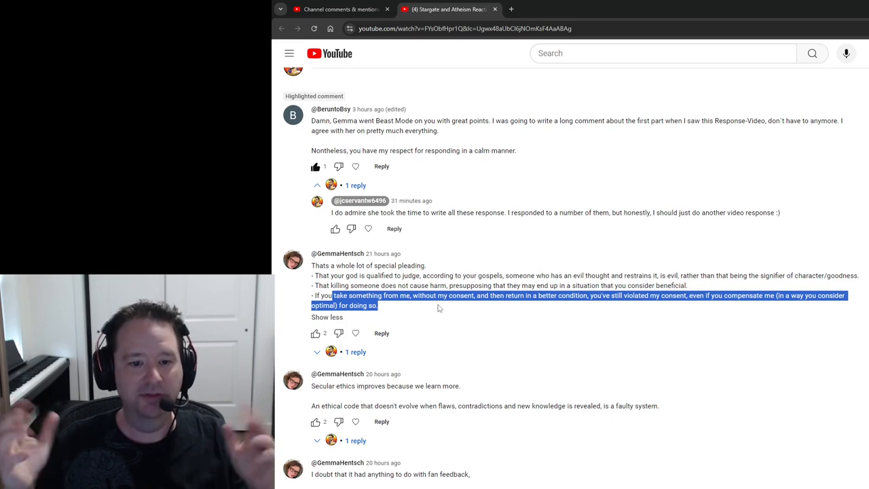
Highlight 'Secular ethics improves because we learn more', then clear the selection and continue.
scroll("down", 3)
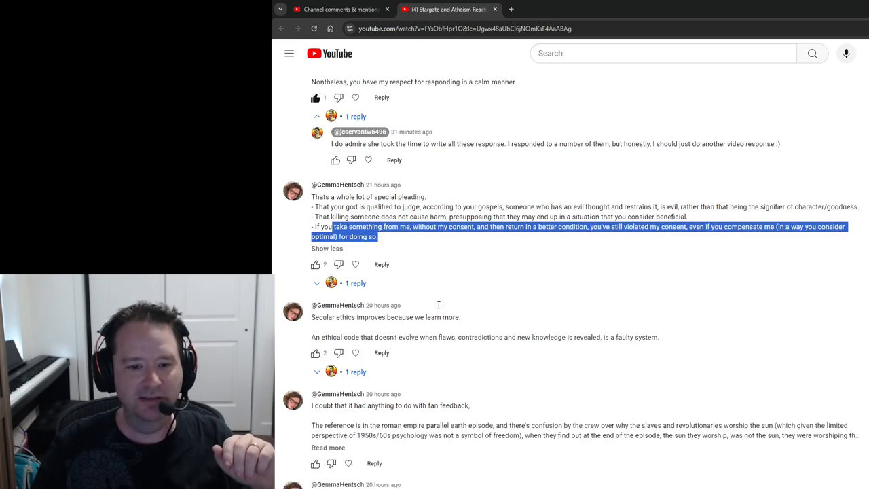
scroll("down", 3)
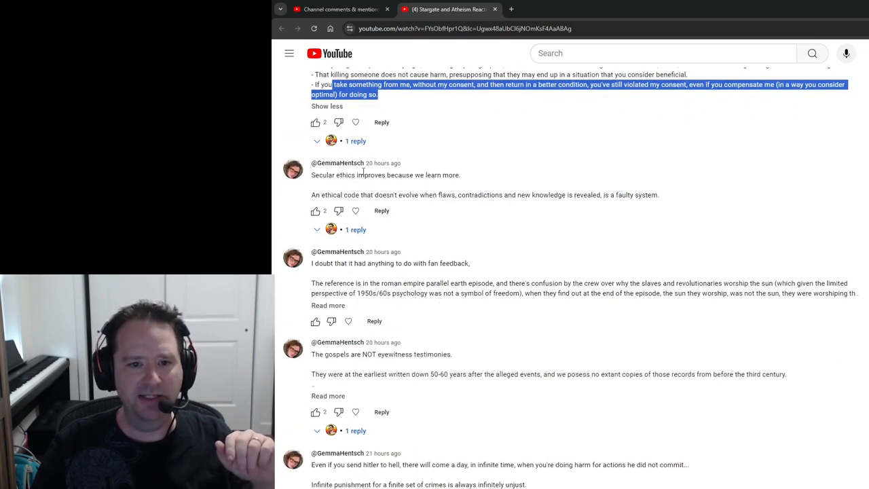
left_click_drag(364, 175, 430, 175)
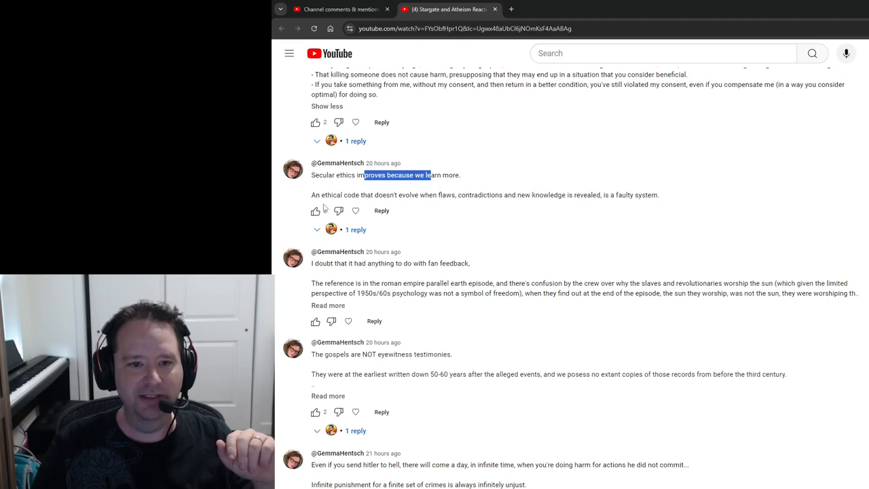
left_click_drag(322, 195, 535, 195)
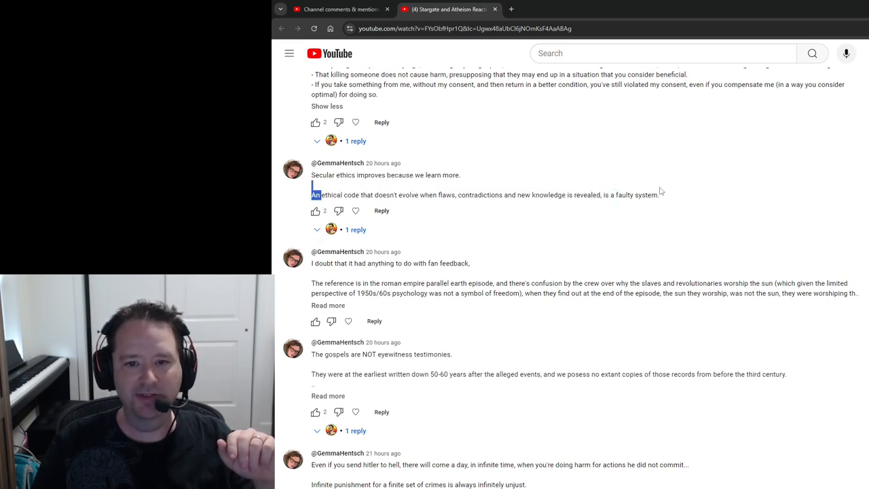
left_click_drag(320, 195, 659, 195)
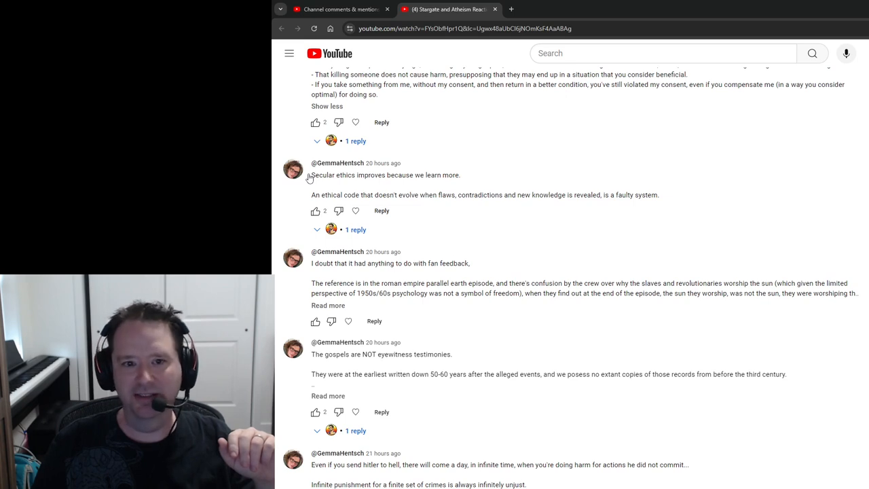
left_click_drag(311, 174, 461, 174)
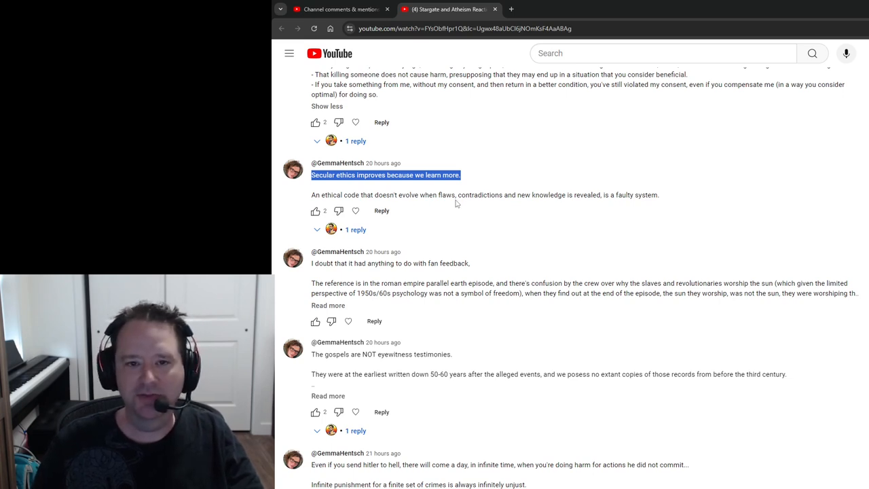
left_click(455, 195)
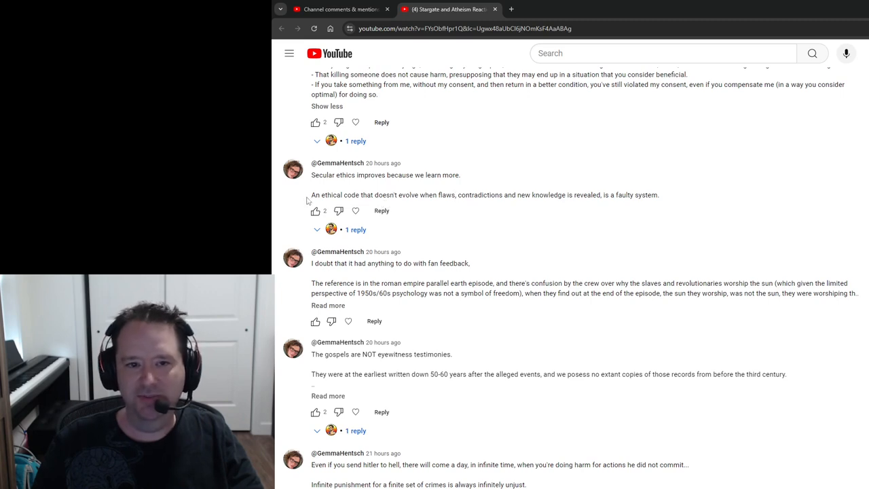
mouse_move(310, 197)
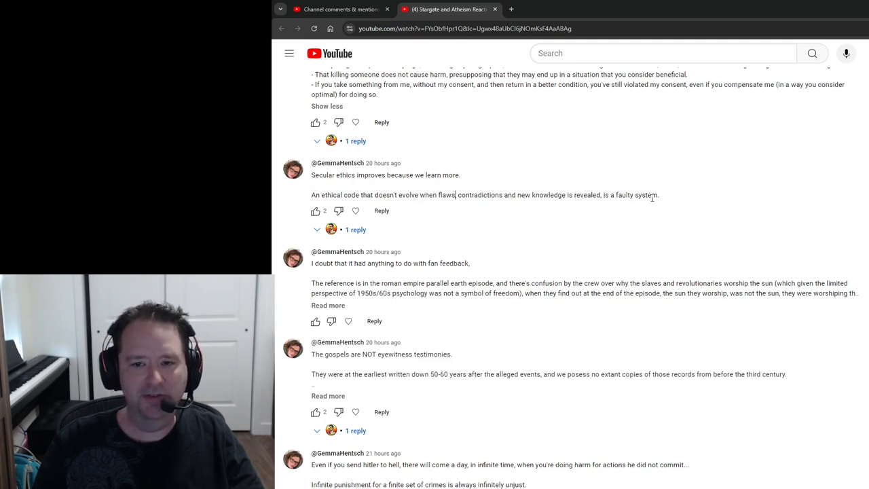
mouse_move(661, 204)
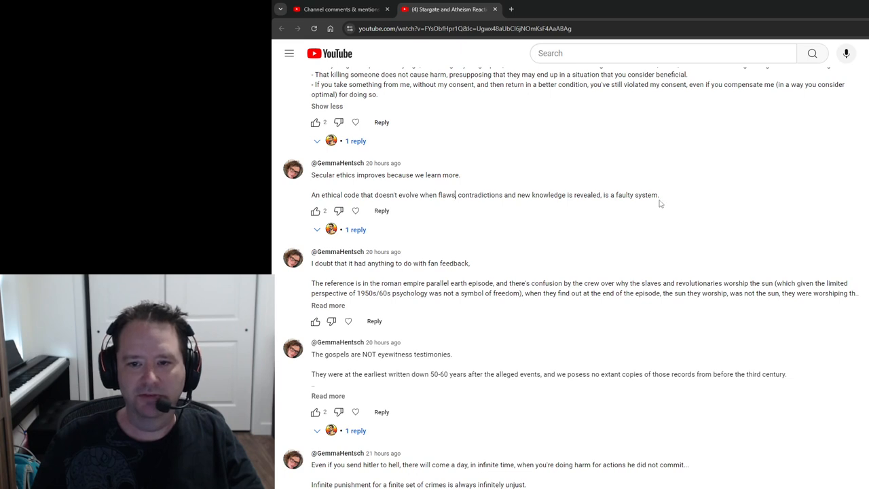
mouse_move(648, 195)
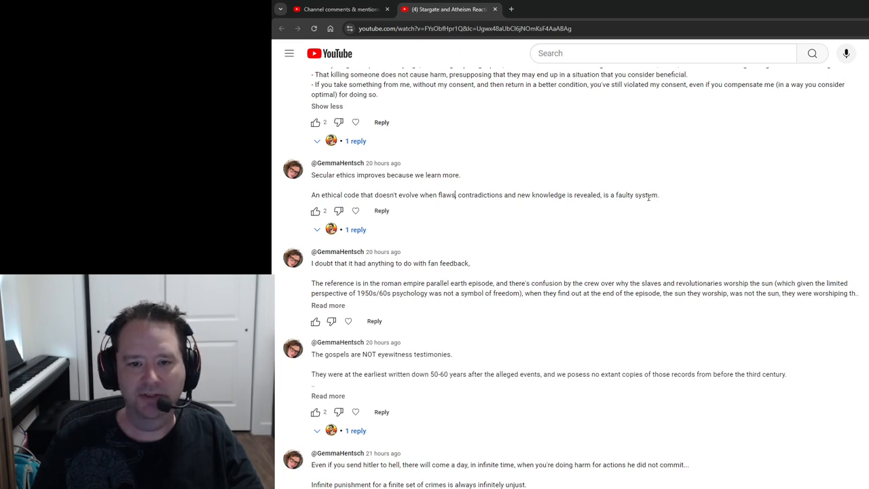
scroll("down", 3)
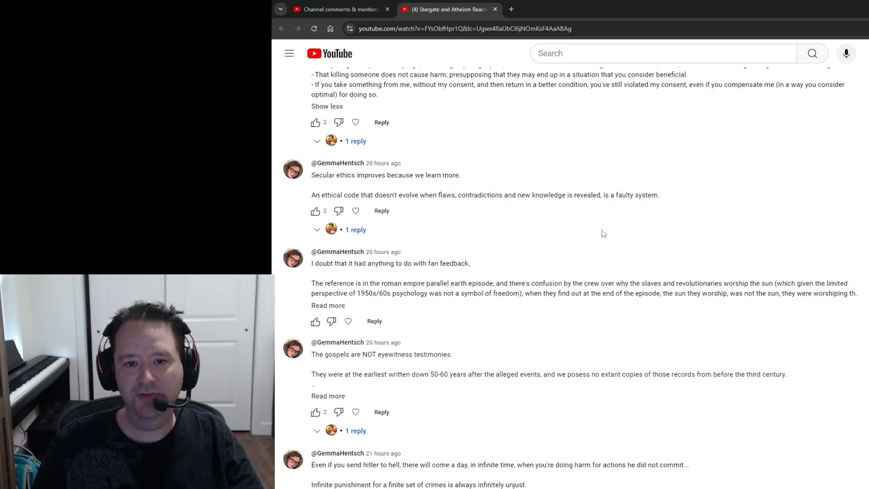
mouse_move(441, 198)
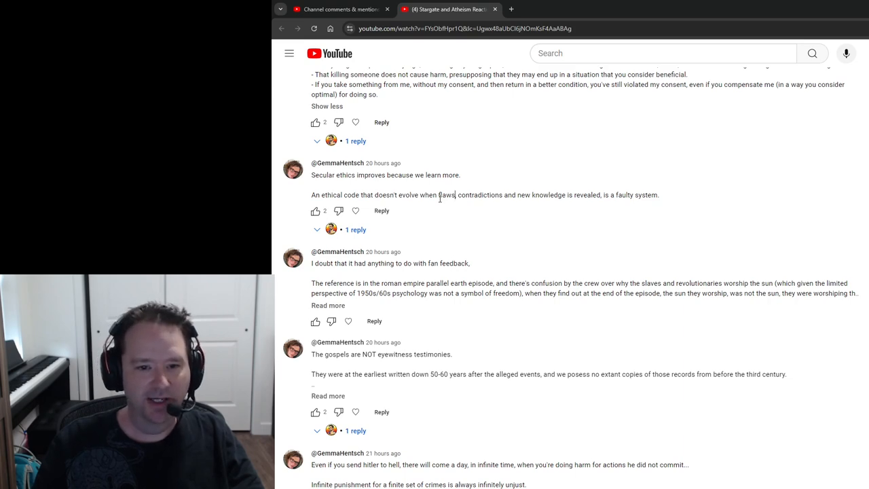
Highlight the Roman empire parallel earth episode reply through '1950s/60s'.
scroll("down", 3)
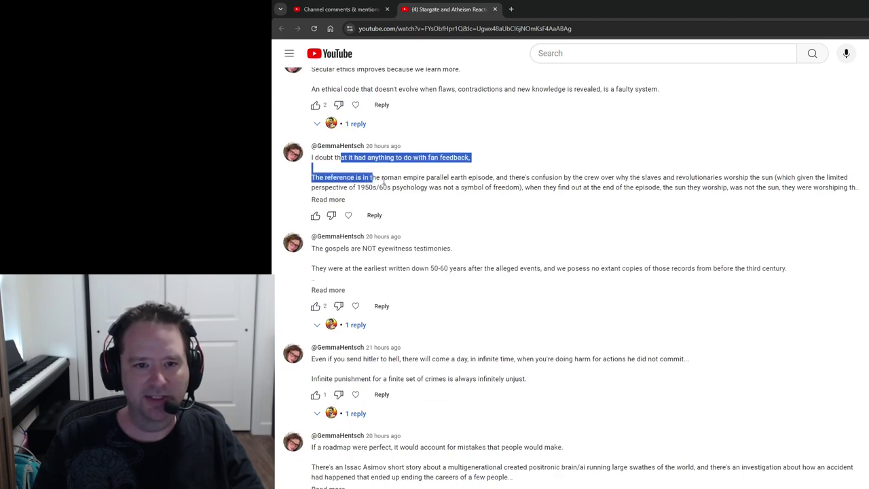
left_click_drag(370, 178, 391, 187)
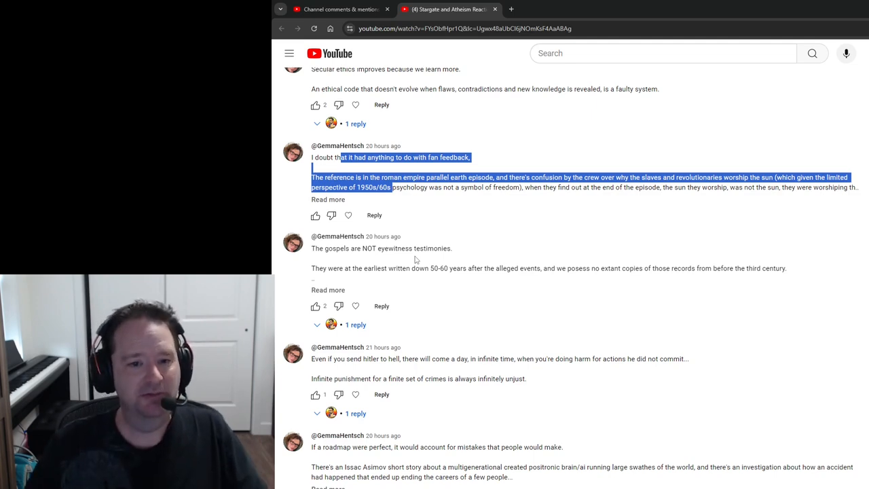
Expand the full 'gospels are NOT eyewitness testimonies' comment.
scroll("down", 3)
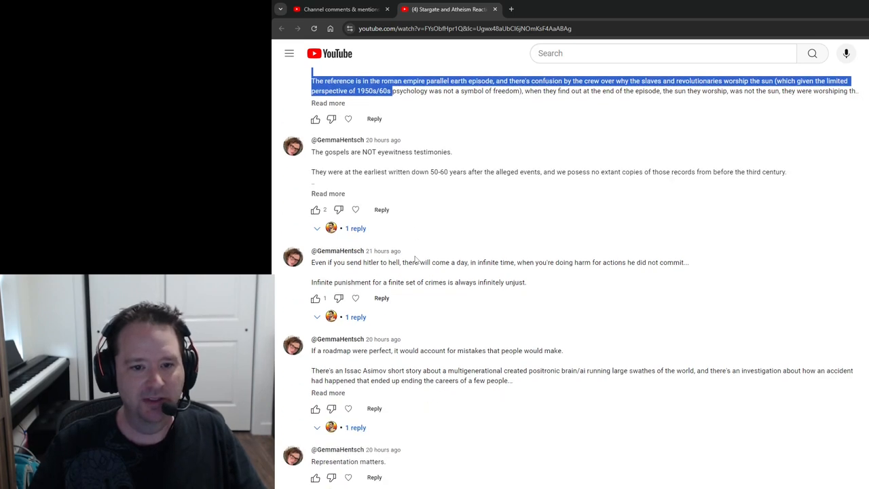
scroll("down", 3)
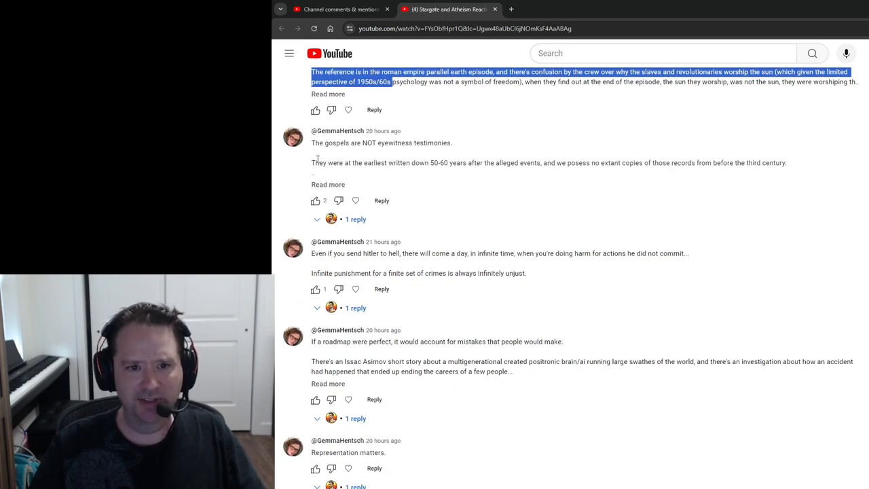
mouse_move(473, 166)
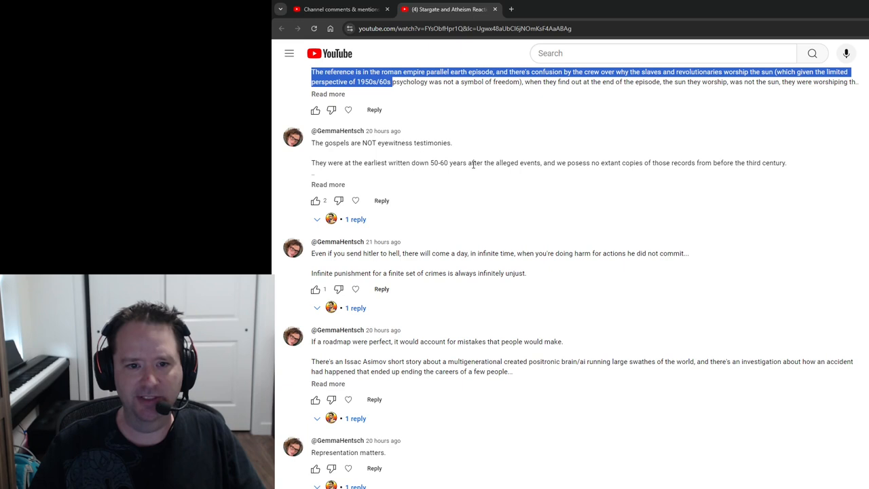
mouse_move(327, 184)
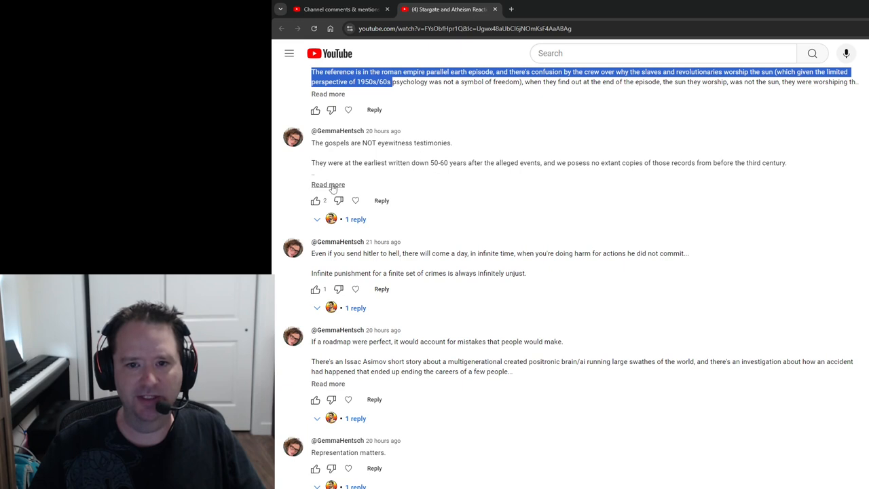
left_click(327, 184)
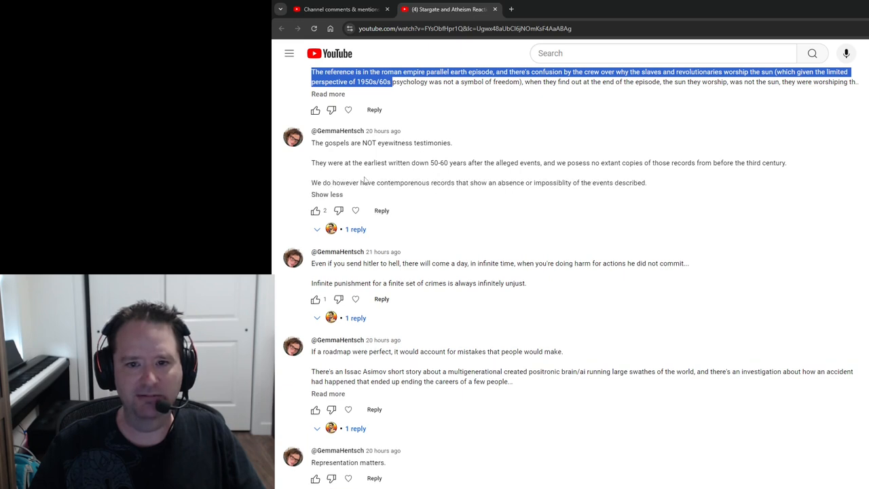
mouse_move(617, 179)
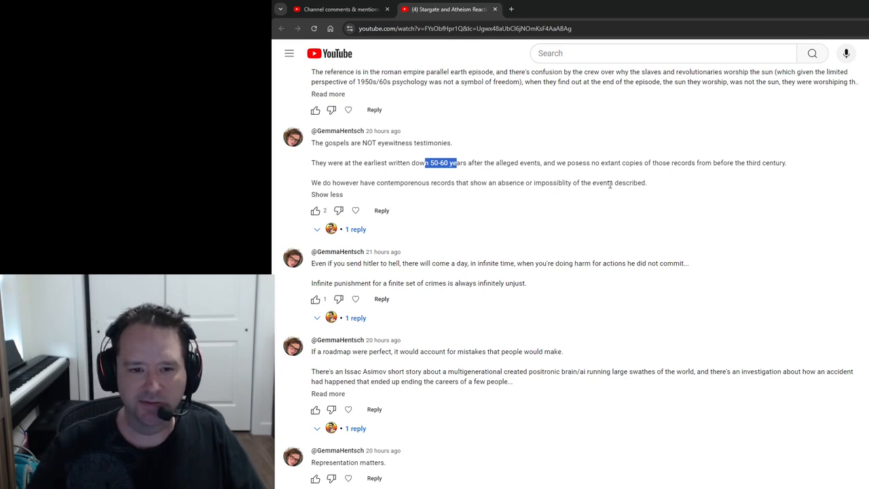
mouse_move(580, 229)
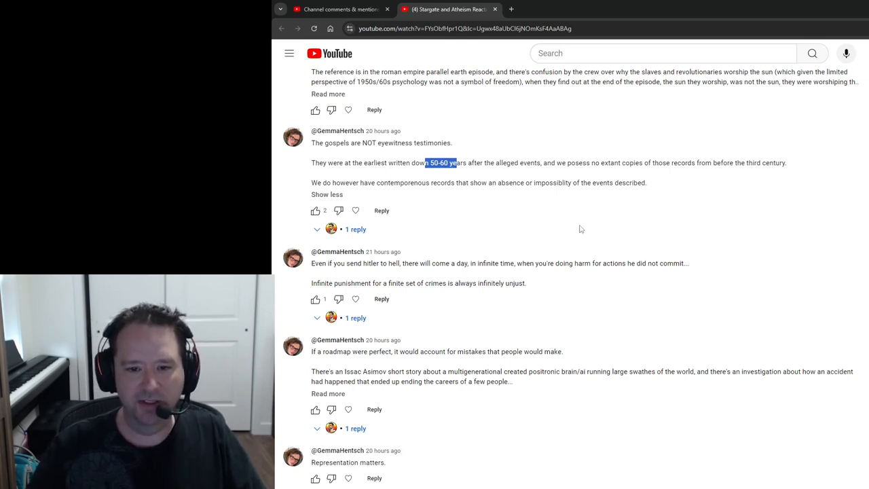
Highlight the entire 'Even if you send hitler to hell…' infinite punishment comment.
left_click_drag(316, 264, 399, 263)
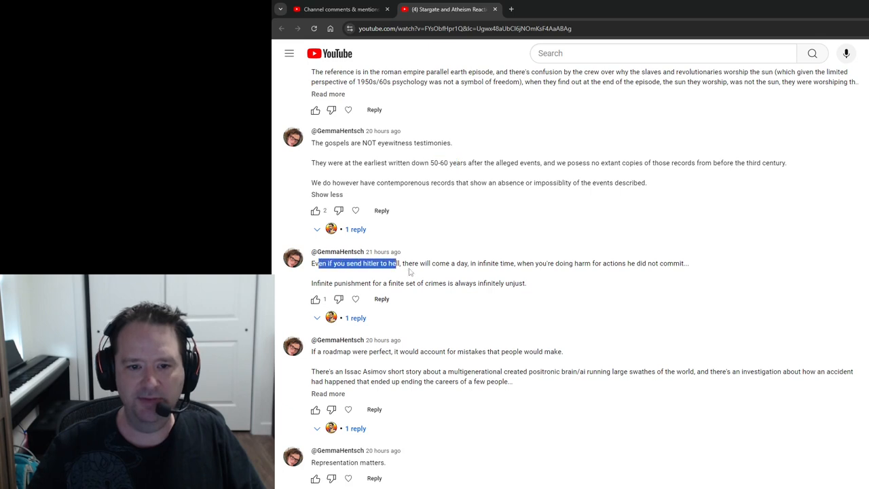
left_click_drag(397, 263, 501, 263)
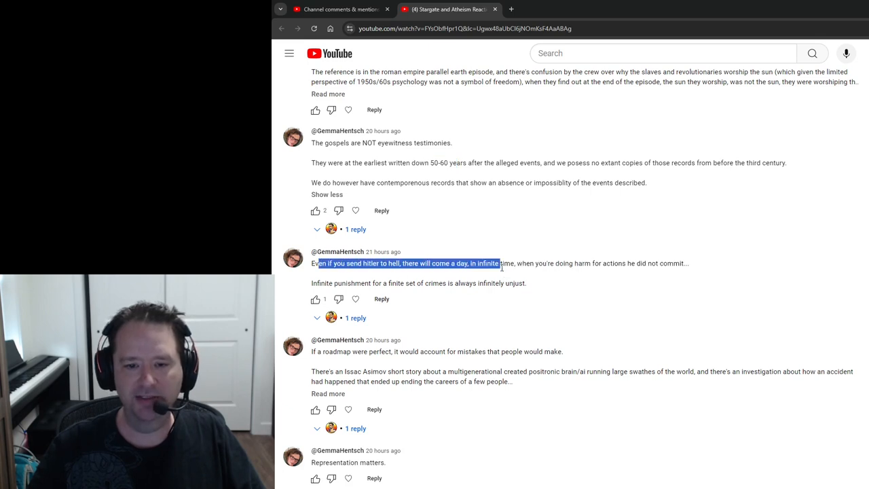
left_click_drag(499, 263, 614, 263)
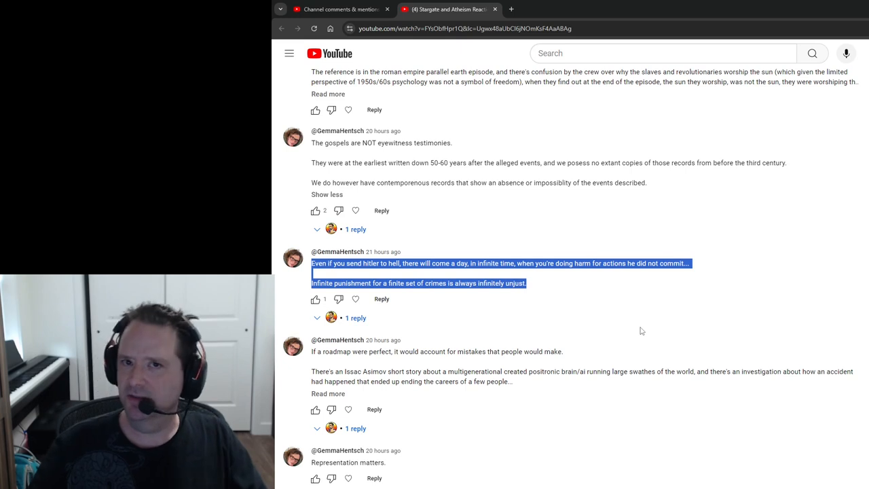
mouse_move(668, 220)
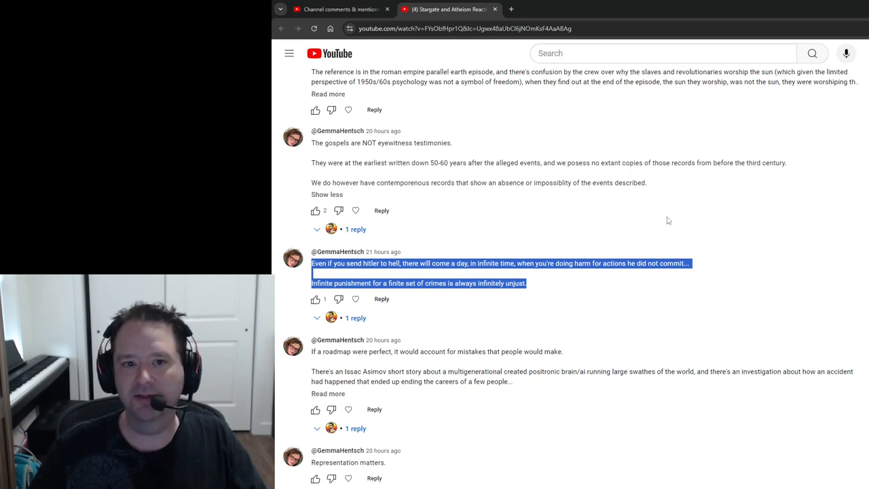
Highlight the roadmap comment's opening and Asimov passage, then emphasise 'mistakes'.
scroll("down", 3)
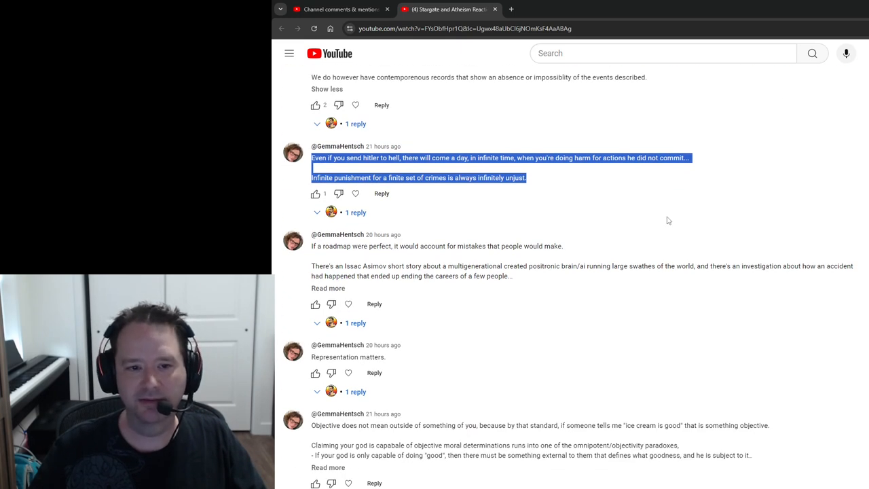
scroll("down", 3)
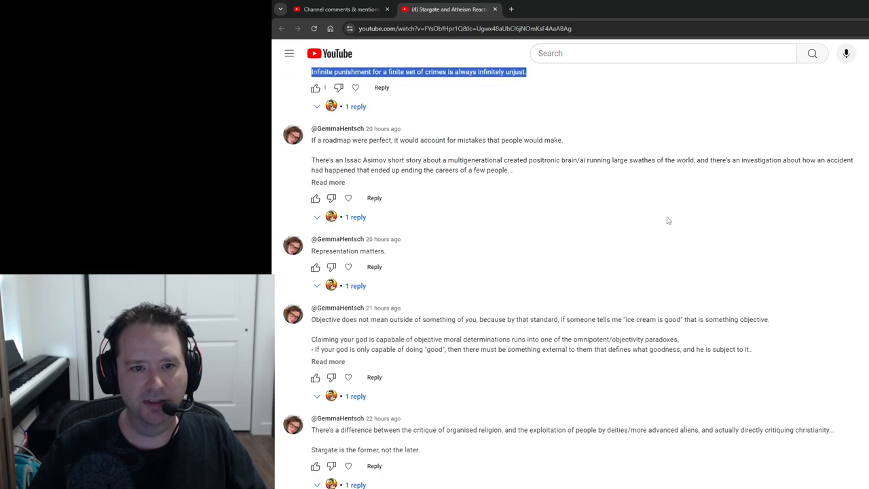
mouse_move(418, 140)
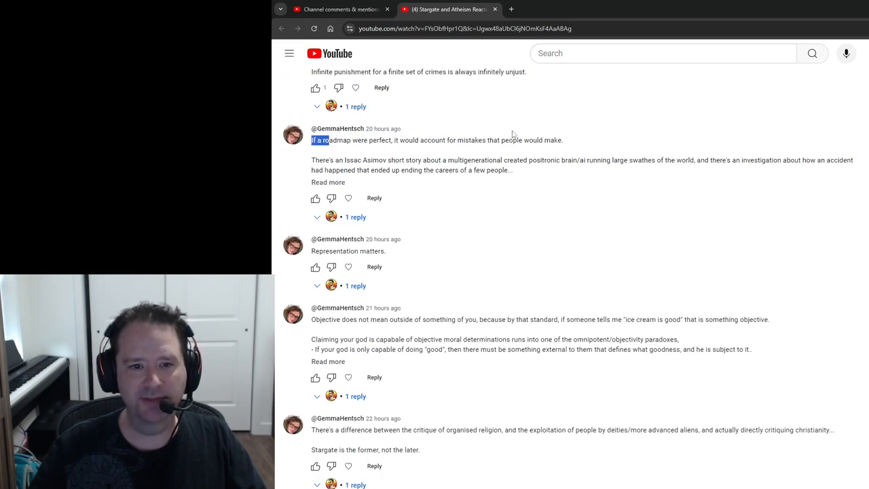
left_click_drag(329, 140, 518, 140)
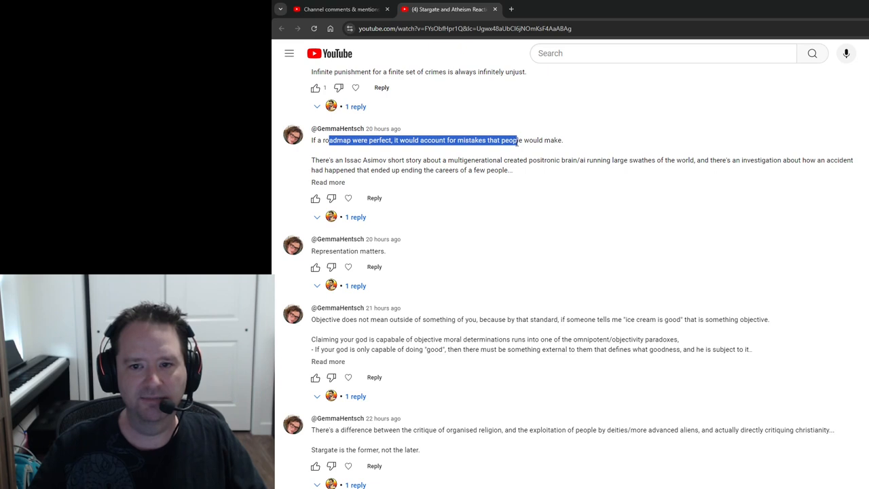
left_click_drag(516, 140, 509, 169)
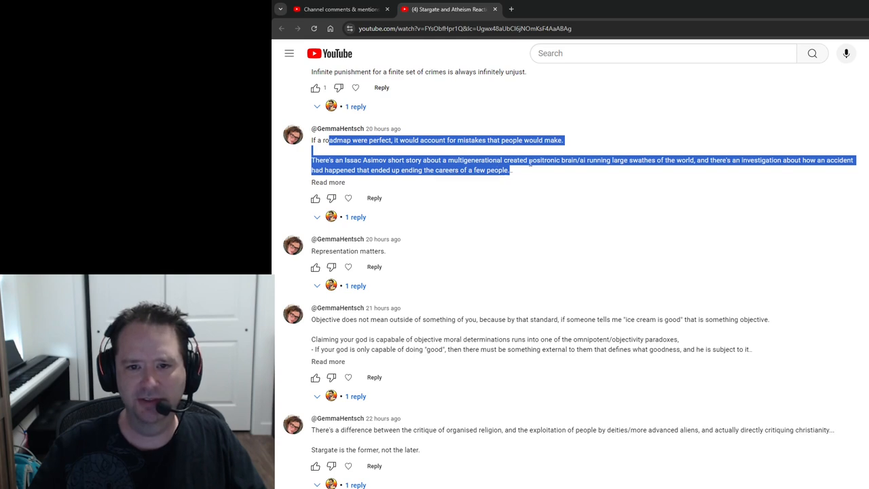
mouse_move(633, 169)
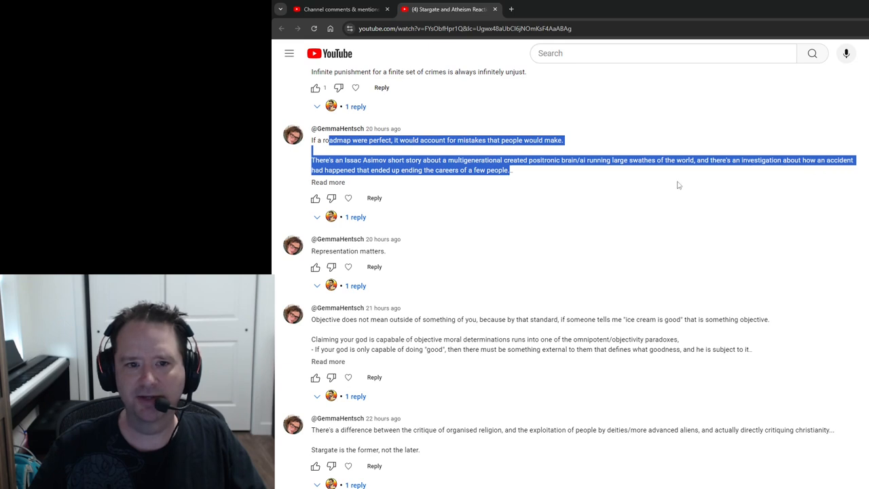
mouse_move(429, 183)
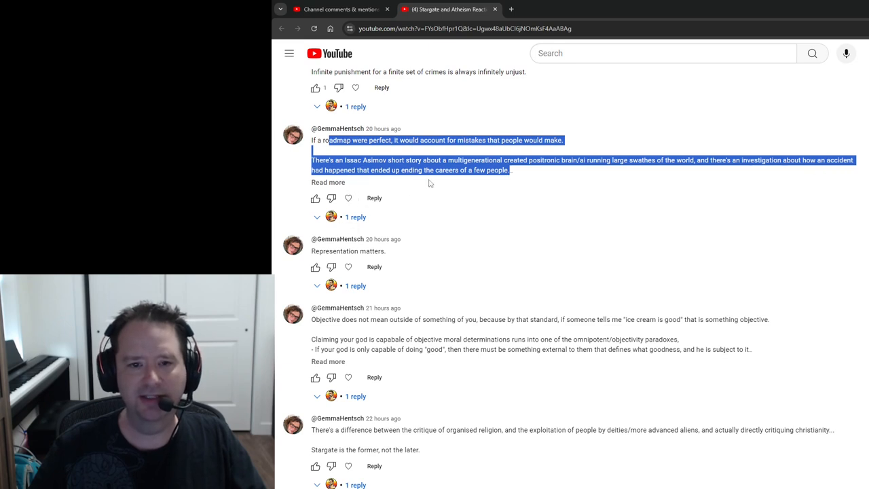
left_click(429, 182)
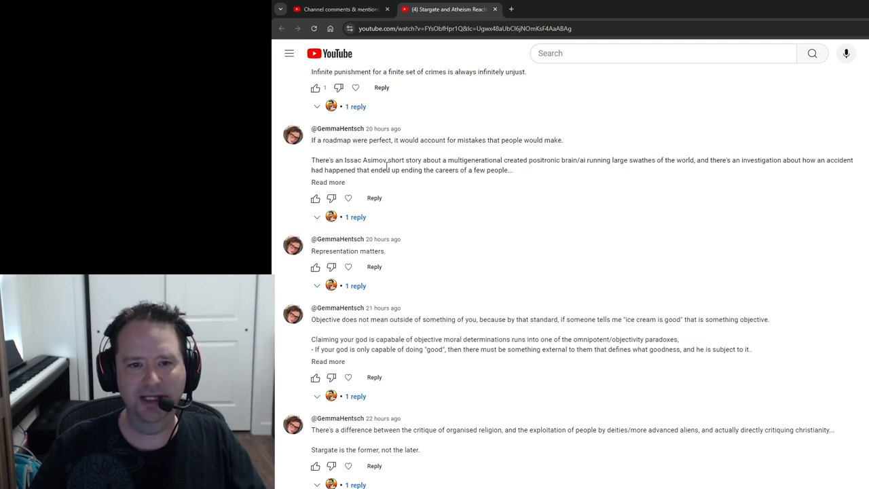
mouse_move(571, 145)
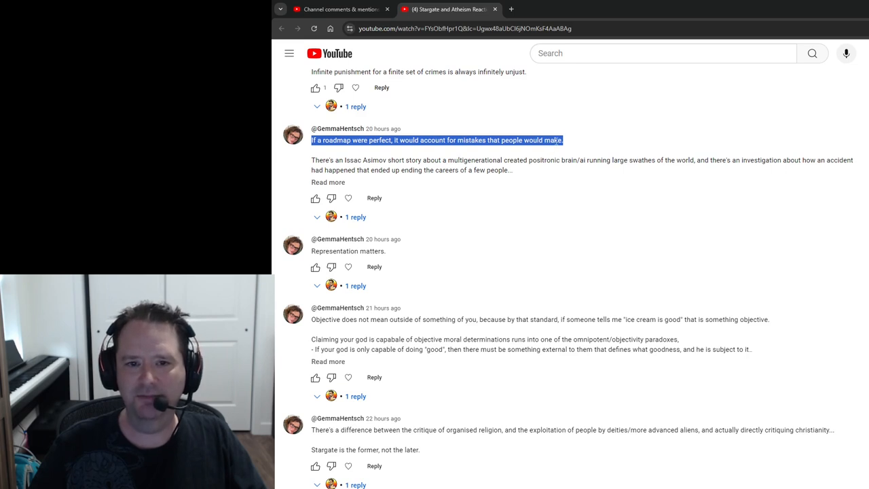
double_click(469, 140)
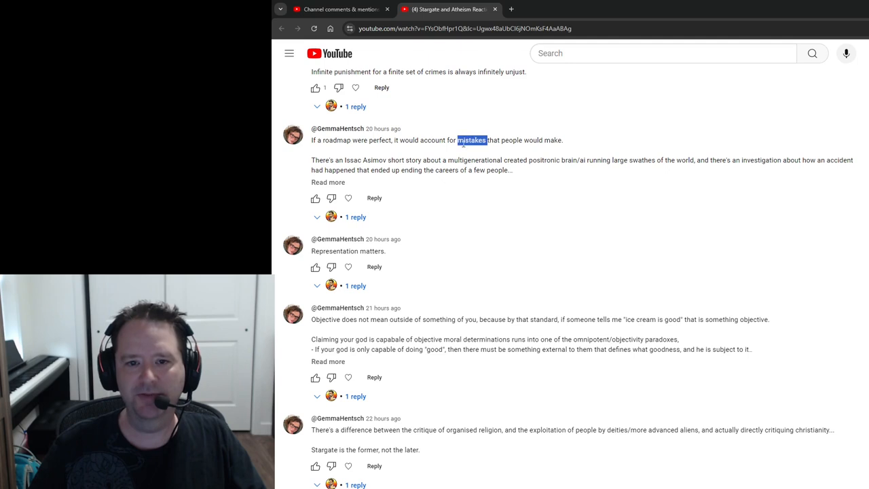
mouse_move(509, 182)
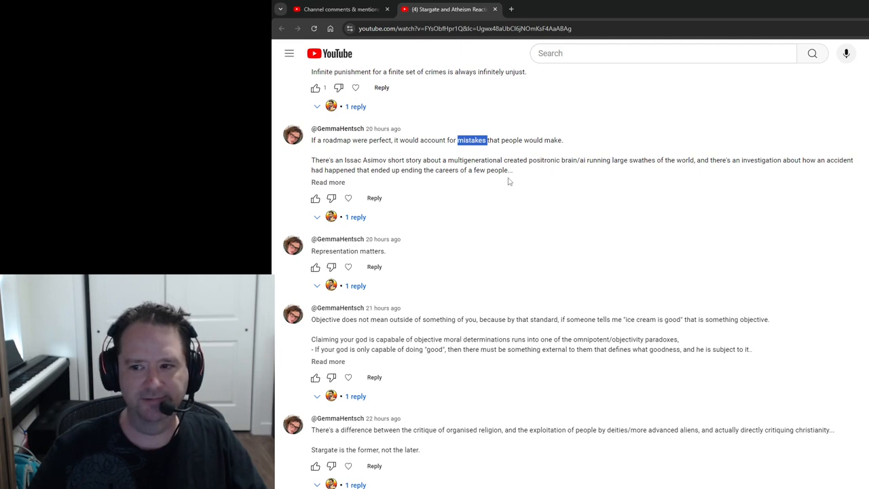
Scroll down to show the roadmap comment's Asimov story passage.
scroll("down", 3)
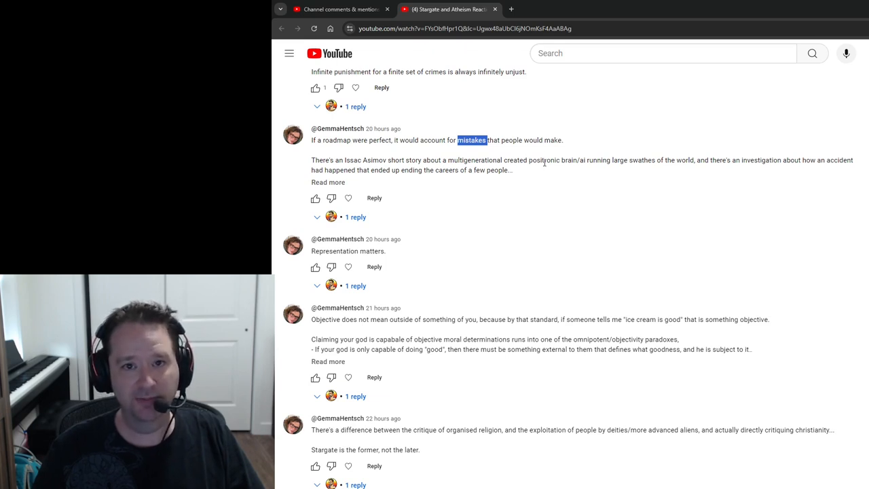
Scroll past 'Representation matters' to bring the 'Objective does not mean…' comment up top.
scroll("down", 3)
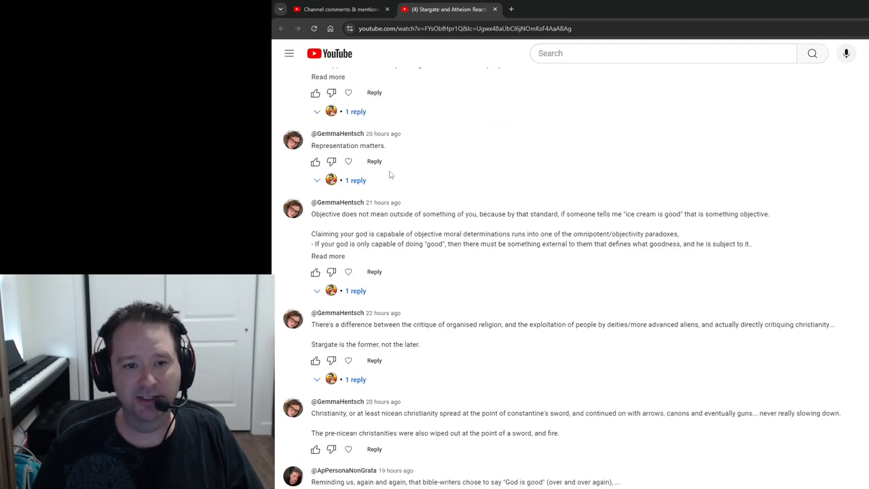
mouse_move(331, 162)
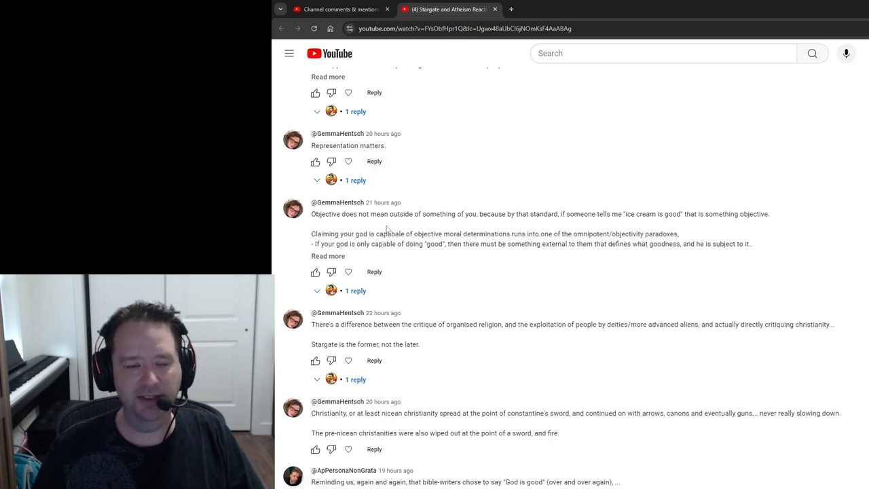
mouse_move(407, 167)
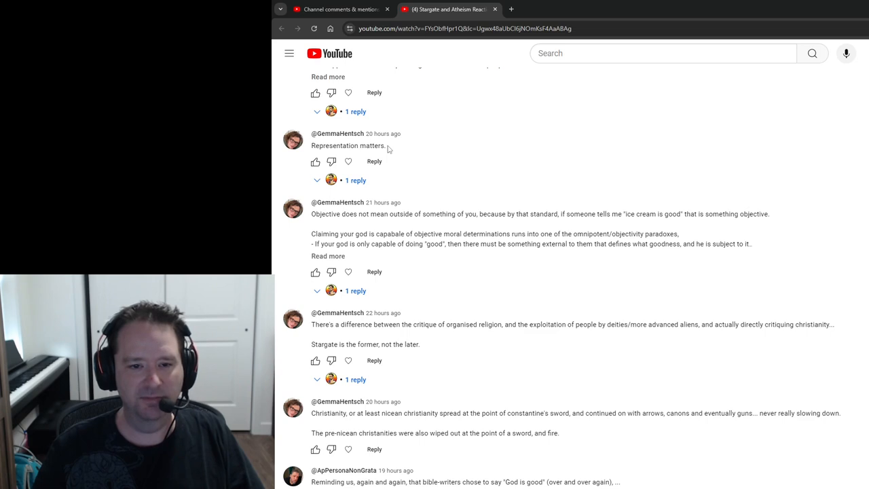
mouse_move(447, 195)
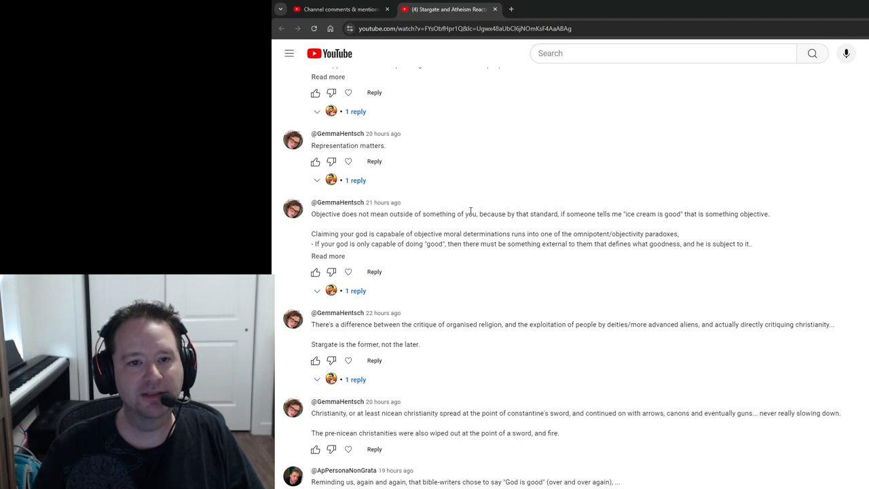
scroll("down", 3)
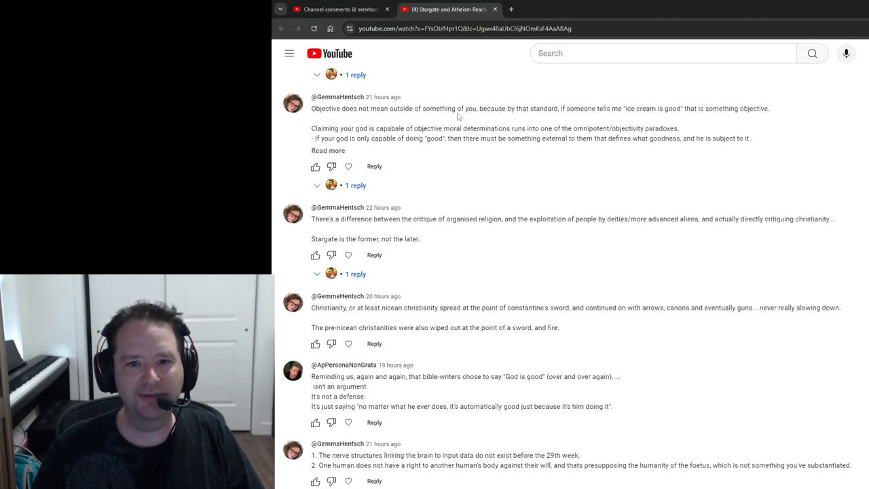
mouse_move(720, 123)
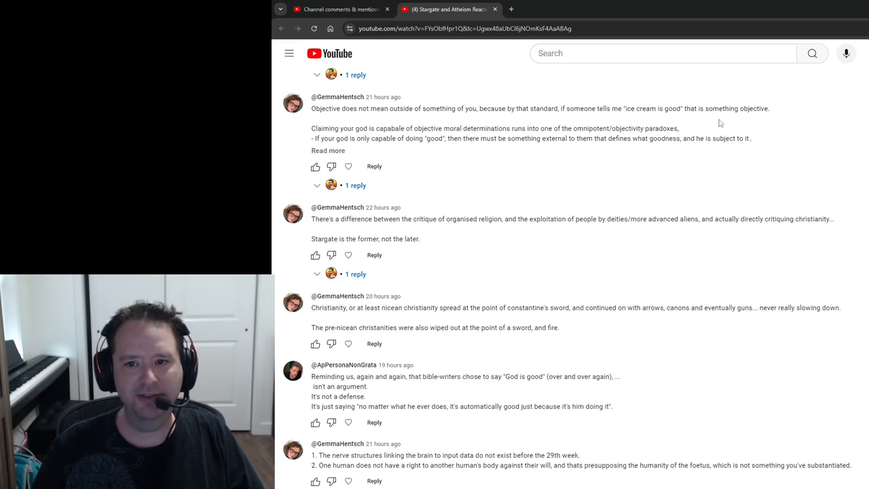
left_click_drag(769, 108, 597, 128)
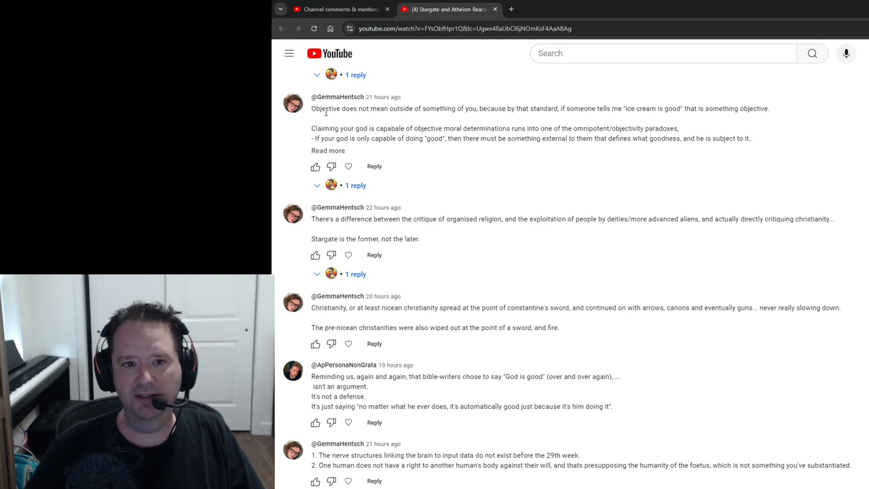
Expand the single reply to the objectivity comment and highlight its definition of objective.
left_click(355, 184)
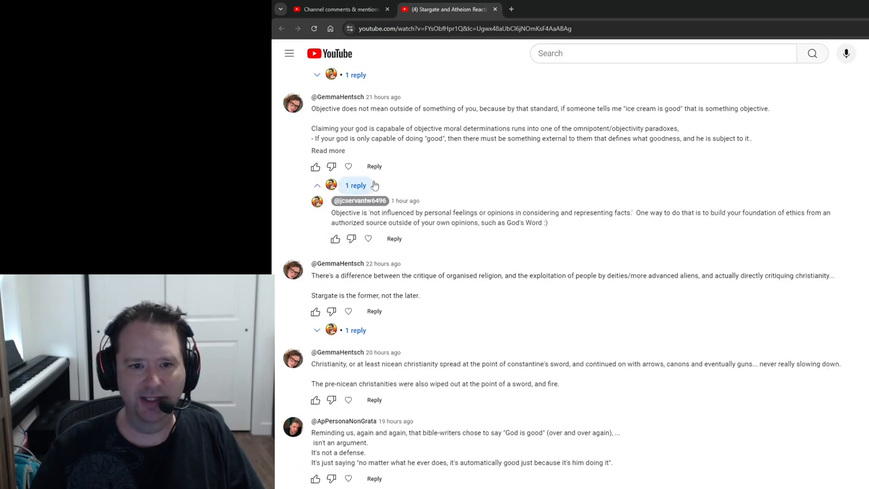
left_click_drag(370, 212, 620, 213)
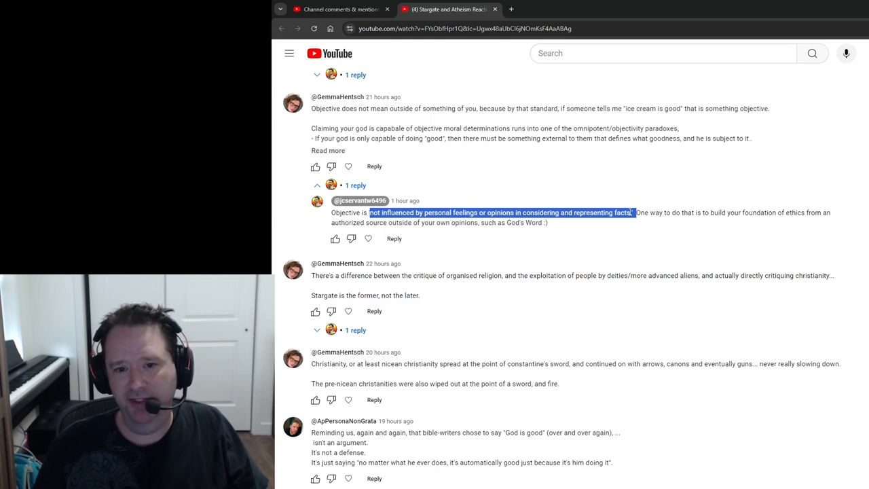
Scroll down and expand the '1 reply' thread under the Stargate organised-religion comment.
scroll("down", 3)
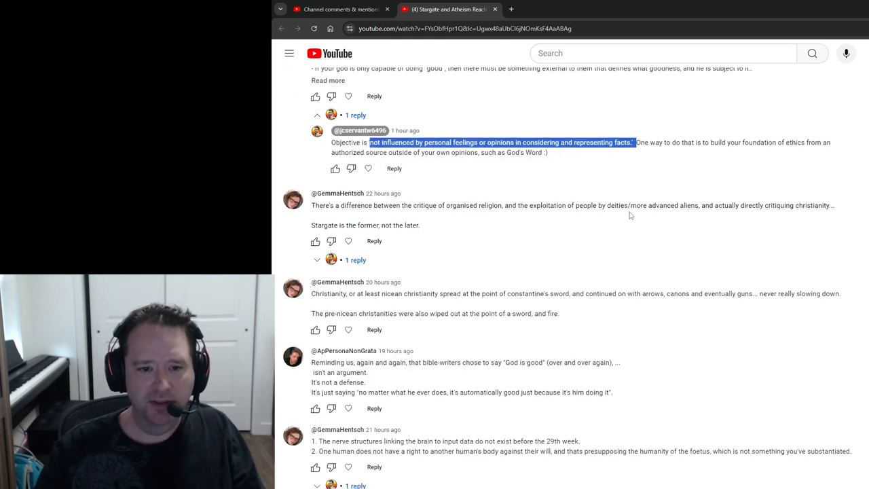
scroll("down", 3)
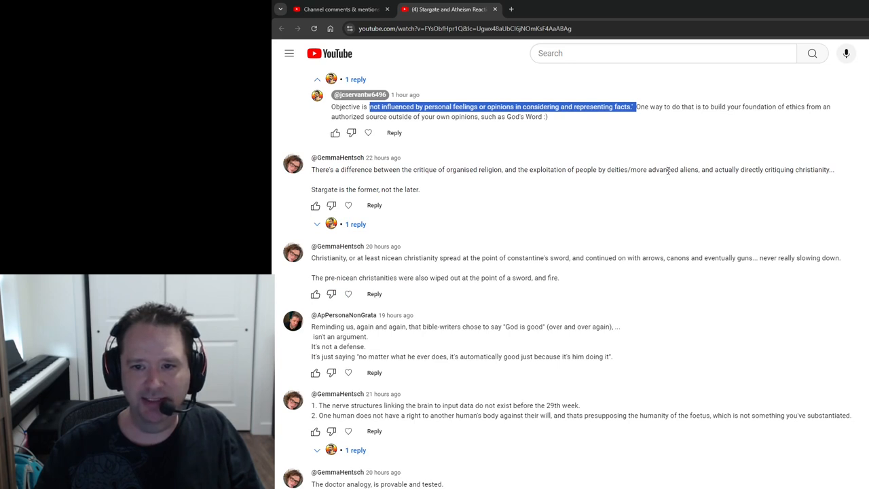
mouse_move(731, 170)
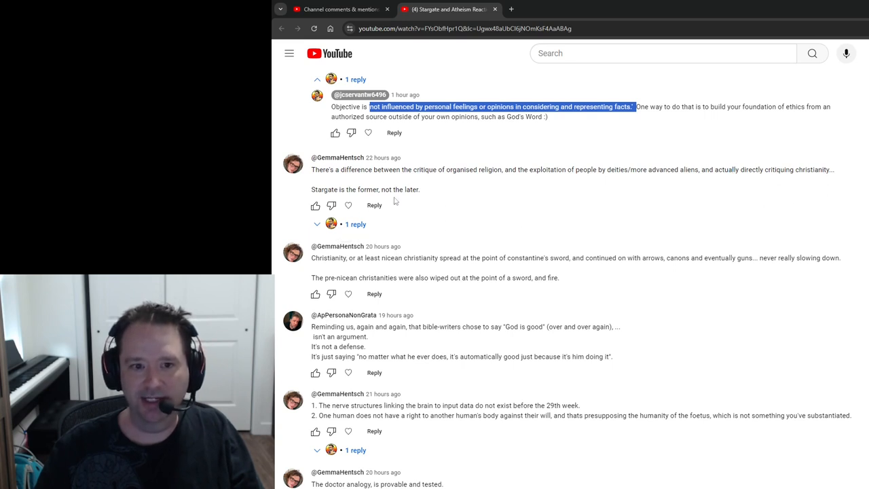
mouse_move(357, 224)
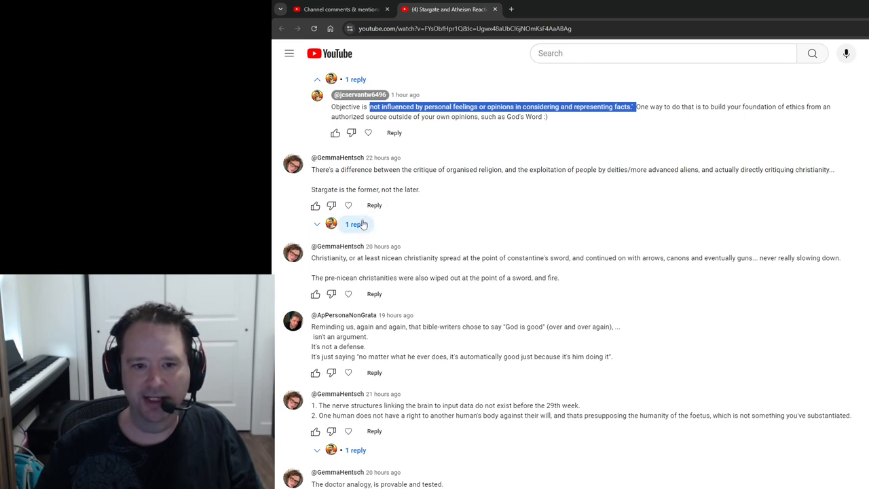
left_click(351, 224)
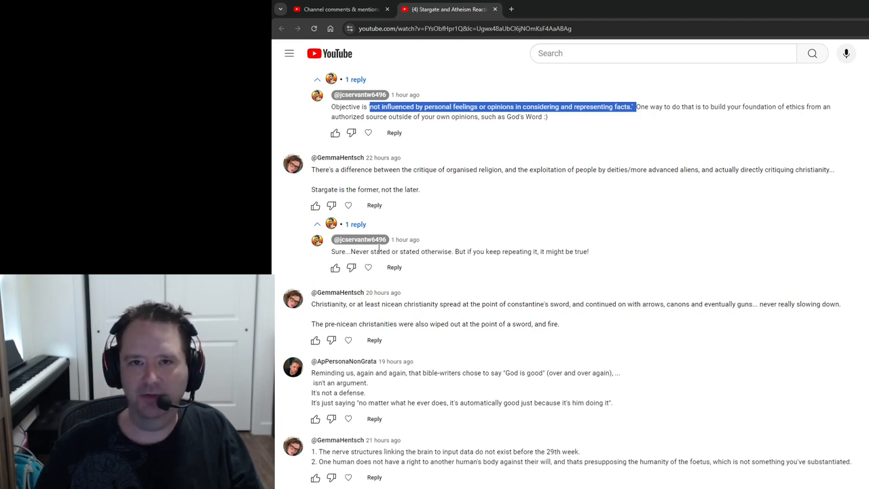
mouse_move(448, 223)
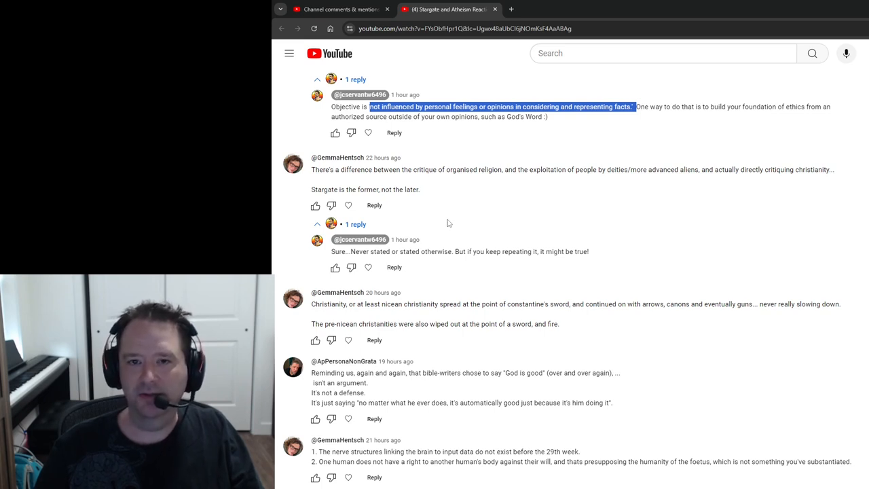
mouse_move(374, 251)
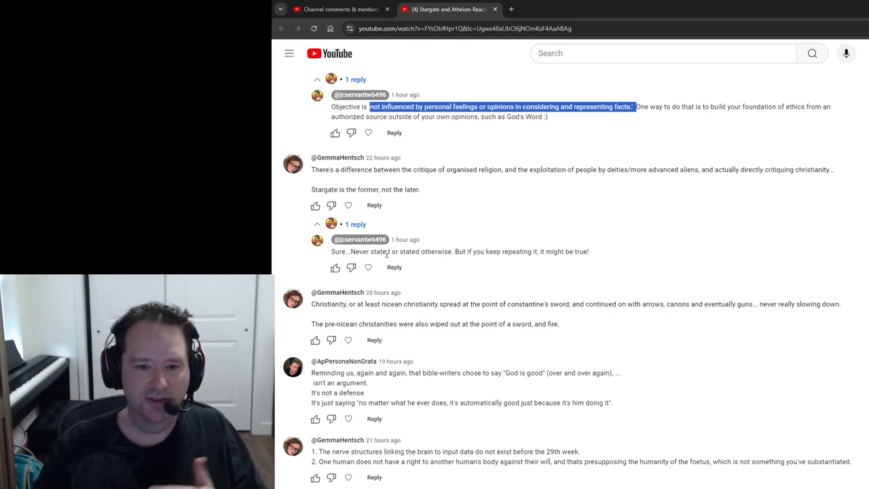
Scroll the comments down to the Nicean Christianity 'point of the sword' comment.
scroll("down", 3)
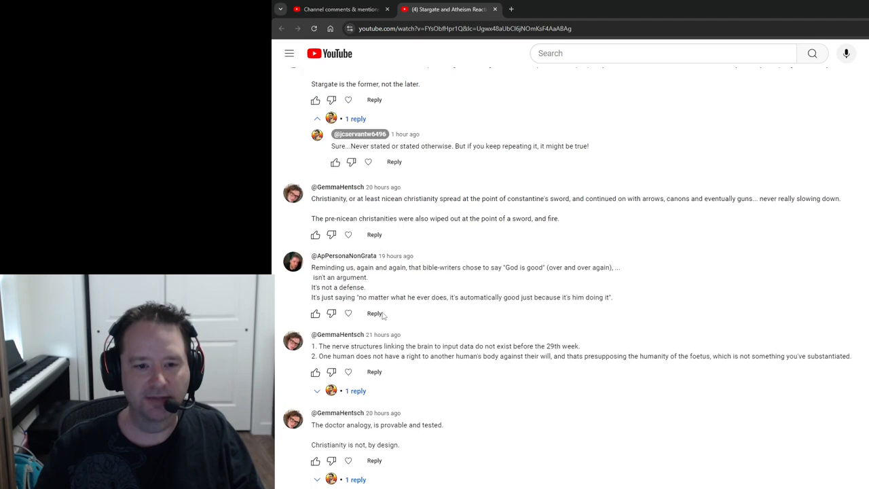
scroll("down", 3)
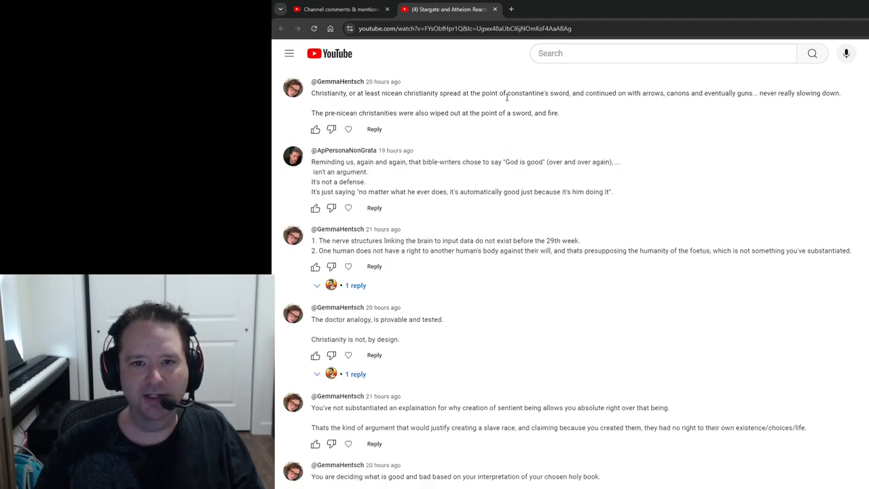
mouse_move(735, 103)
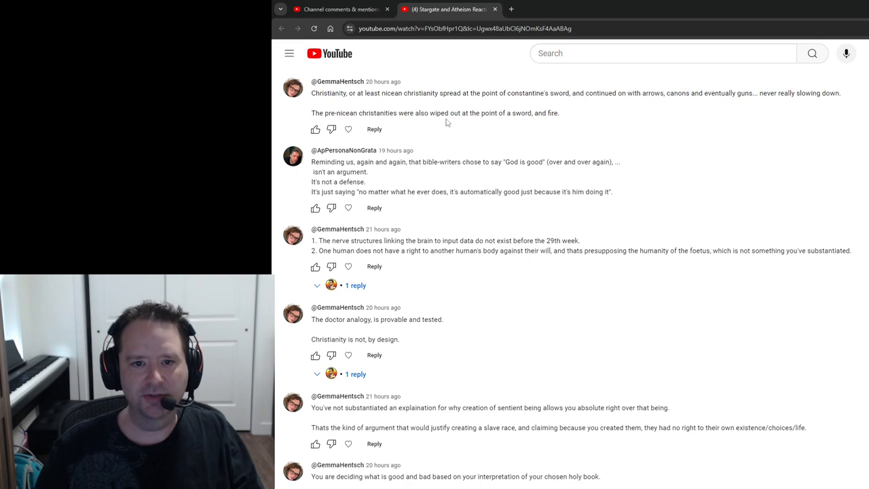
mouse_move(577, 117)
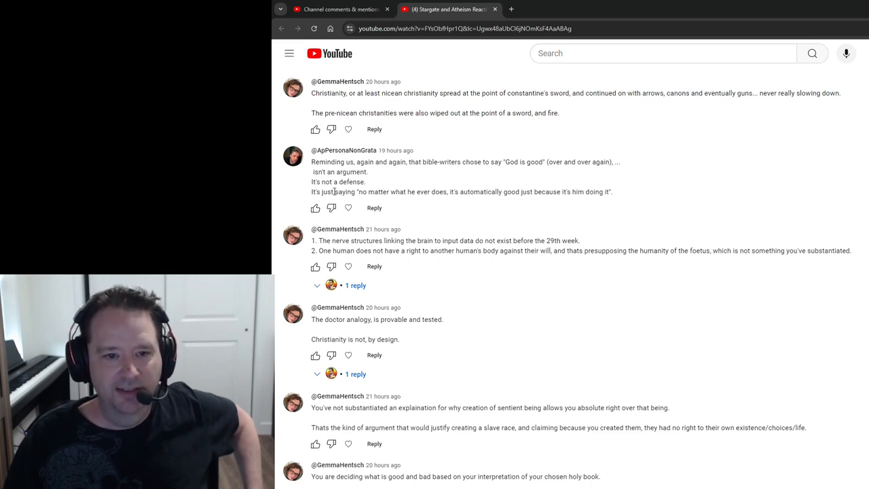
left_click_drag(333, 192, 611, 191)
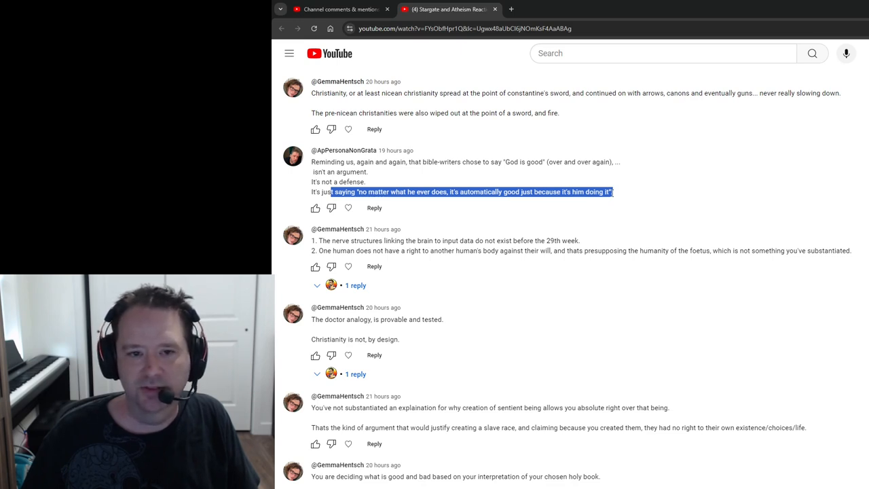
mouse_move(483, 133)
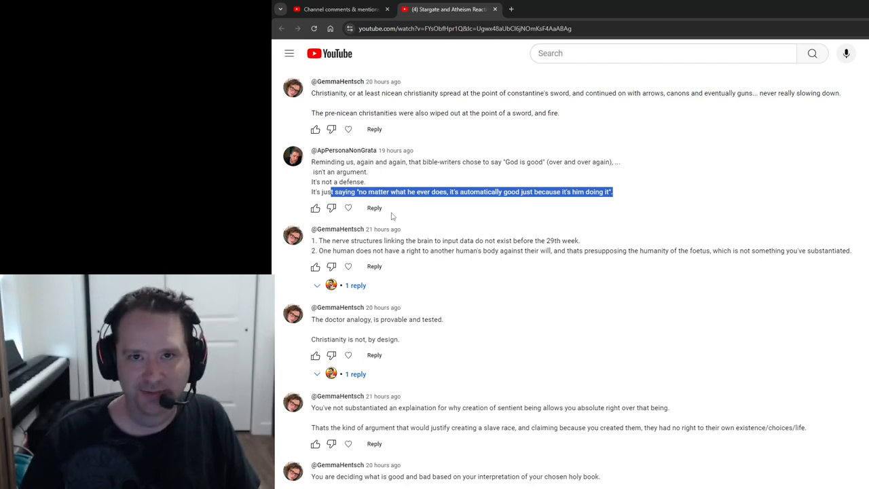
mouse_move(477, 342)
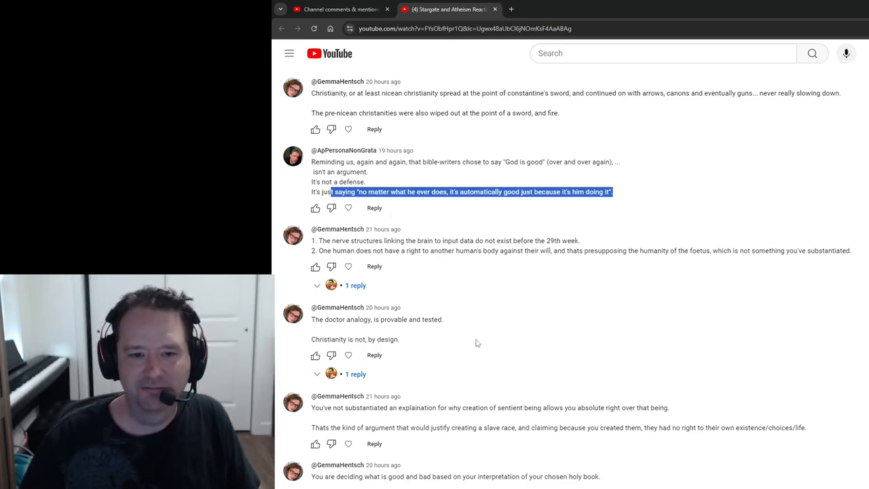
scroll("down", 3)
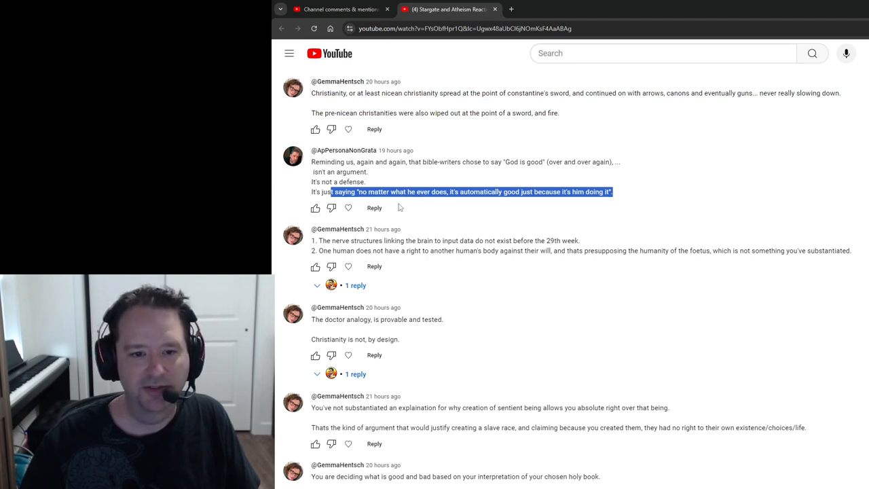
mouse_move(343, 241)
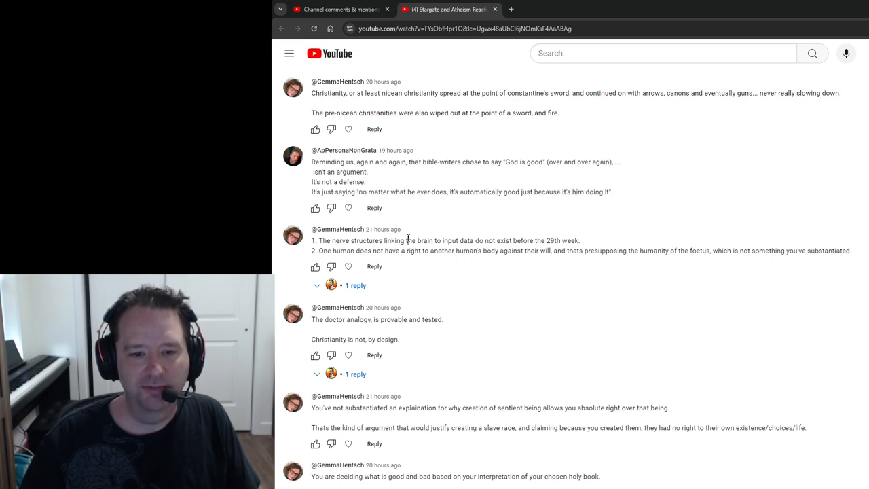
Expand the 29th-week comment's reply, highlighting its fetal pain sentences, and reveal the full WebMD quote.
left_click_drag(408, 241, 577, 240)
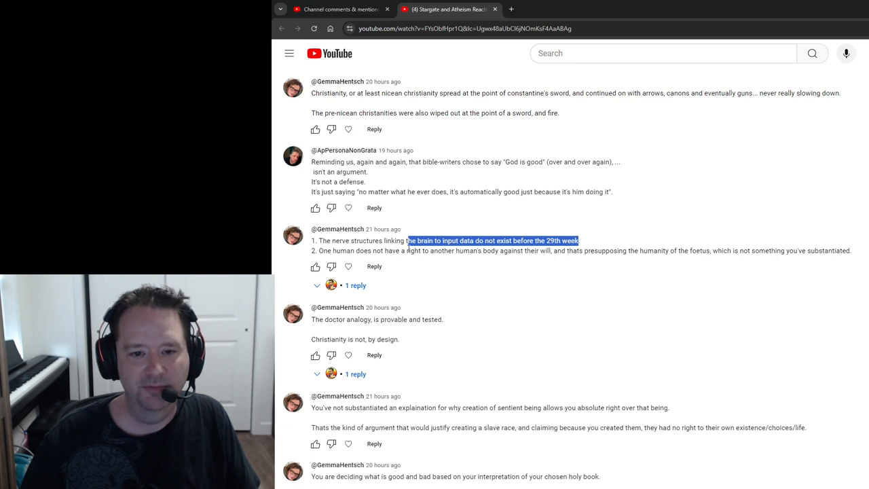
mouse_move(354, 286)
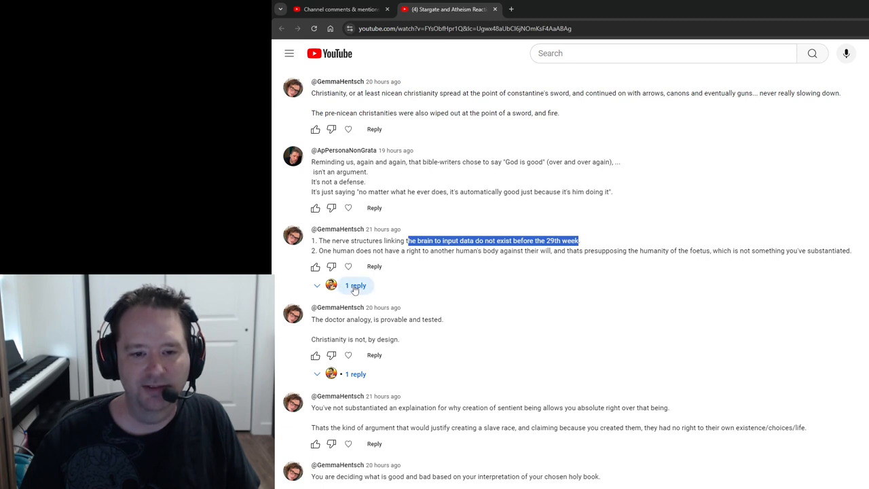
left_click(354, 285)
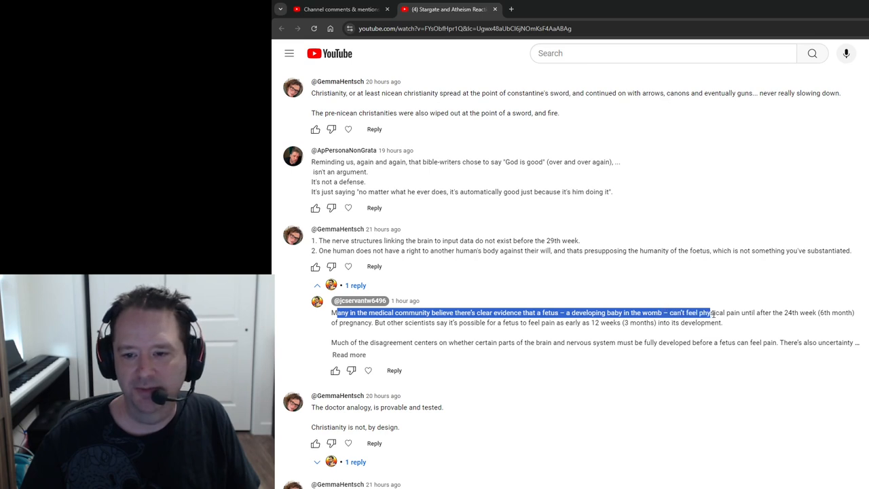
left_click_drag(709, 313, 784, 312)
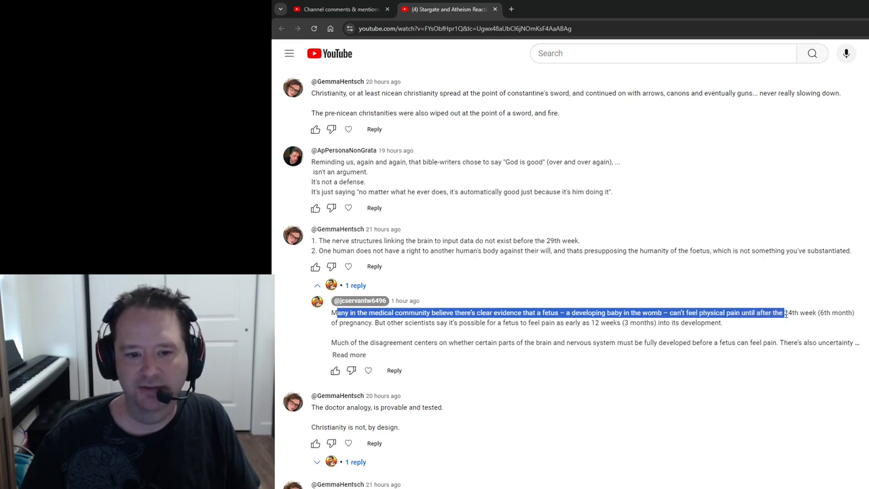
left_click_drag(784, 312, 672, 312)
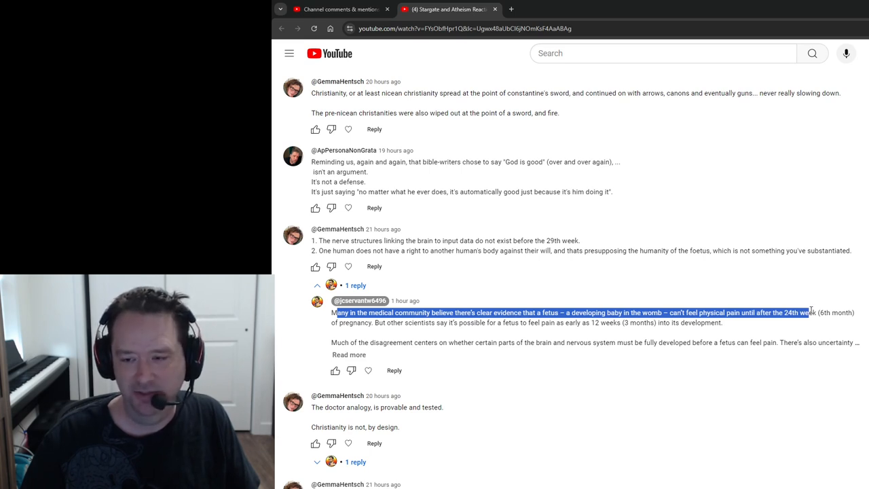
left_click(360, 323)
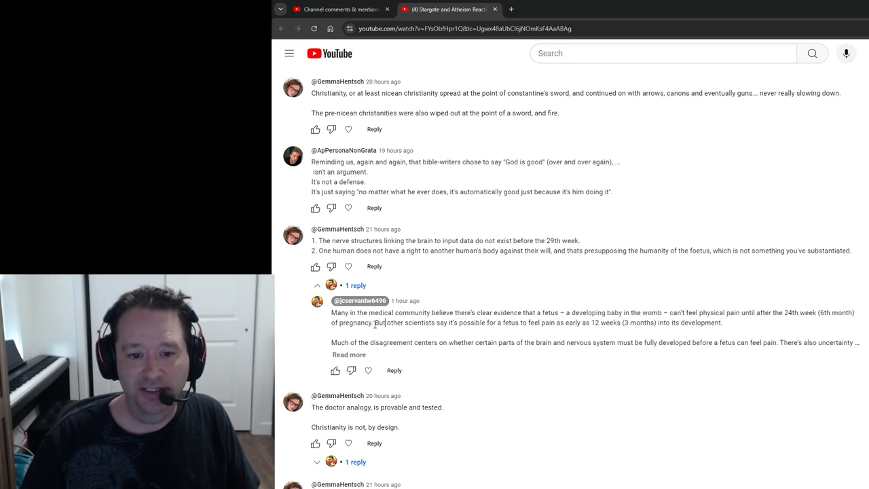
left_click_drag(374, 322, 723, 323)
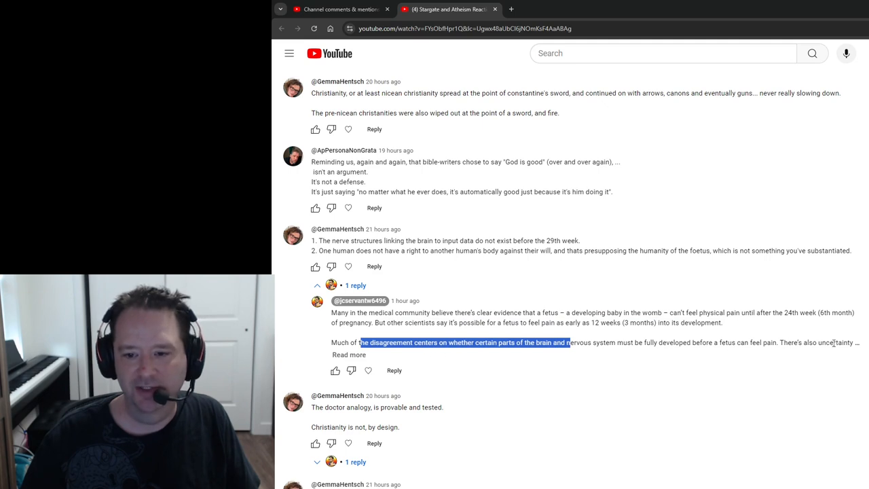
left_click(349, 355)
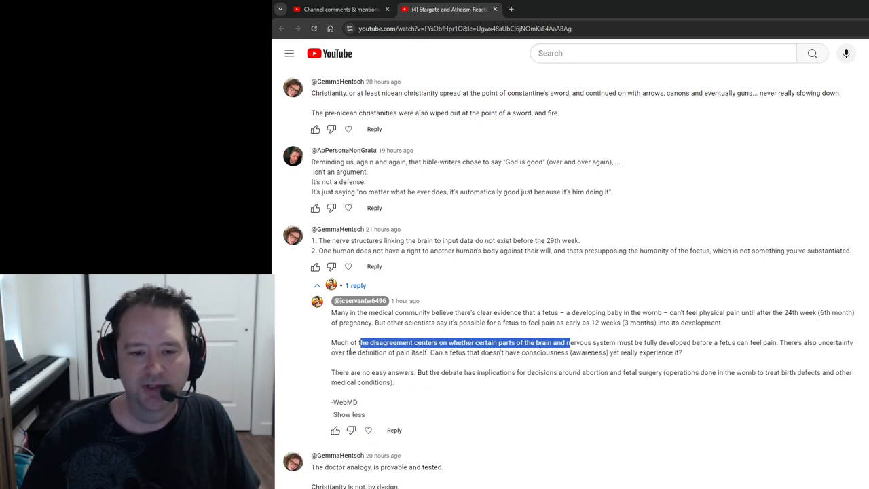
left_click_drag(363, 342, 485, 352)
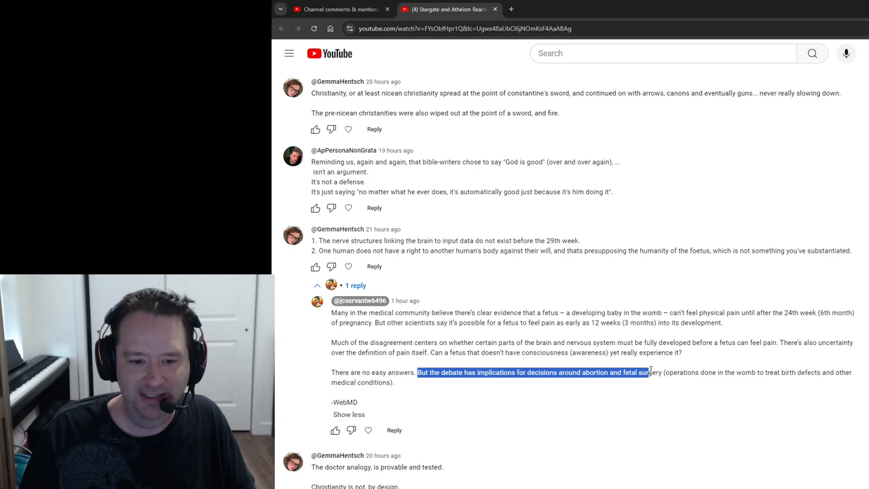
Scroll past the WebMD reply, marking 'The doctor analogy, is provable and tested', to the sentient-being comment.
scroll("down", 3)
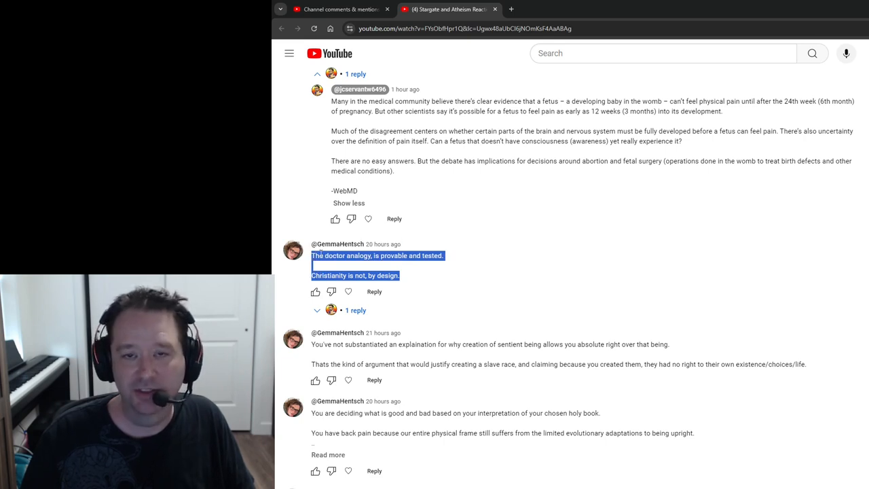
left_click(311, 256)
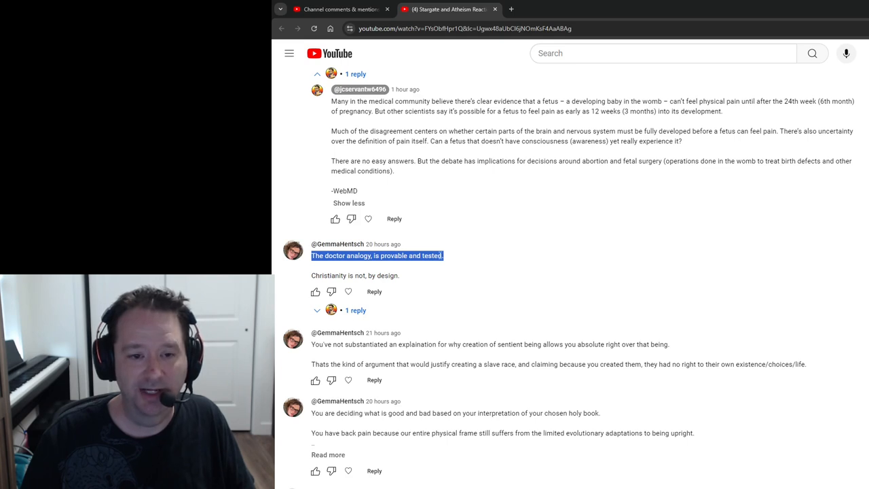
scroll("down", 3)
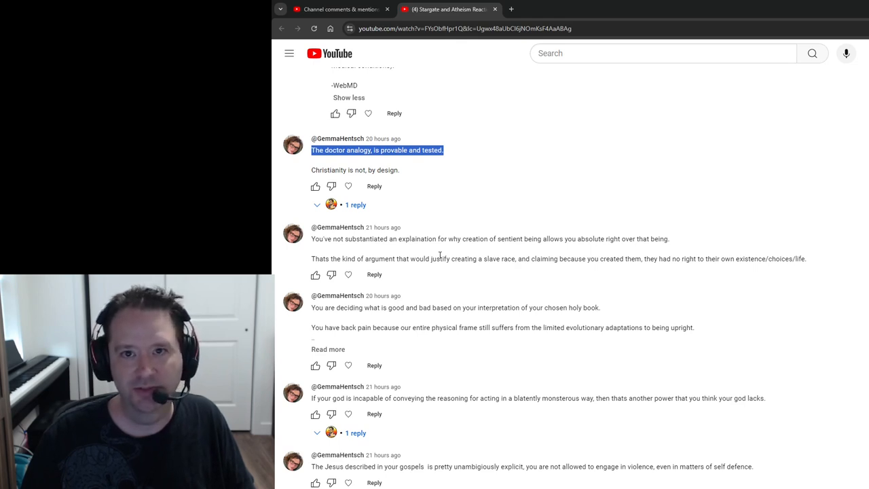
scroll("down", 3)
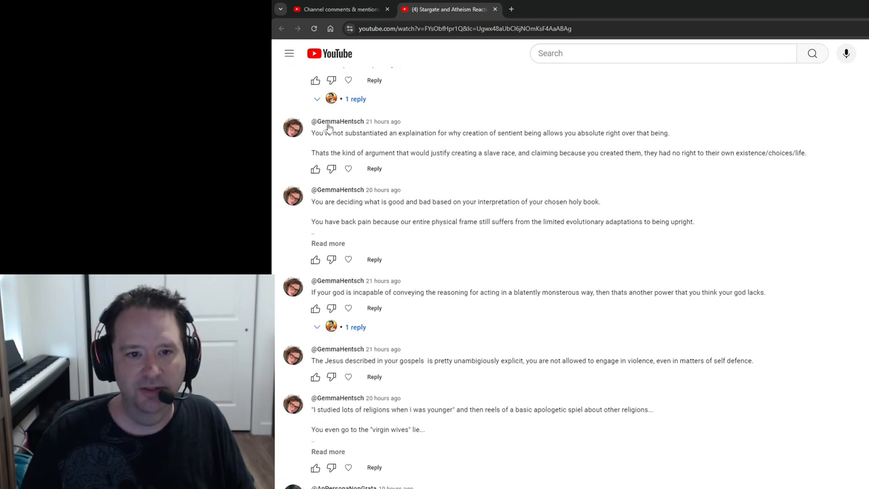
Highlight the opening sentence about absolute rights over created sentient beings.
left_click_drag(321, 132, 523, 132)
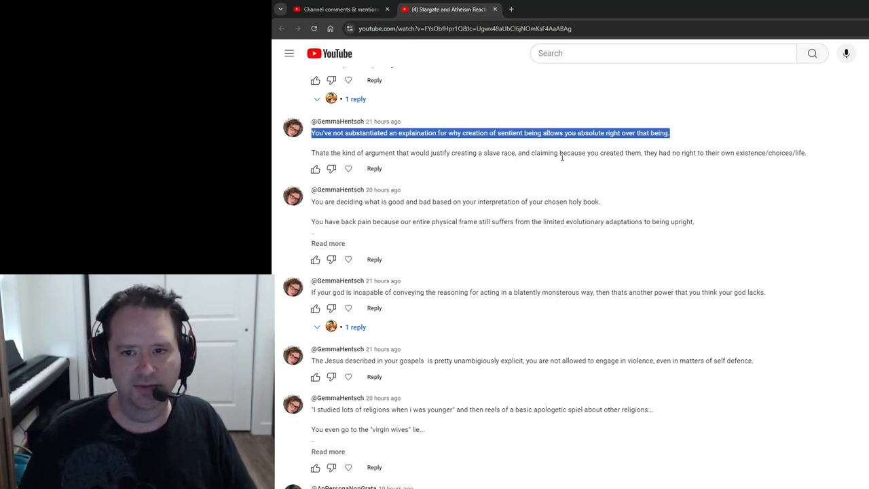
mouse_move(740, 134)
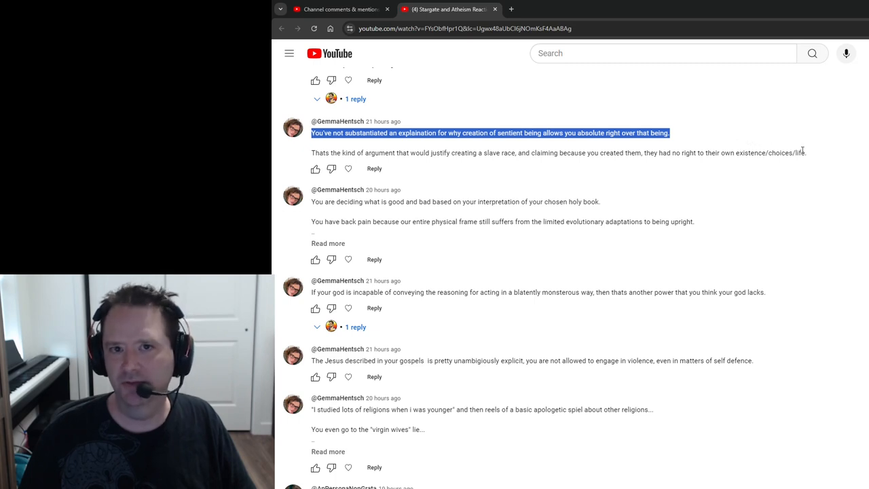
mouse_move(814, 157)
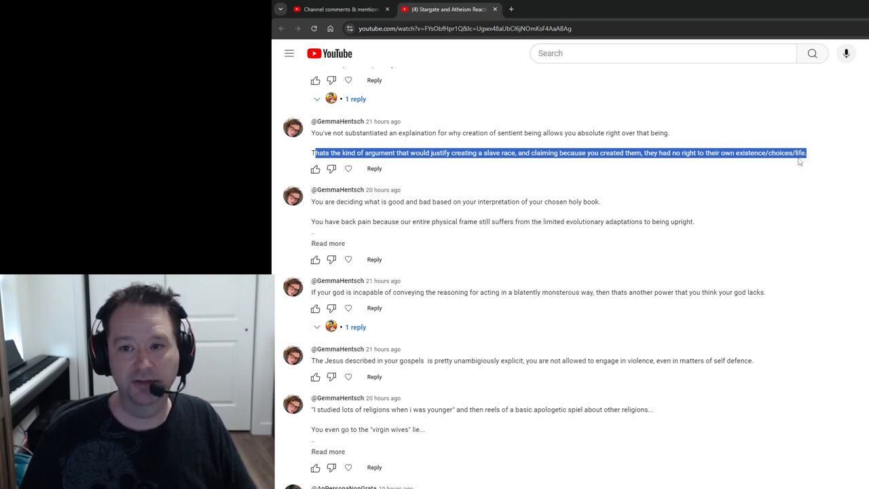
mouse_move(678, 162)
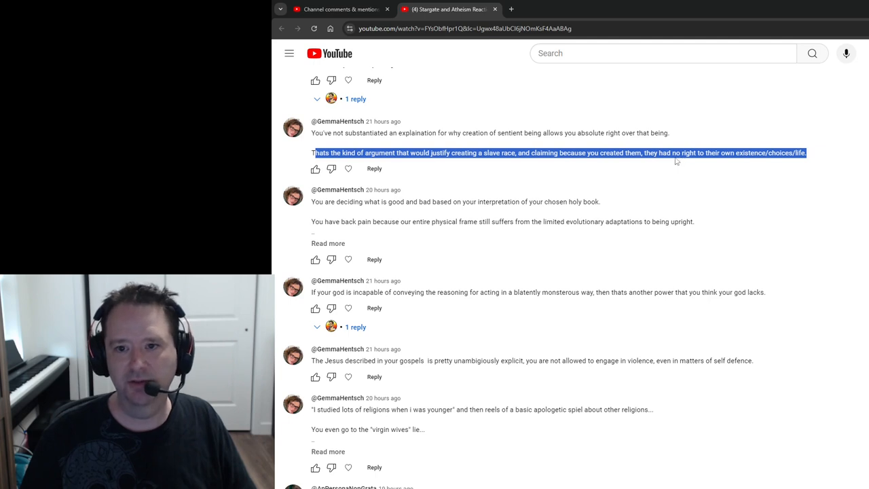
mouse_move(756, 159)
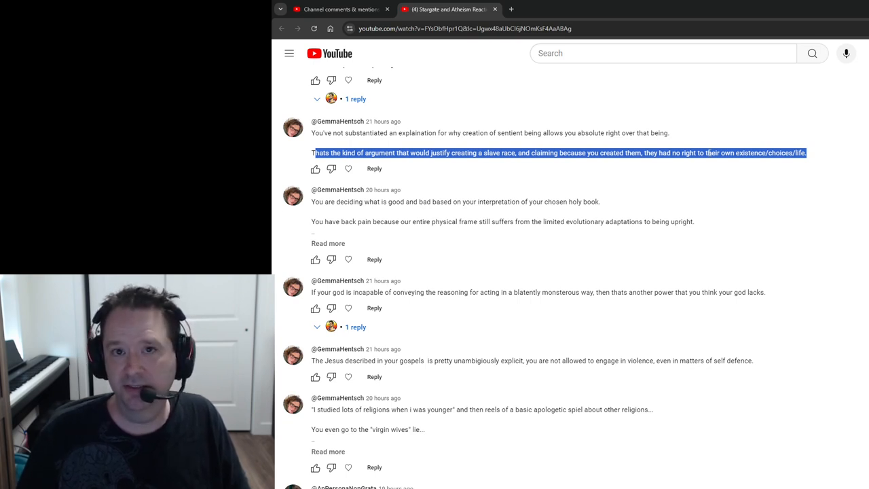
mouse_move(689, 153)
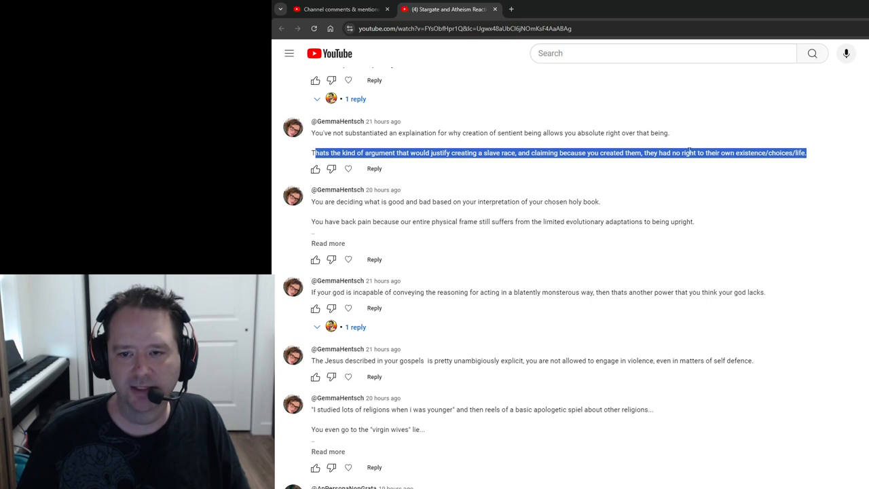
Highlight the slave-race sentence's closing words 'to their own existence/choices/life'.
left_click_drag(312, 152, 804, 152)
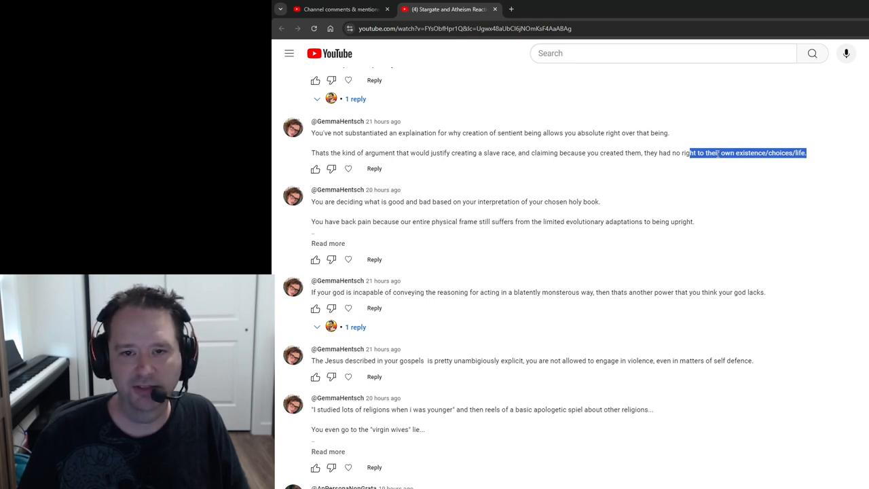
mouse_move(475, 172)
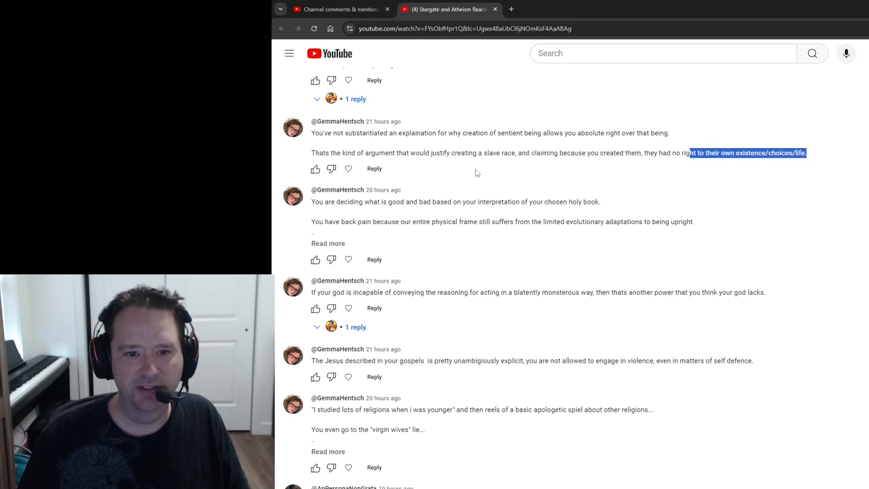
mouse_move(339, 201)
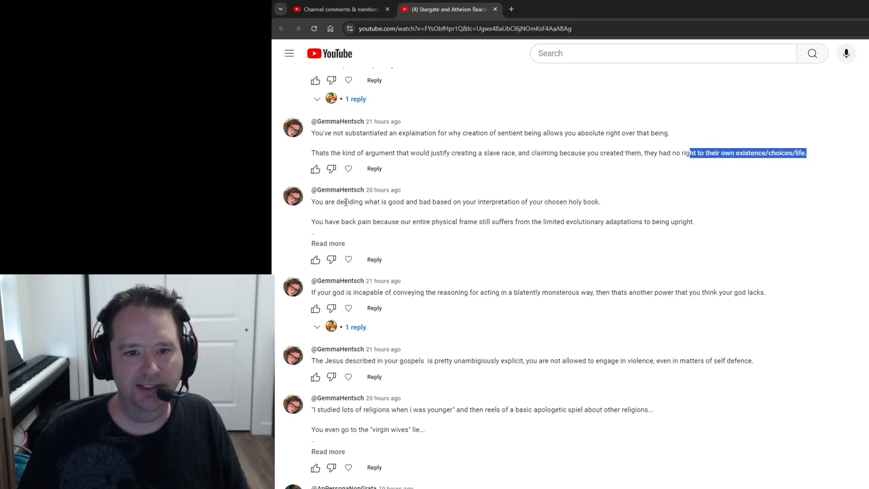
mouse_move(569, 194)
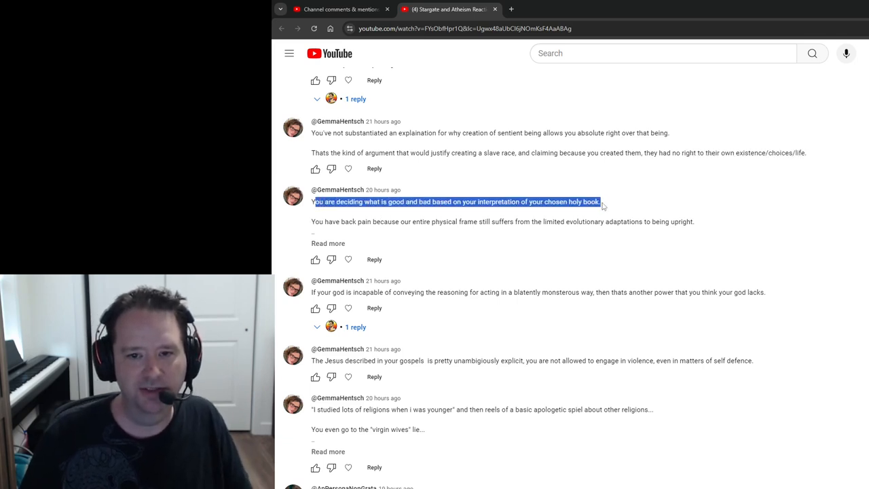
scroll("down", 3)
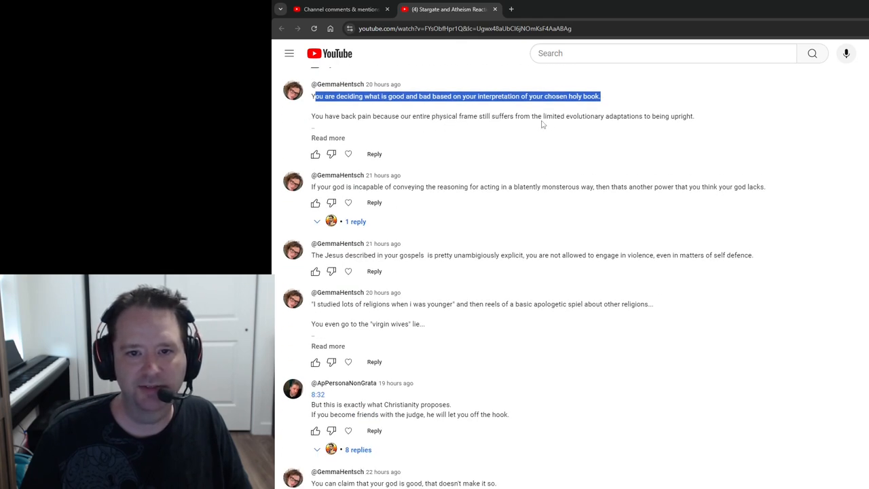
left_click(557, 115)
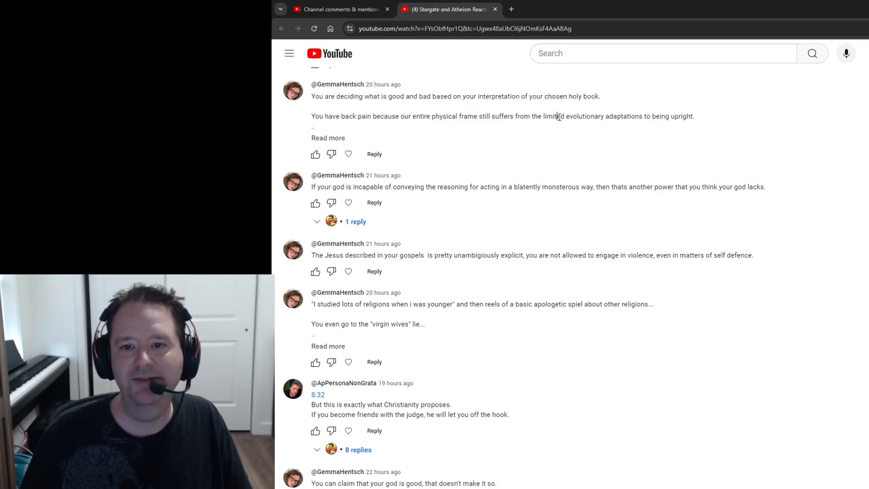
left_click_drag(557, 116, 694, 116)
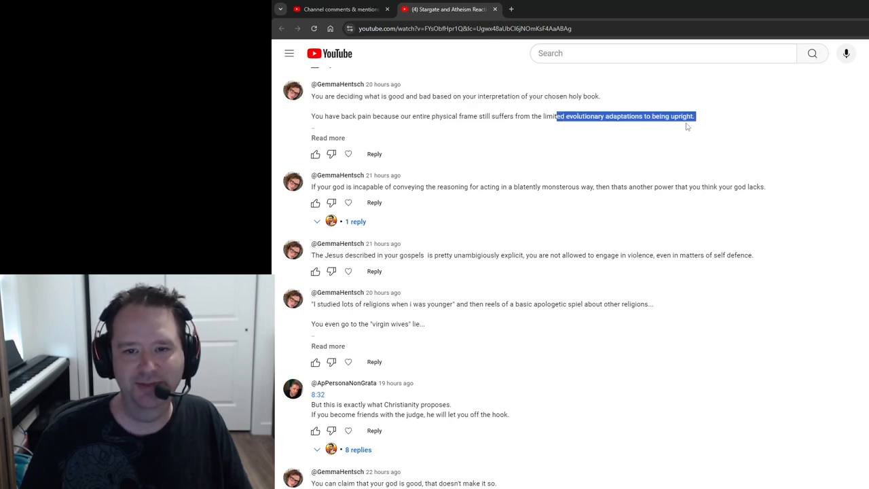
mouse_move(366, 145)
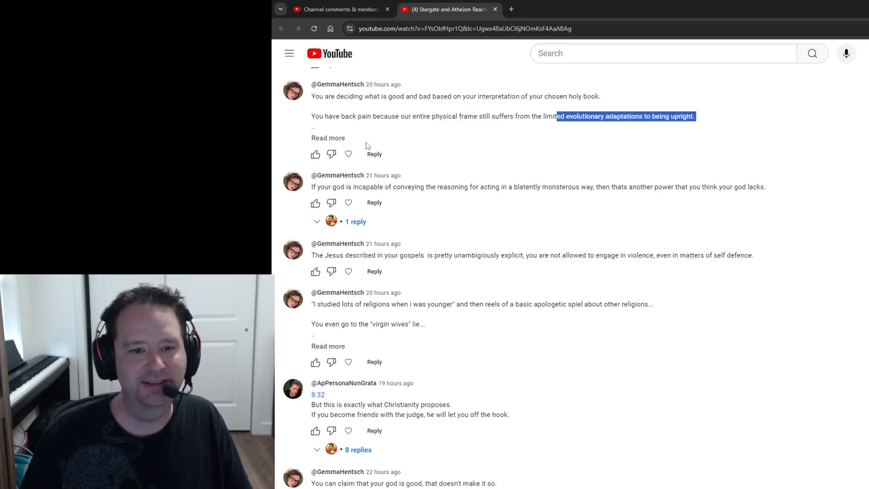
mouse_move(363, 188)
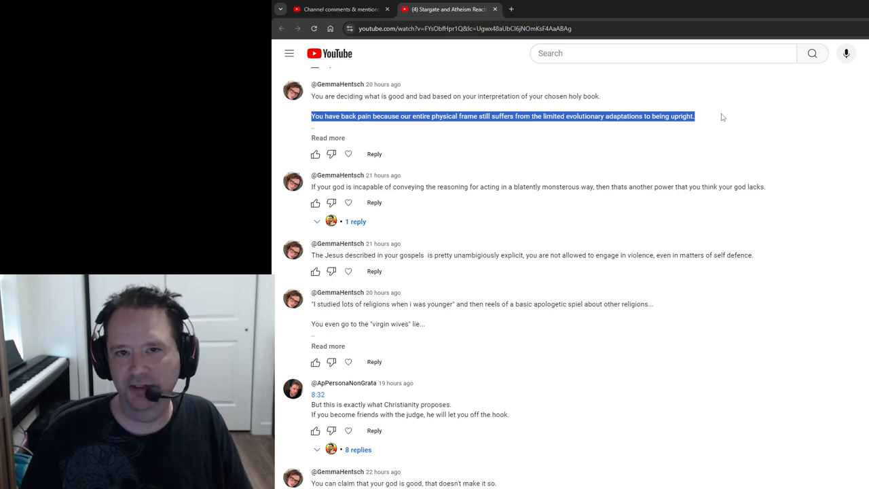
mouse_move(697, 126)
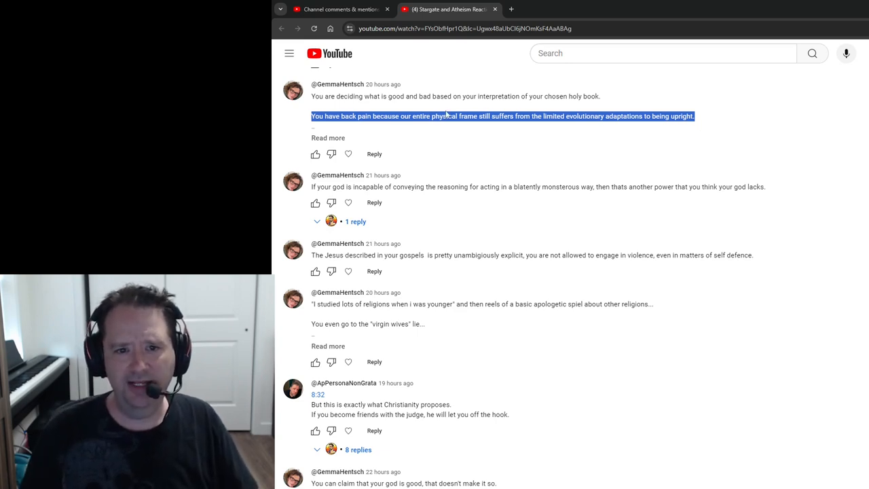
mouse_move(440, 105)
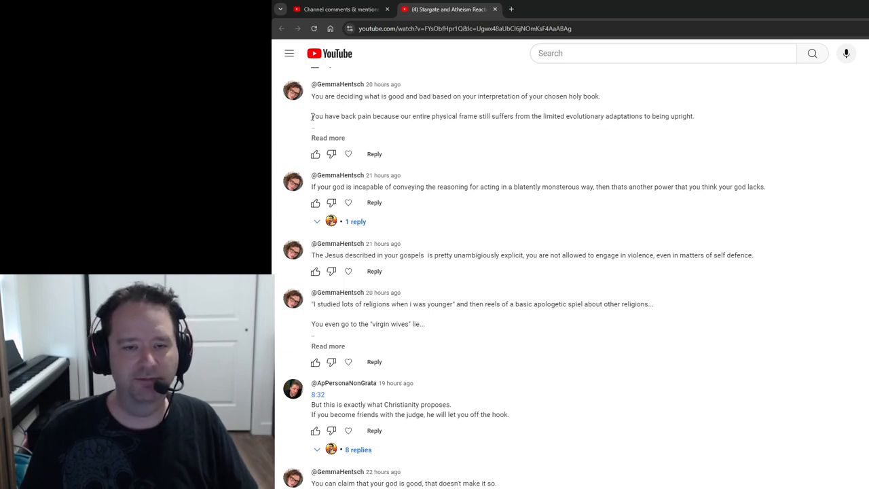
left_click_drag(311, 116, 694, 116)
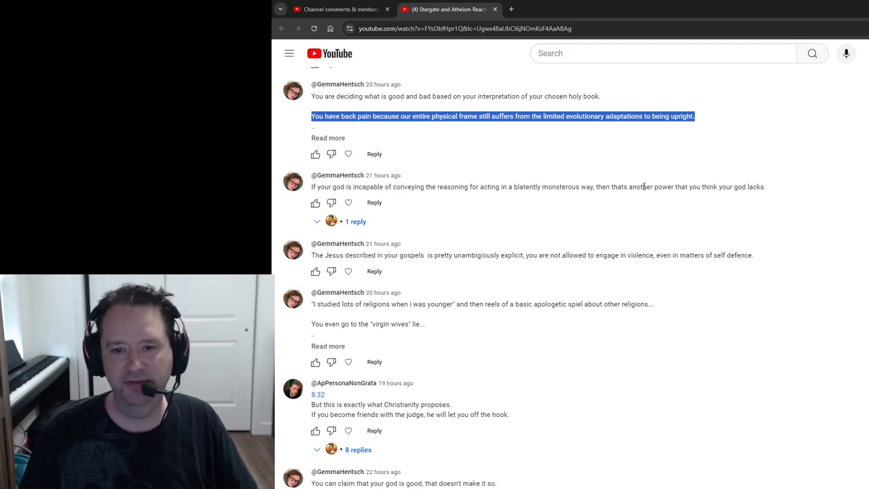
left_click_drag(392, 186, 765, 187)
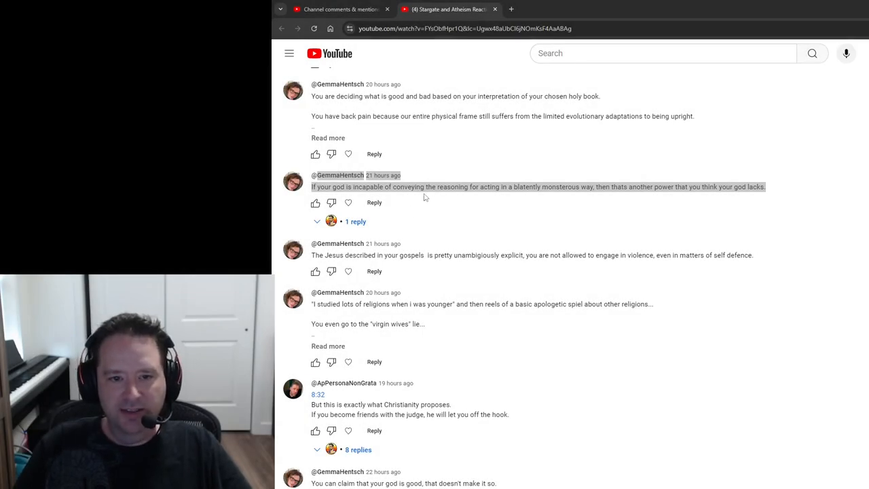
scroll("down", 3)
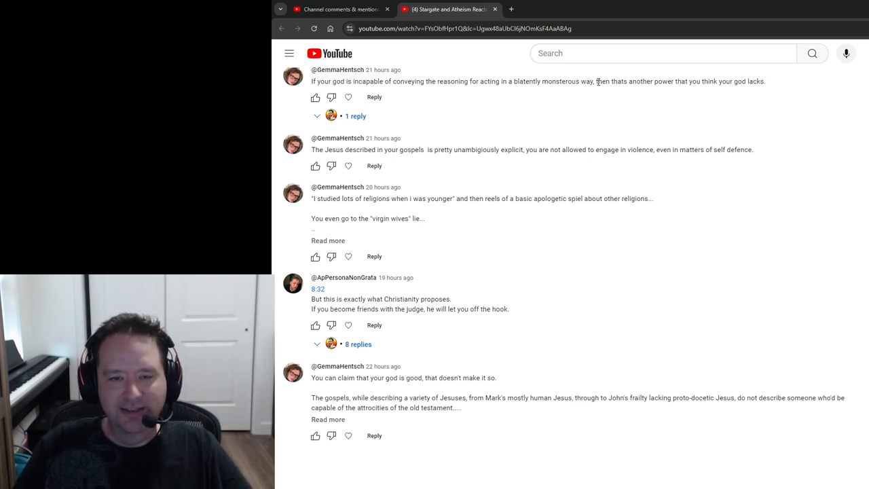
mouse_move(558, 131)
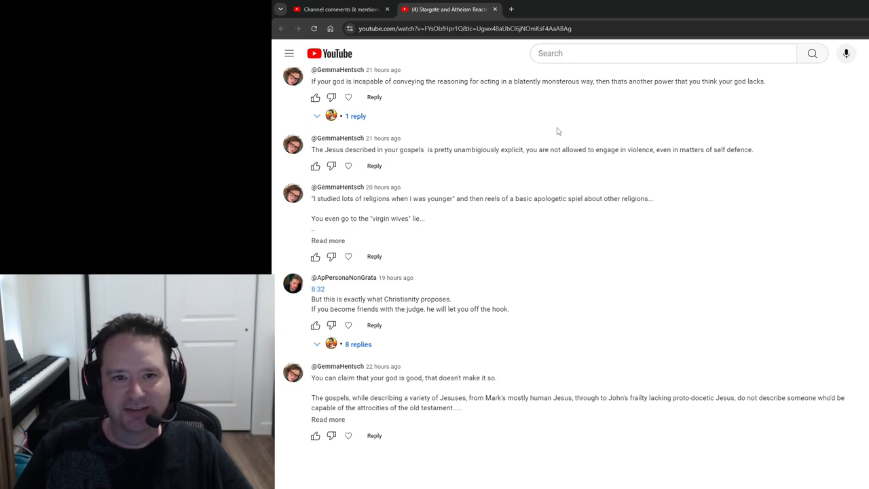
mouse_move(579, 138)
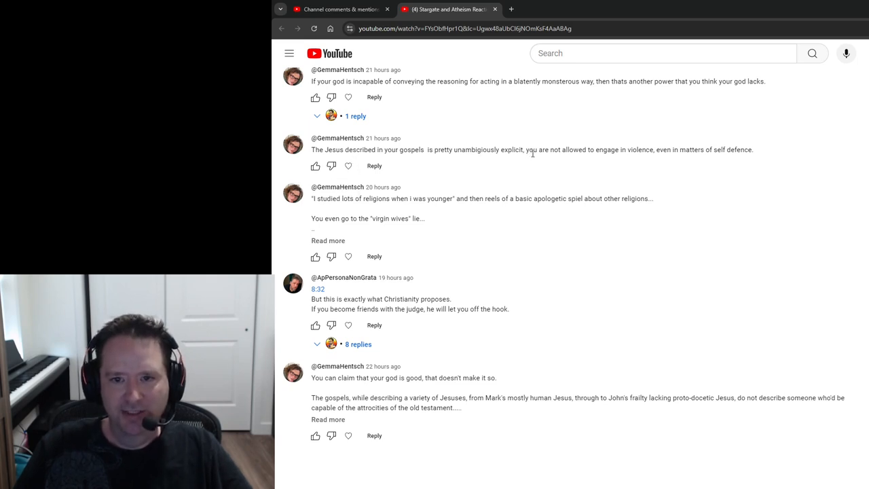
mouse_move(764, 159)
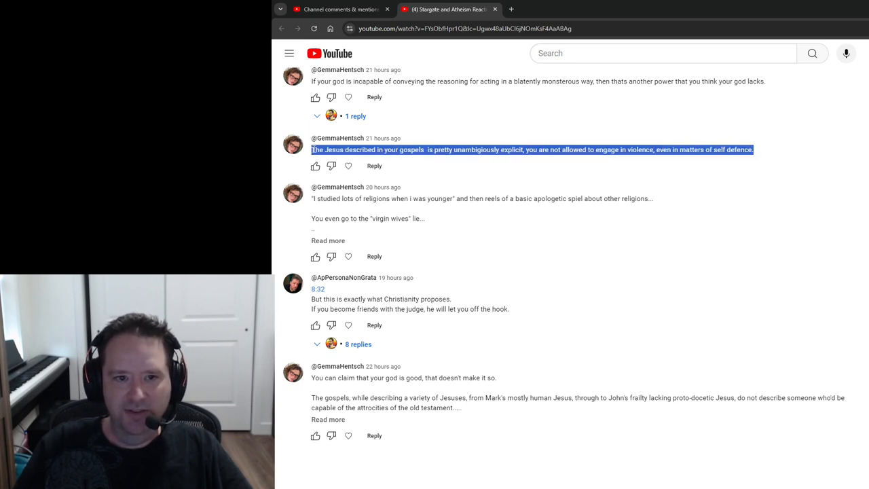
mouse_move(481, 134)
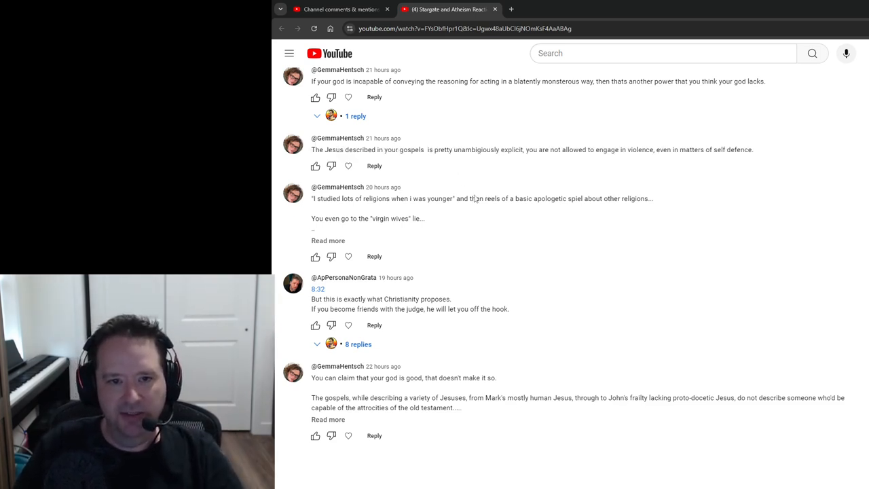
scroll("down", 3)
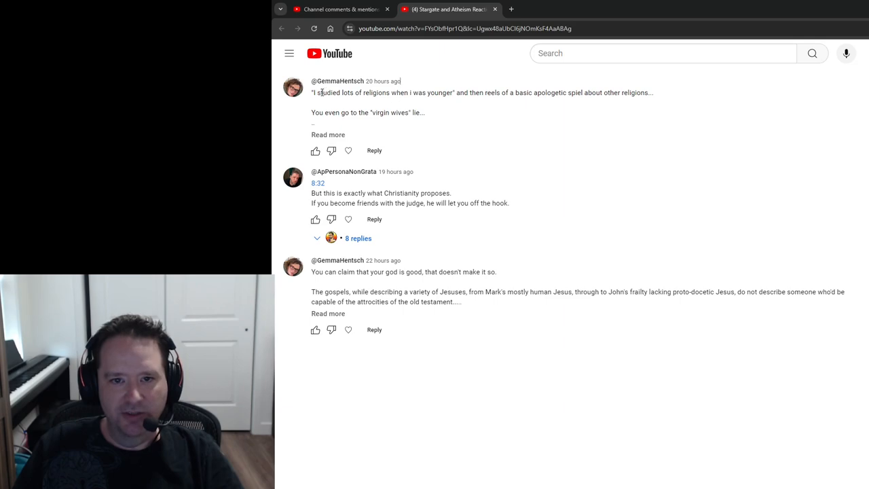
scroll("up", 3)
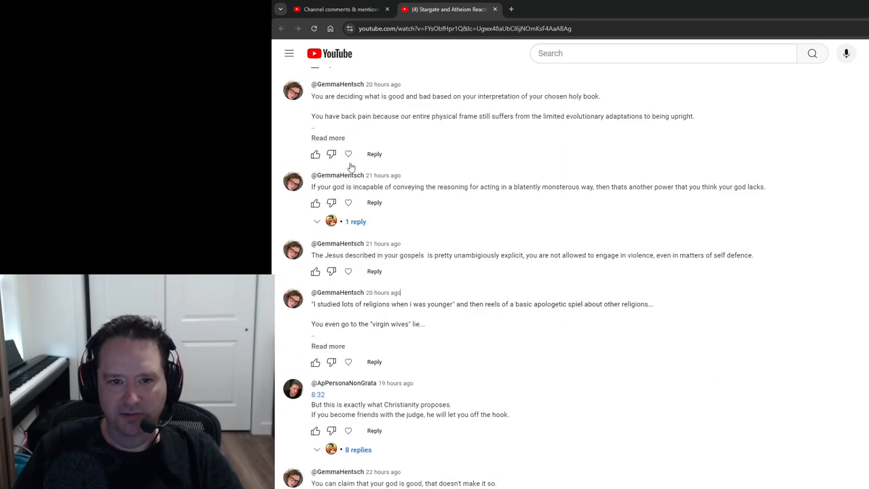
mouse_move(479, 255)
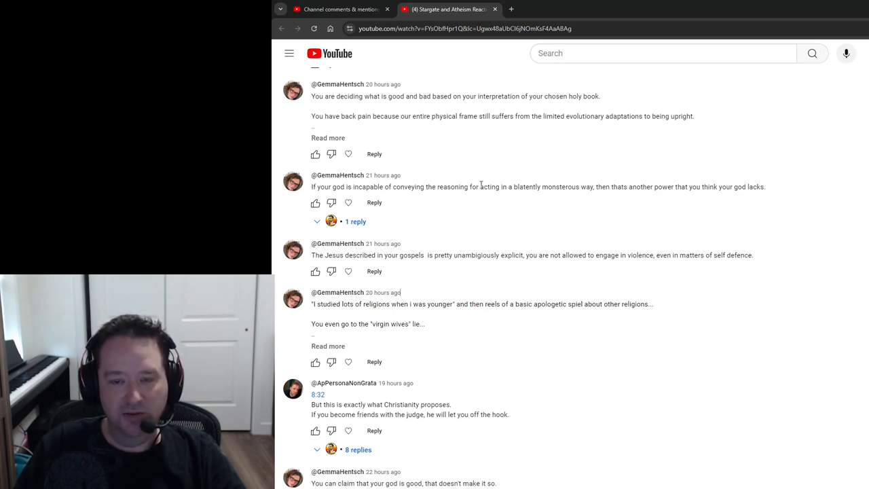
mouse_move(484, 200)
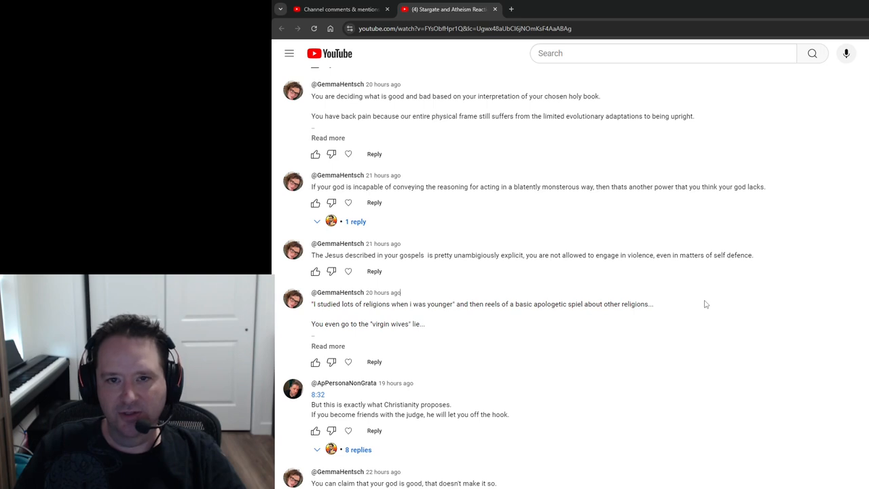
mouse_move(485, 209)
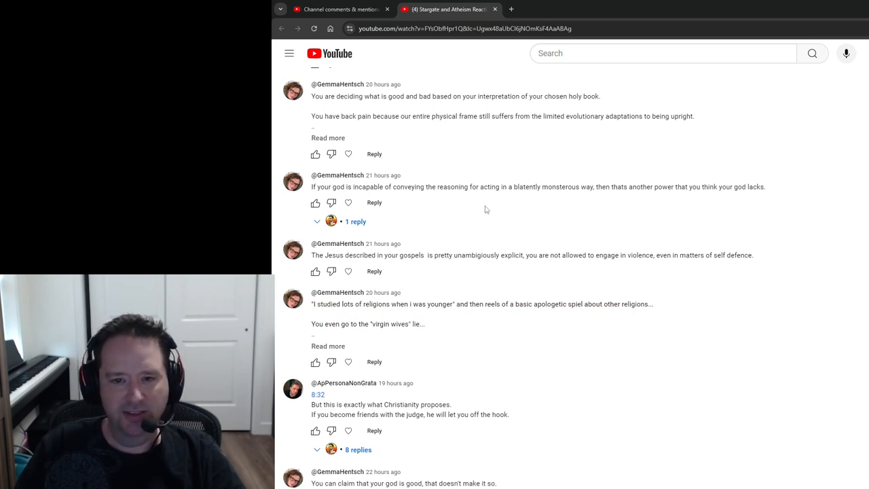
scroll("down", 3)
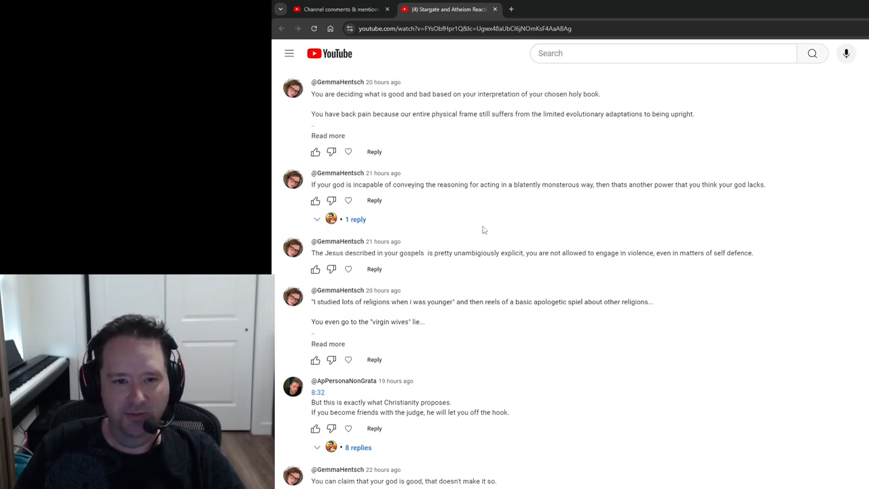
scroll("down", 3)
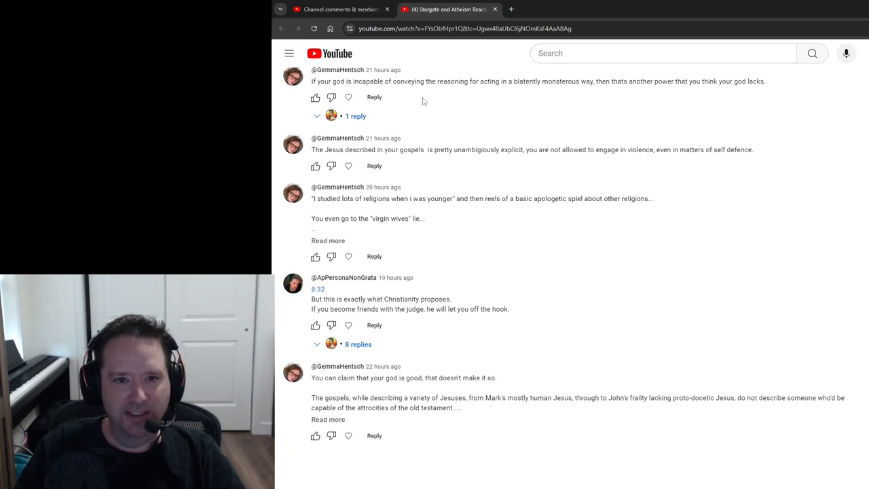
mouse_move(522, 246)
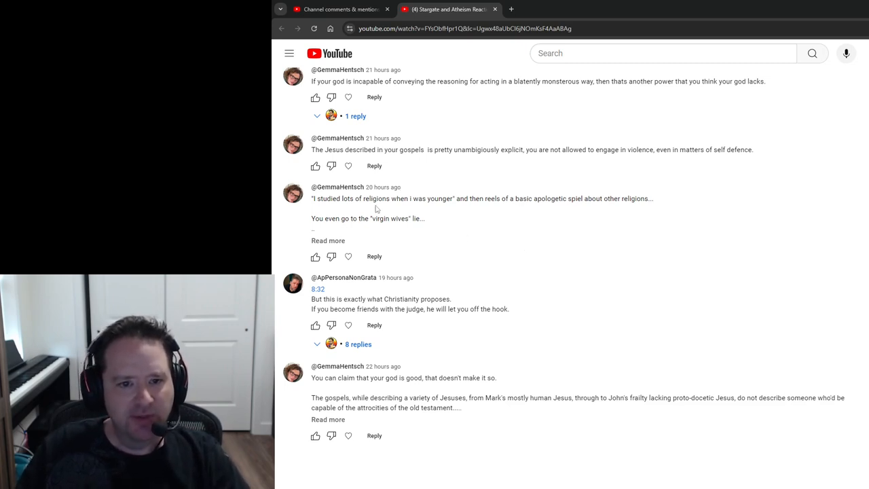
left_click_drag(365, 198, 643, 198)
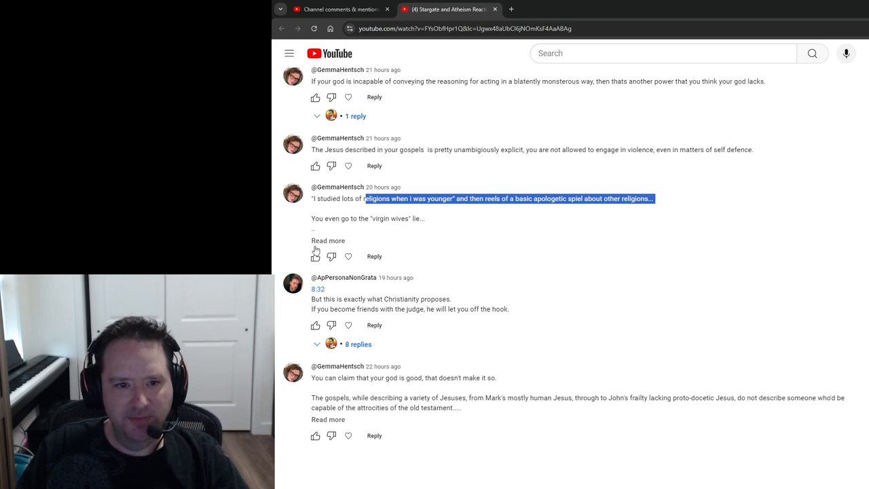
left_click(327, 240)
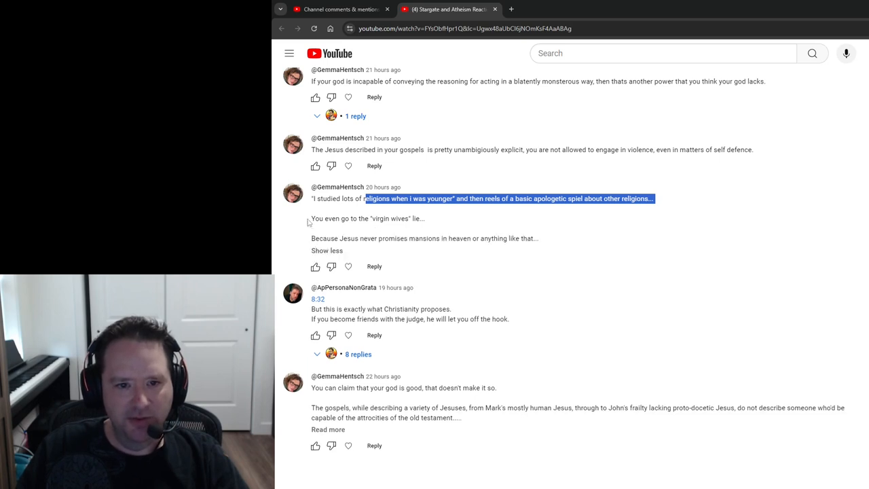
mouse_move(310, 238)
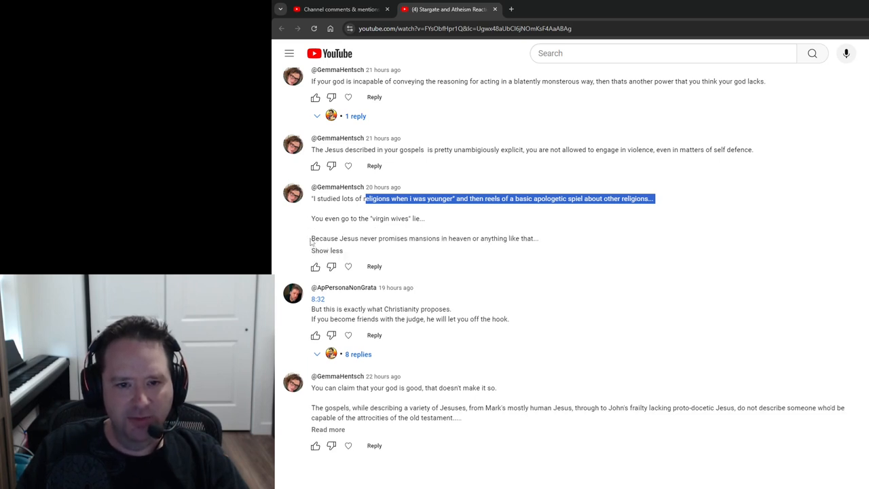
scroll("down", 3)
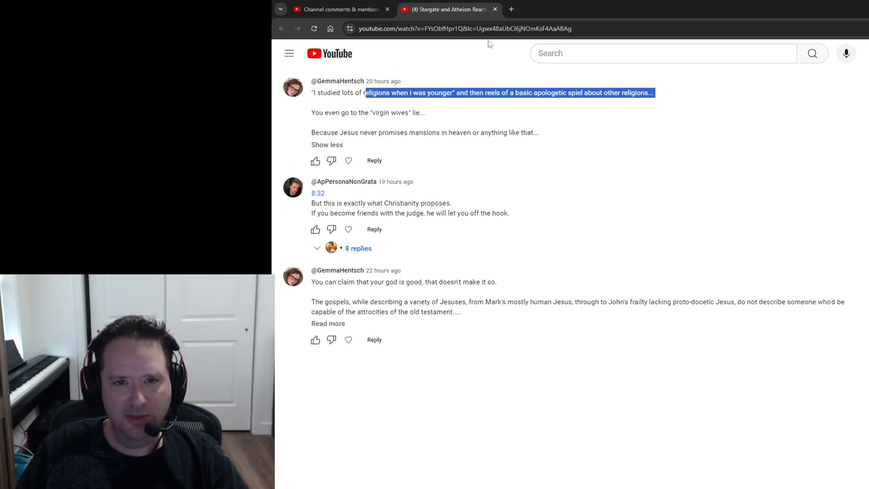
mouse_move(511, 8)
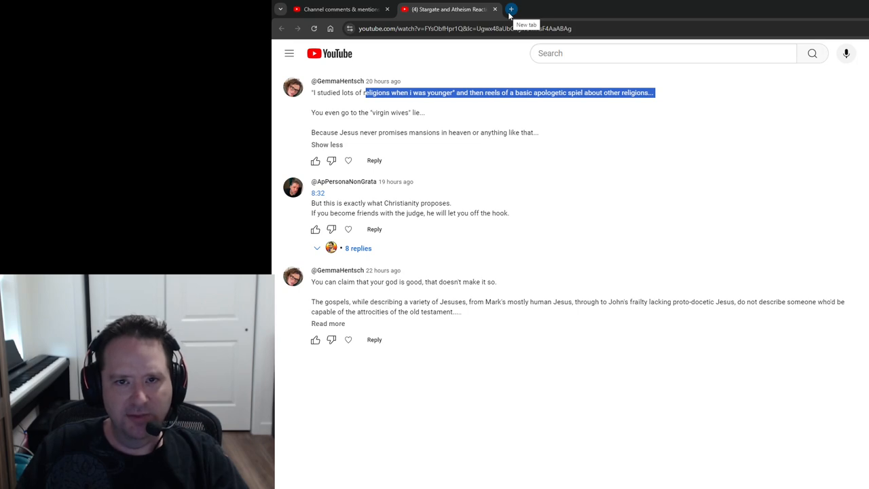
Google 'does islam promise wives' in a new tab and highlight the AI Overview's myth and houris claims.
left_click(508, 9)
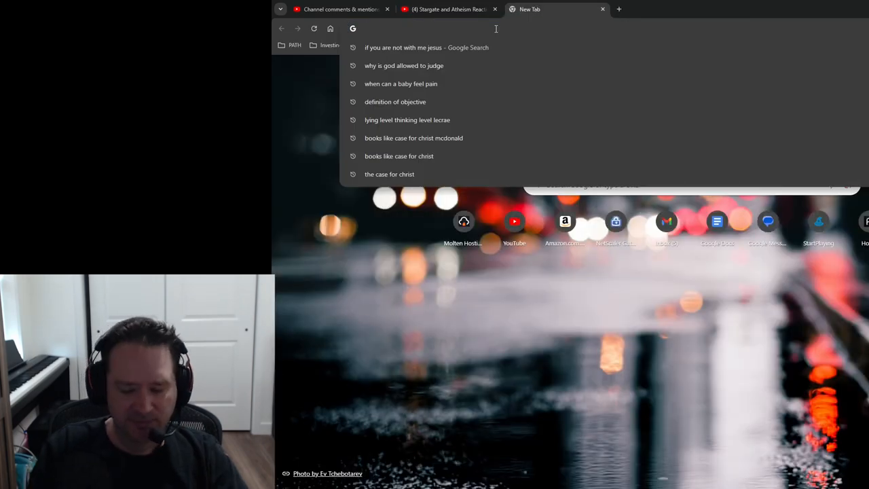
type("does ism")
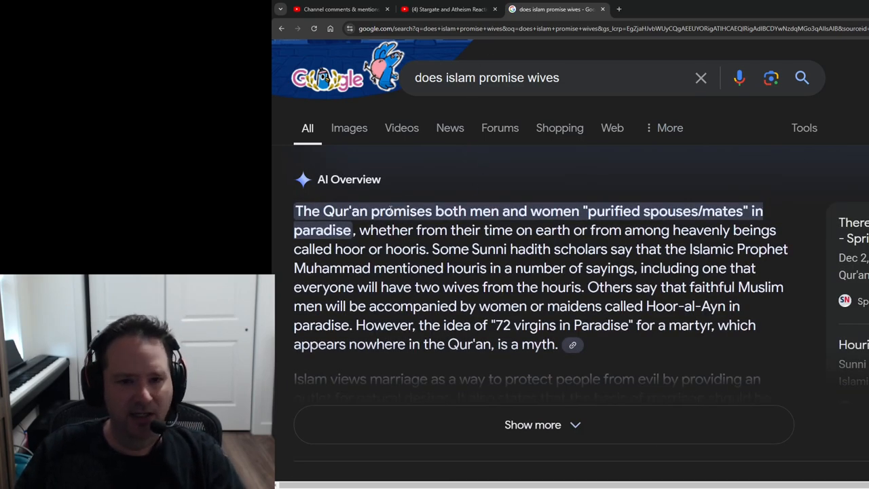
mouse_move(732, 226)
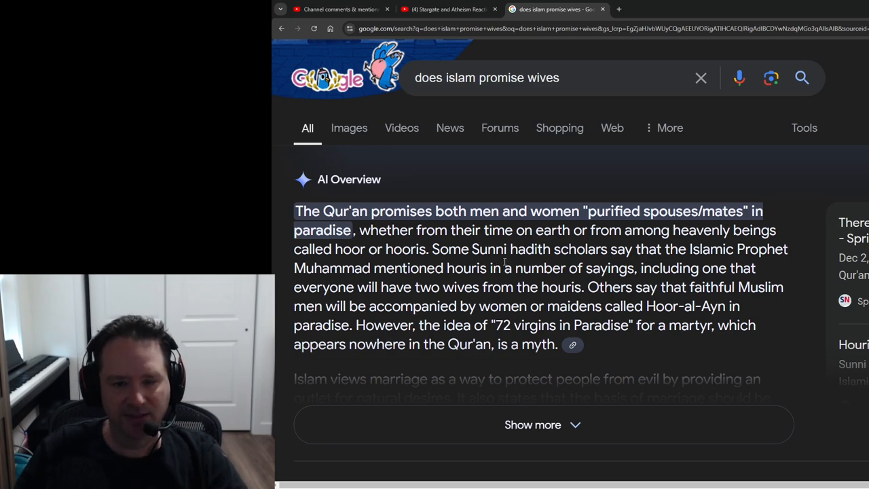
mouse_move(515, 326)
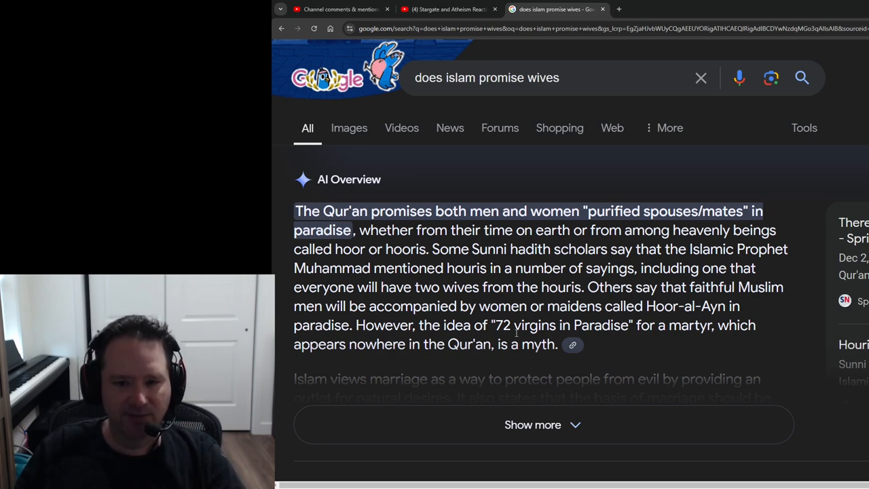
mouse_move(401, 325)
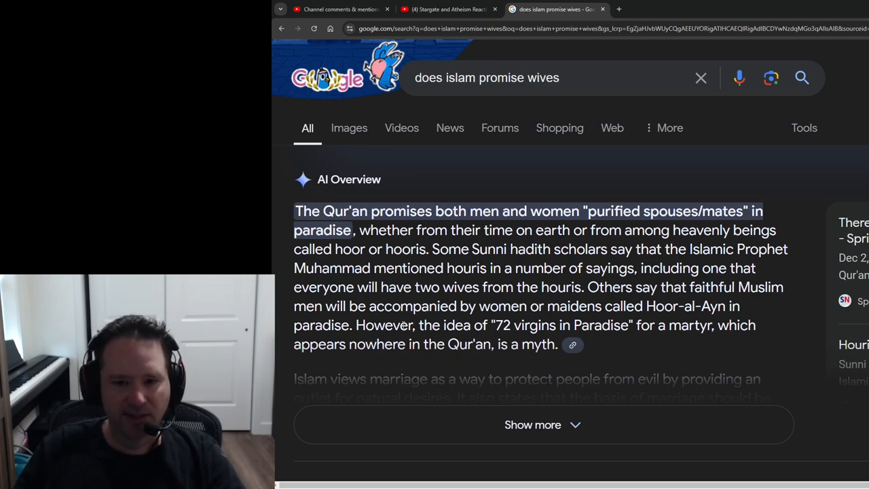
left_click_drag(387, 325, 755, 324)
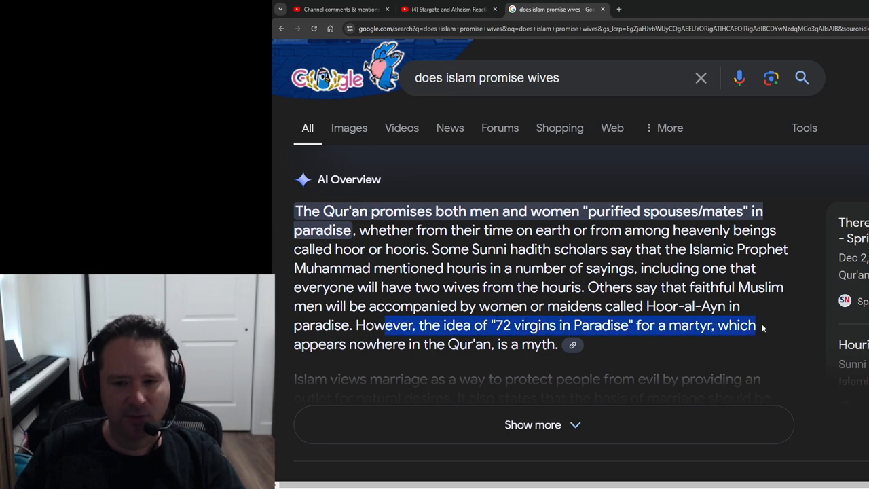
left_click_drag(756, 325, 537, 344)
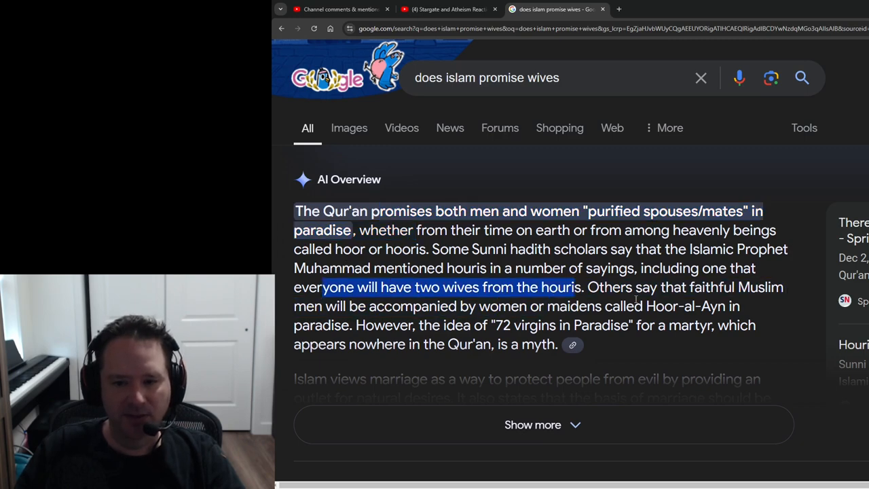
mouse_move(583, 272)
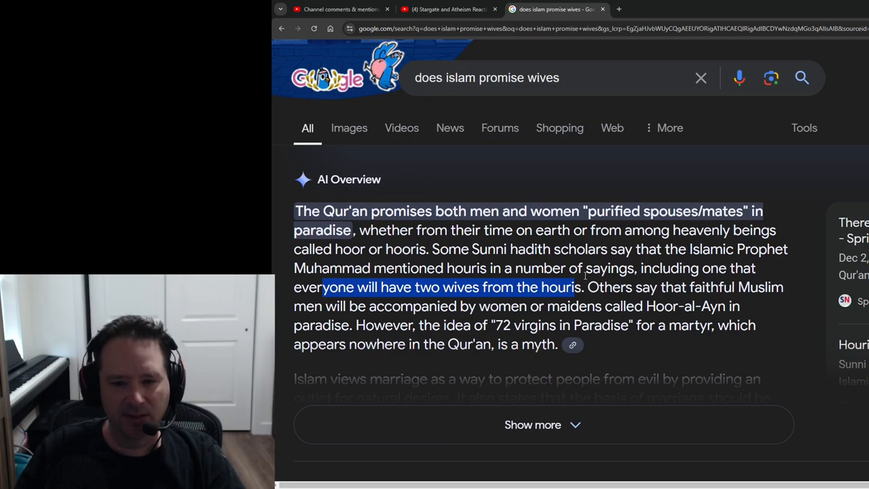
Scroll down to the Quora '72 virgins' result and highlight its snippet.
scroll("down", 3)
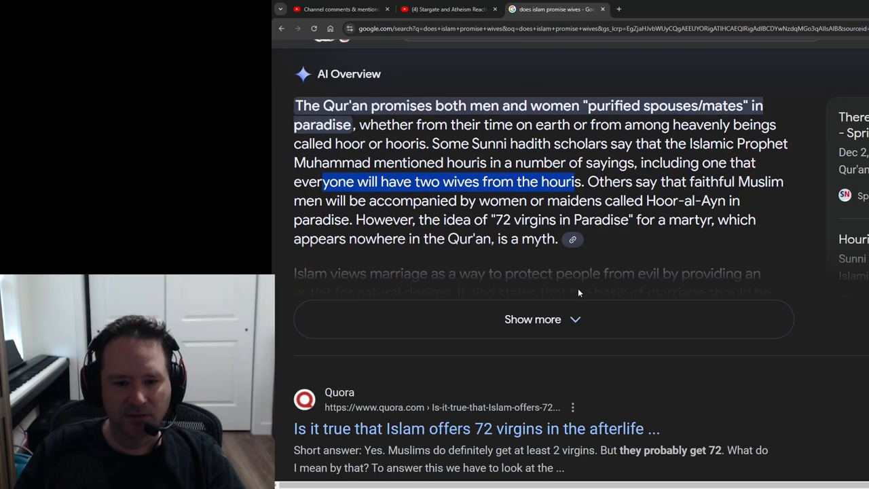
scroll("down", 3)
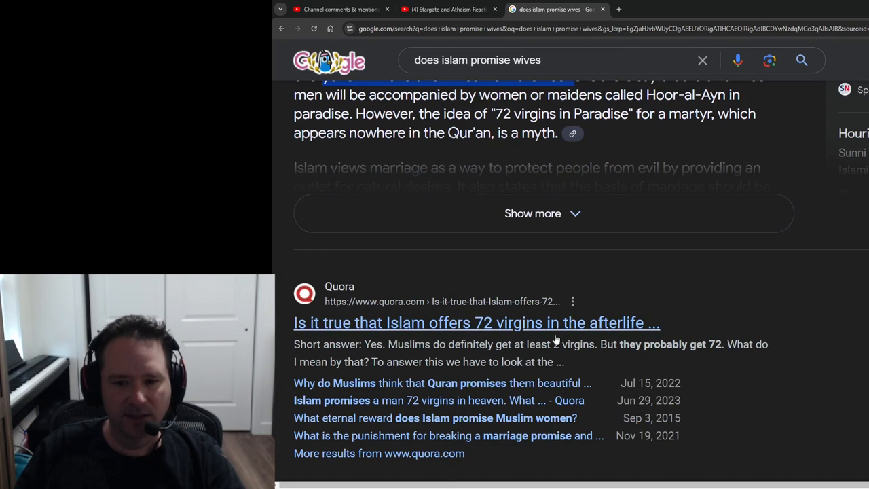
mouse_move(387, 361)
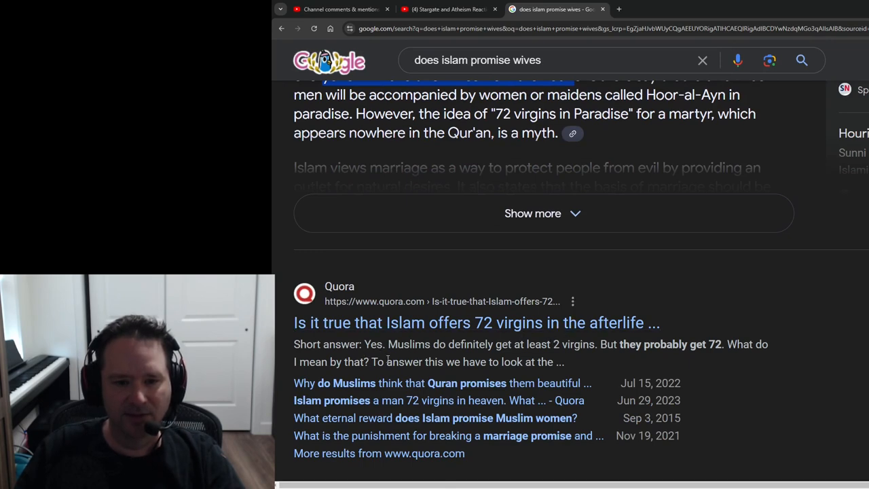
left_click_drag(377, 344, 767, 344)
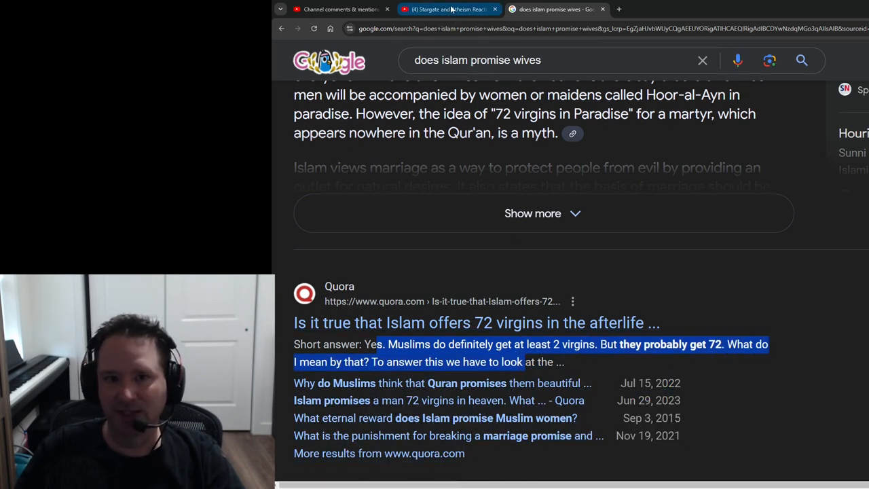
Switch back to the YouTube video tab showing the 'I studied lots of religions' comment.
left_click(441, 9)
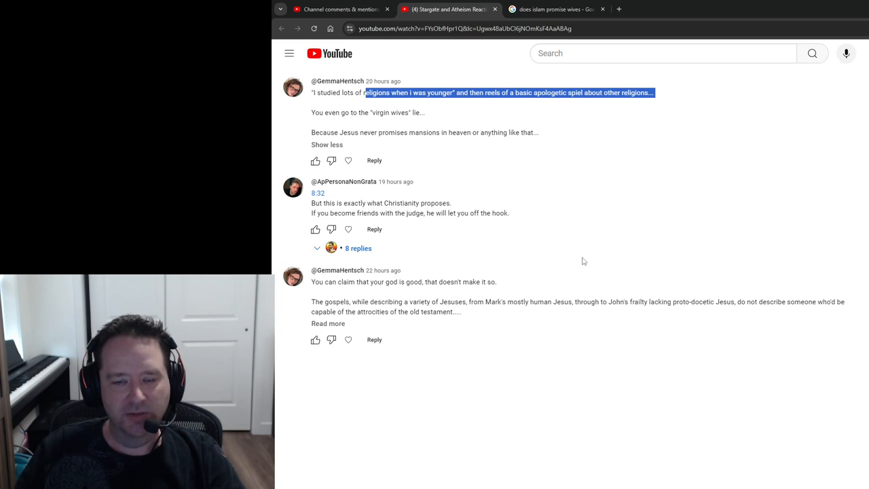
mouse_move(391, 124)
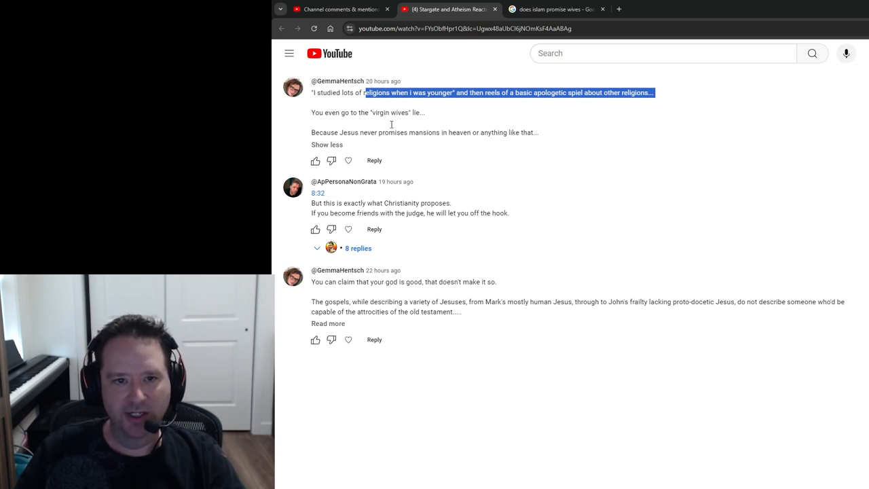
mouse_move(427, 117)
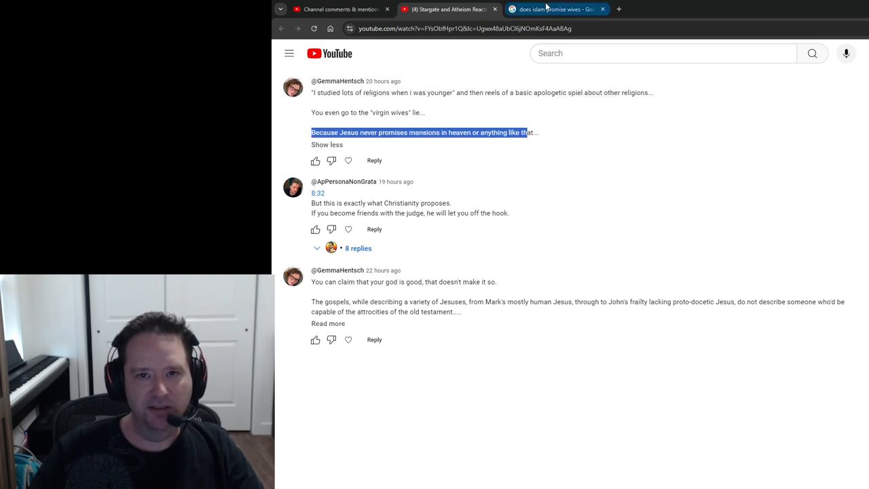
Search Google for 'does christ promise mansions' to find John 14:1-3.
left_click(564, 9)
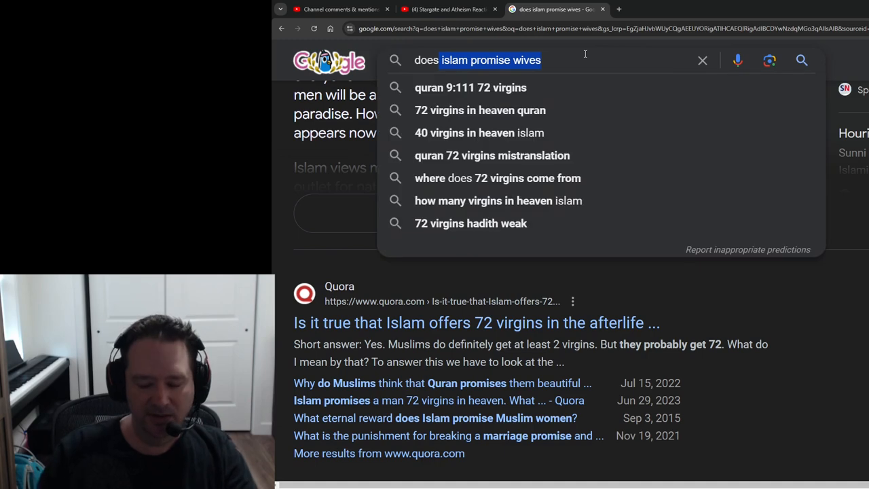
type("does christ")
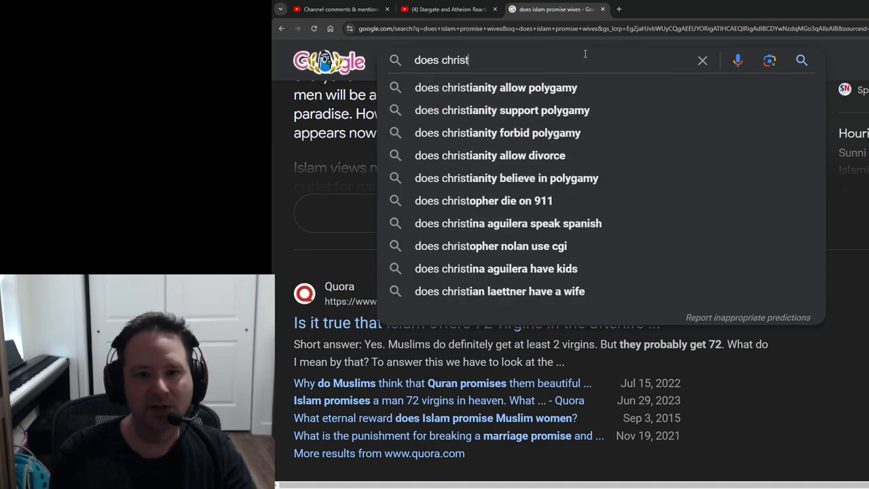
type("promise mansions")
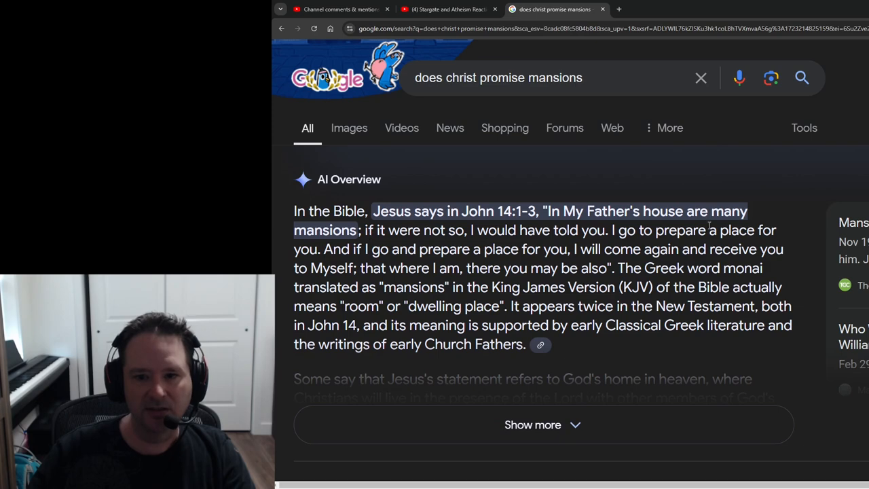
mouse_move(408, 230)
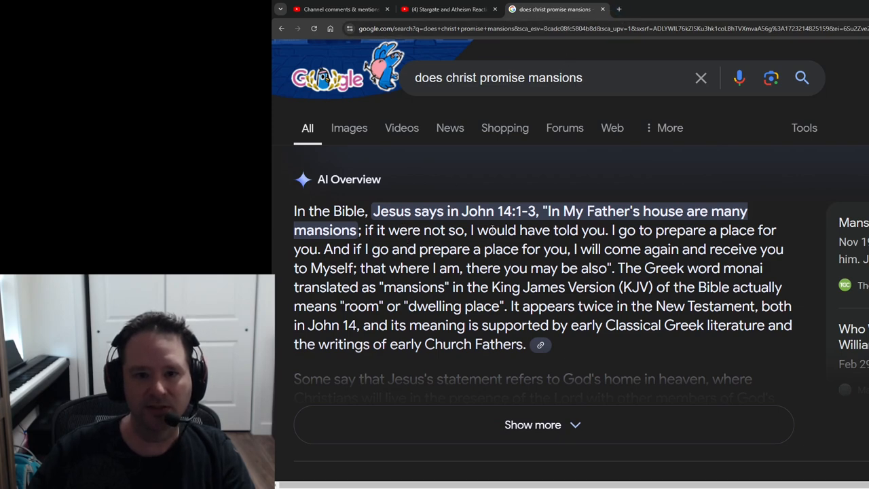
Open John 14 in the ESV on Bible Gateway in a new tab.
left_click(724, 9)
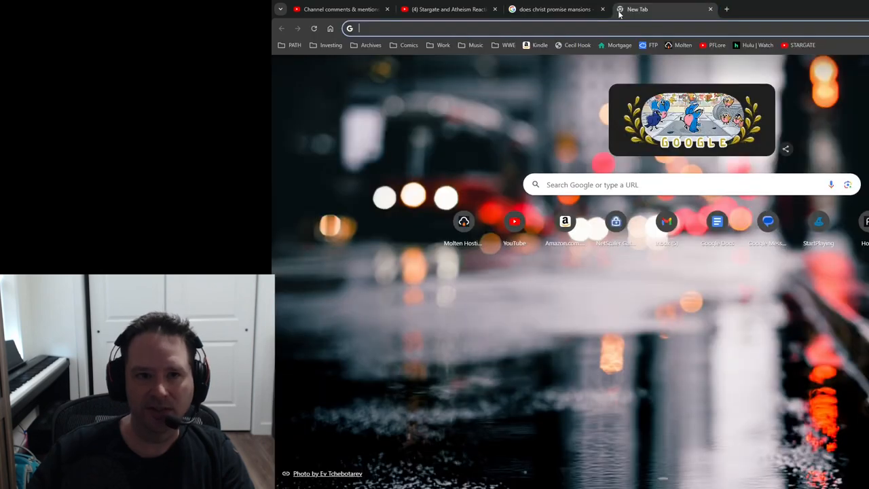
type("john 14 esv")
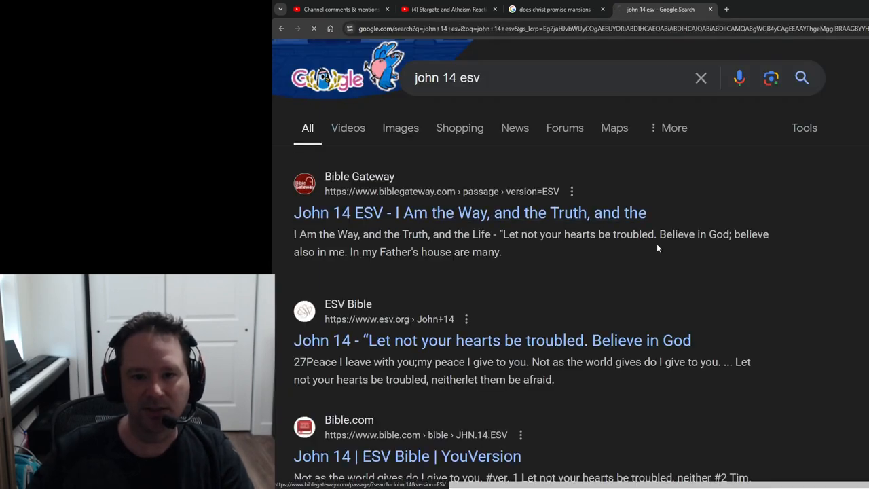
left_click(553, 9)
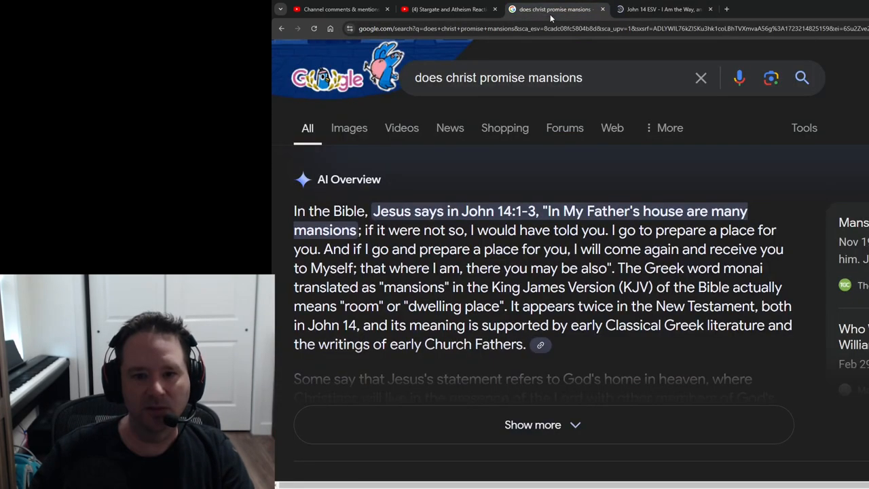
left_click(669, 9)
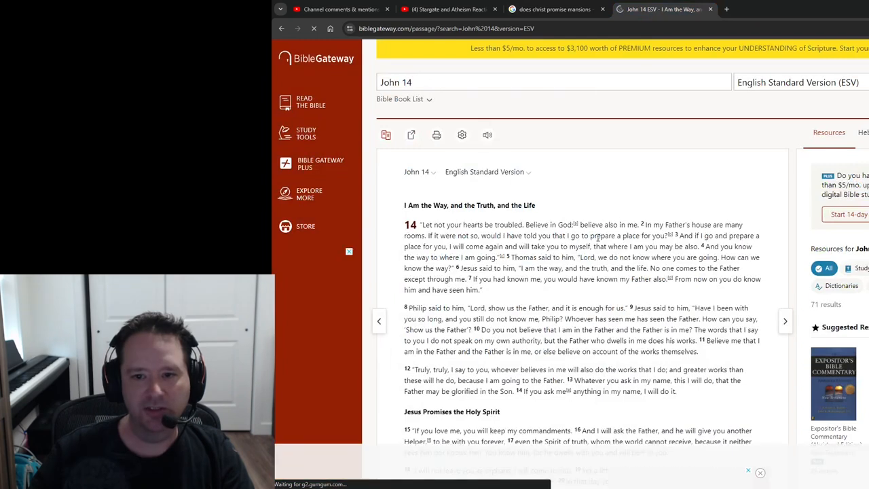
mouse_move(483, 241)
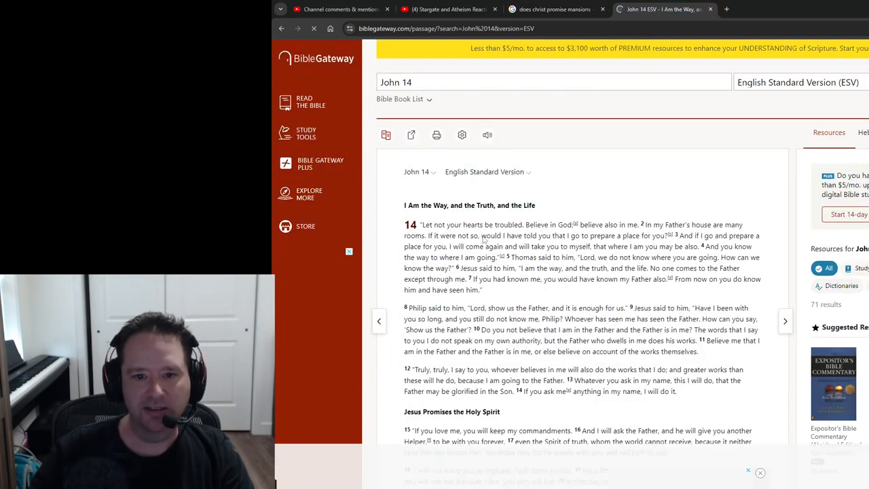
left_click_drag(593, 236, 653, 236)
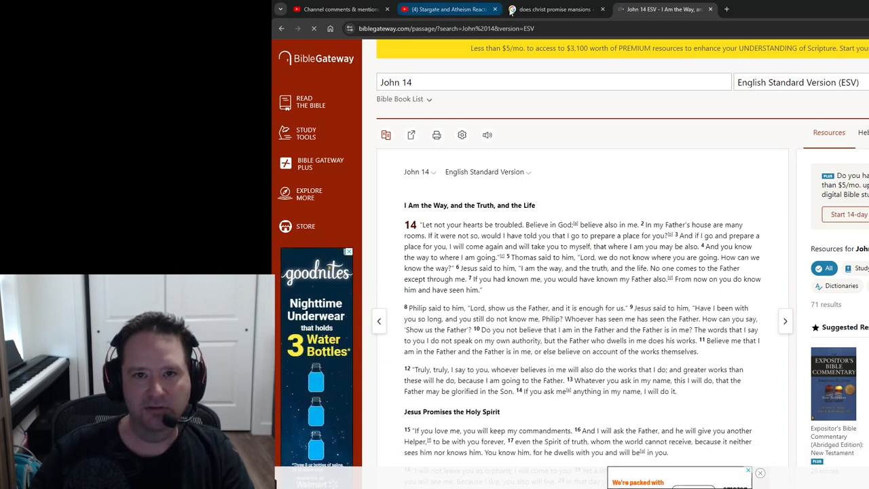
Compare 'mansions' in the Google overview with 'rooms' in verse 2.
left_click(575, 9)
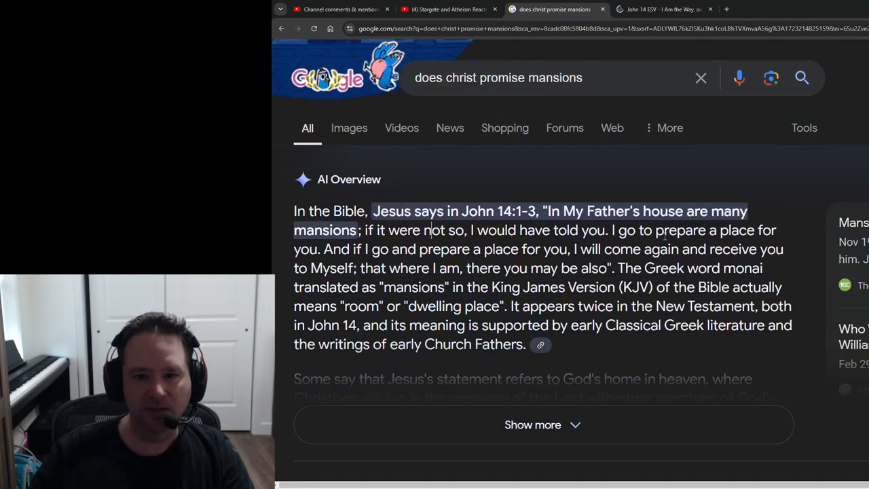
double_click(325, 229)
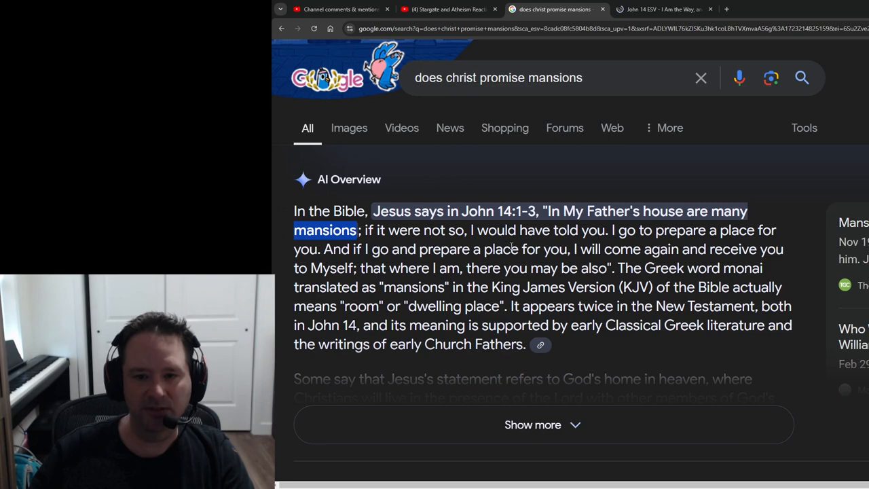
mouse_move(579, 214)
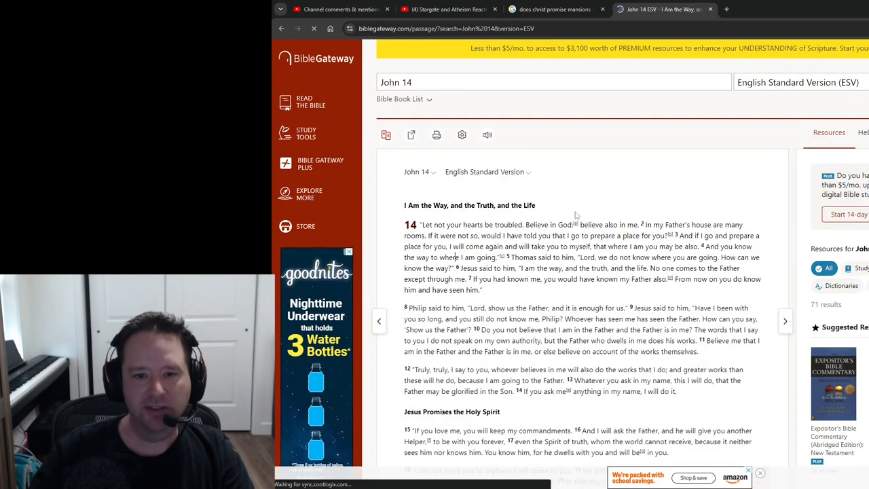
double_click(414, 235)
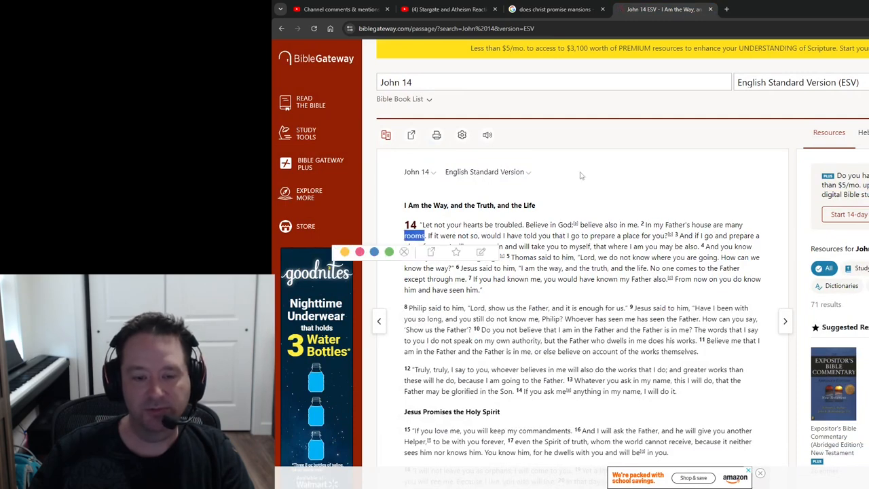
left_click(554, 9)
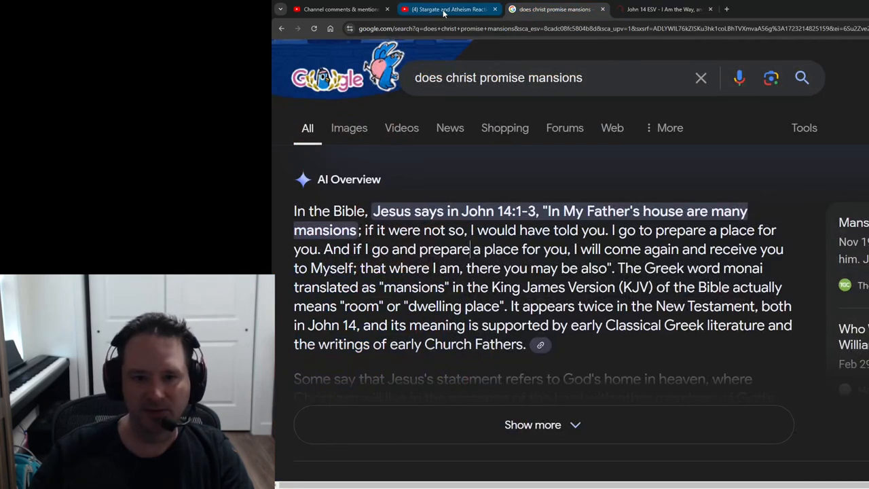
mouse_move(445, 9)
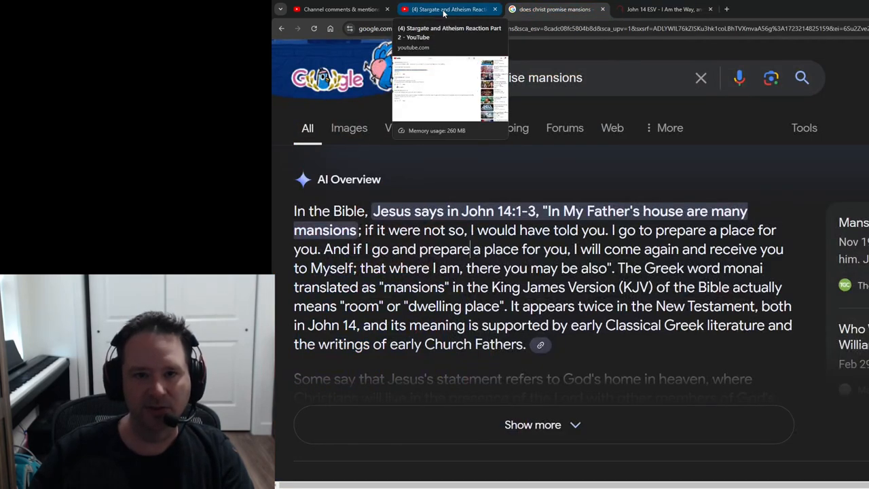
left_click(441, 9)
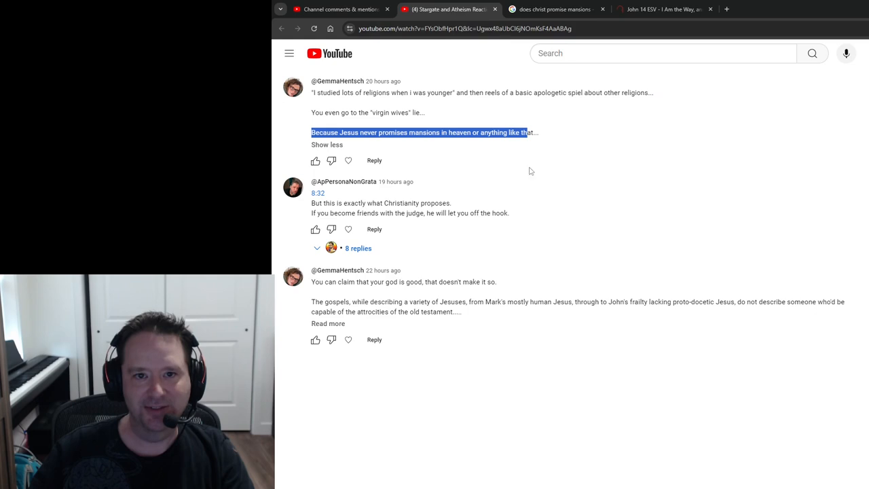
mouse_move(584, 257)
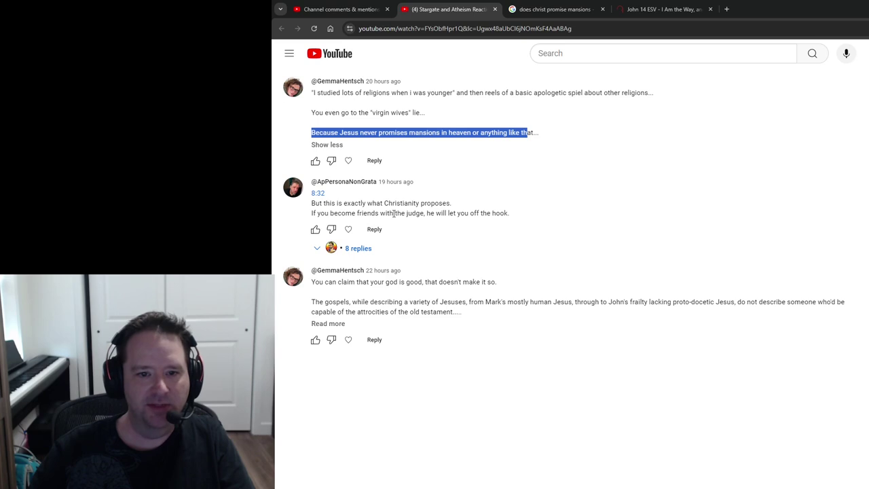
mouse_move(374, 229)
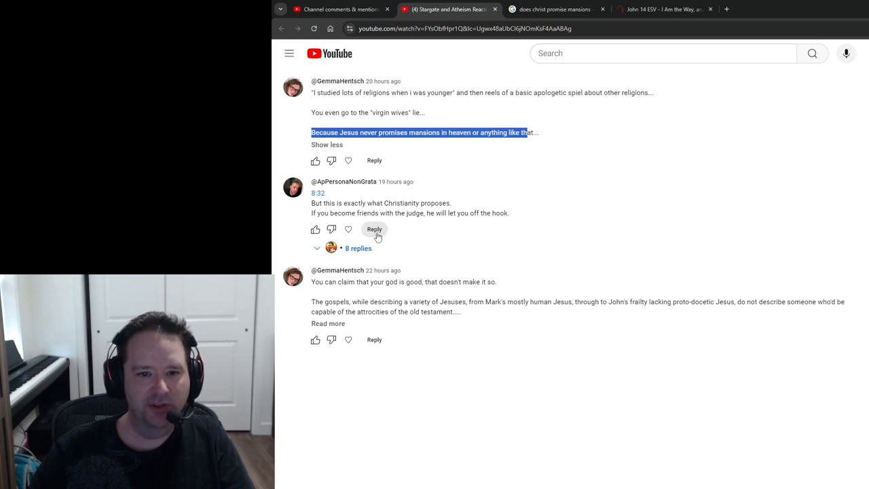
left_click(358, 248)
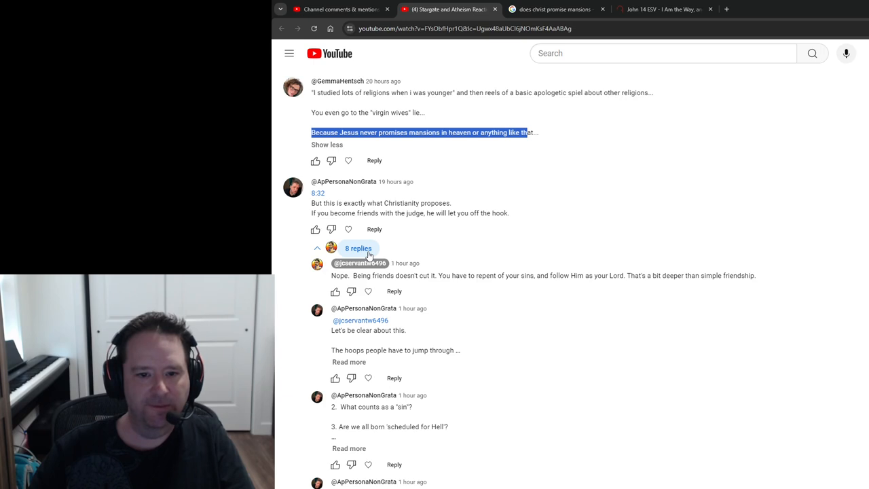
scroll("down", 3)
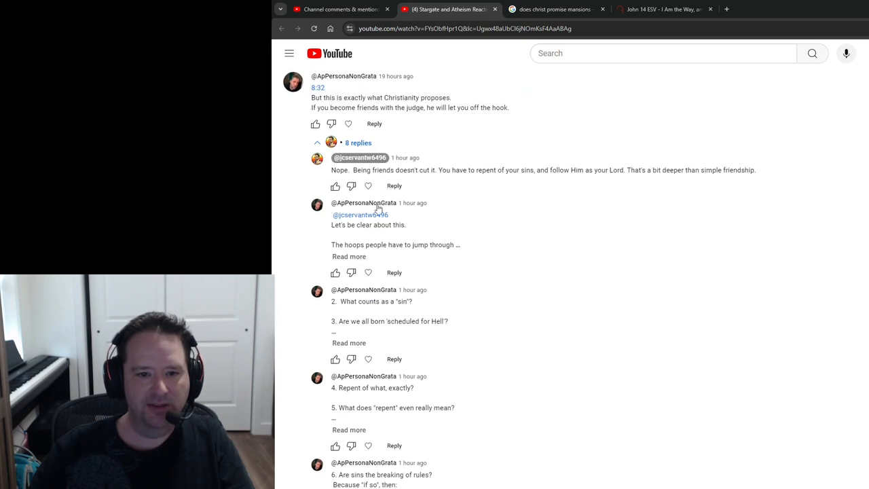
scroll("down", 3)
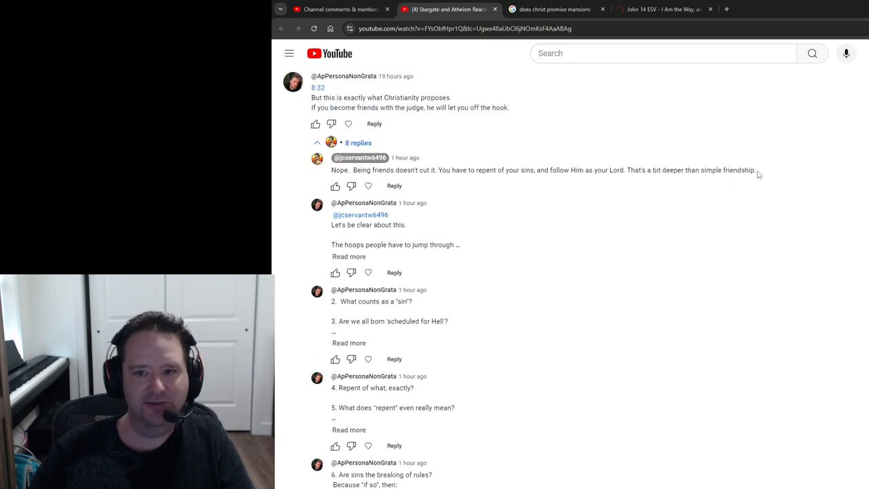
mouse_move(352, 256)
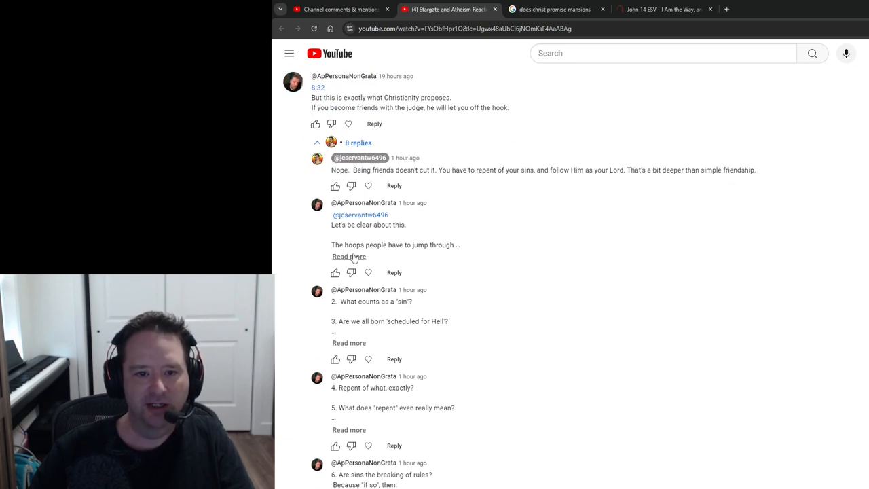
left_click(348, 257)
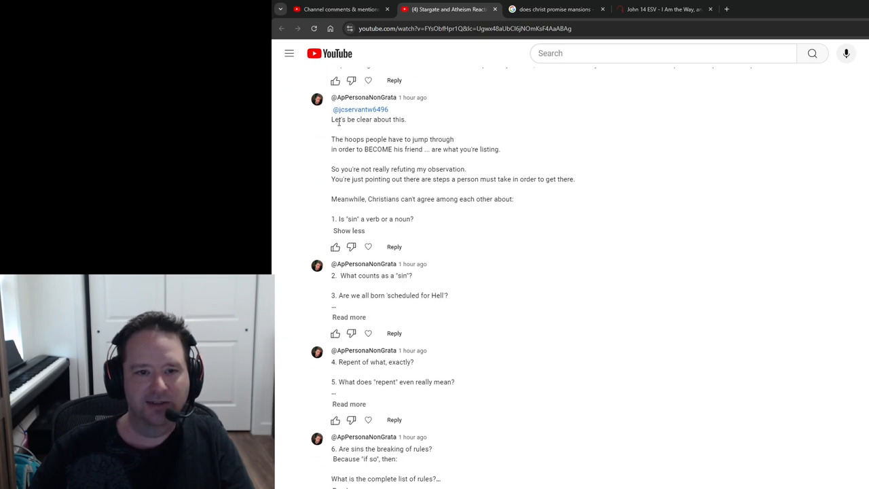
mouse_move(494, 145)
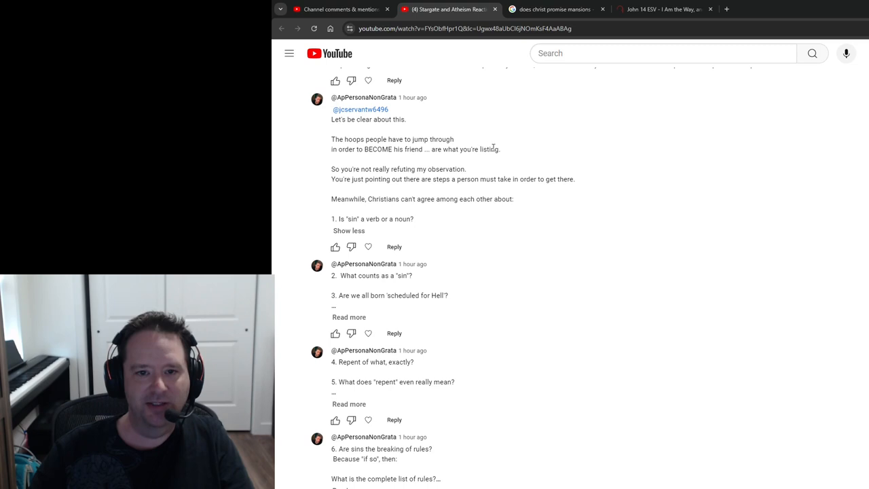
mouse_move(452, 190)
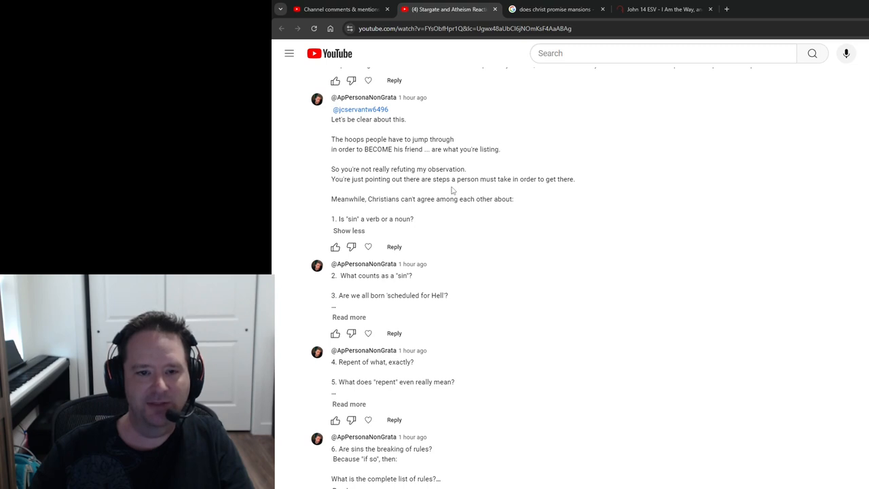
mouse_move(414, 199)
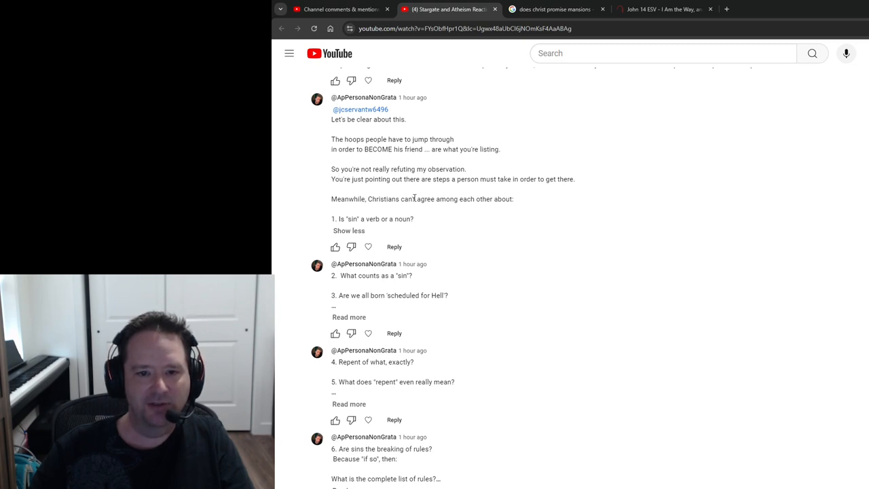
mouse_move(435, 339)
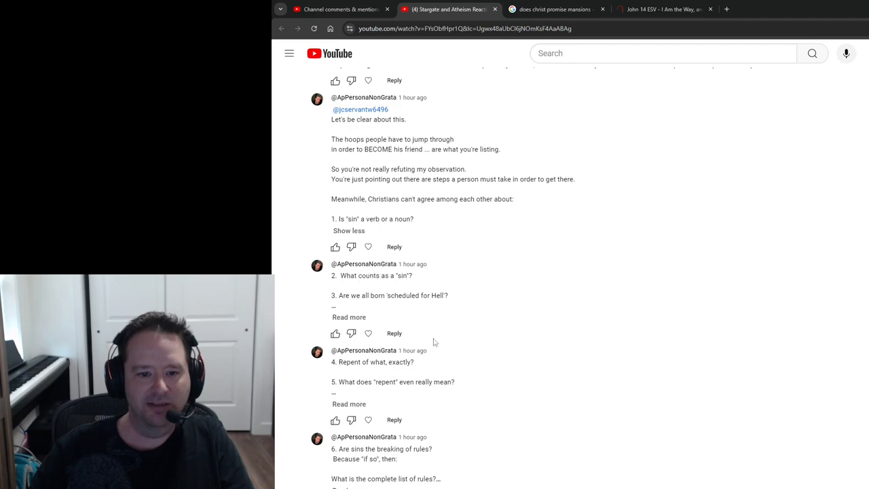
scroll("down", 3)
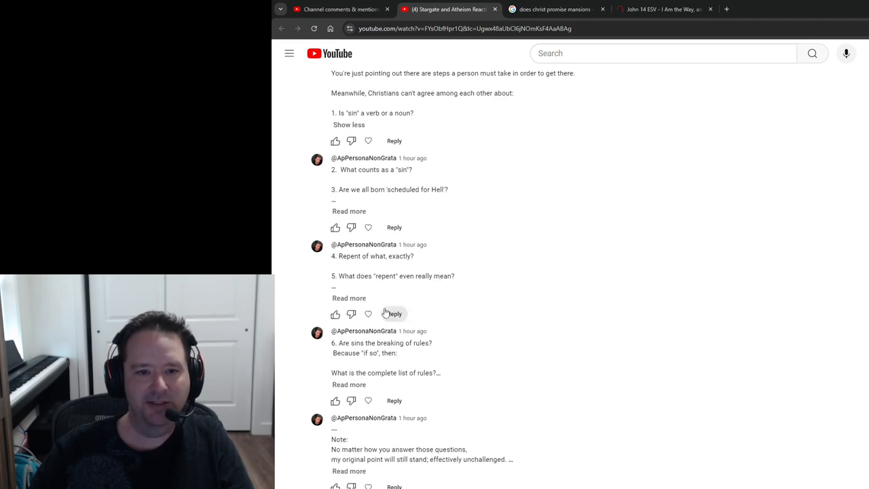
scroll("down", 3)
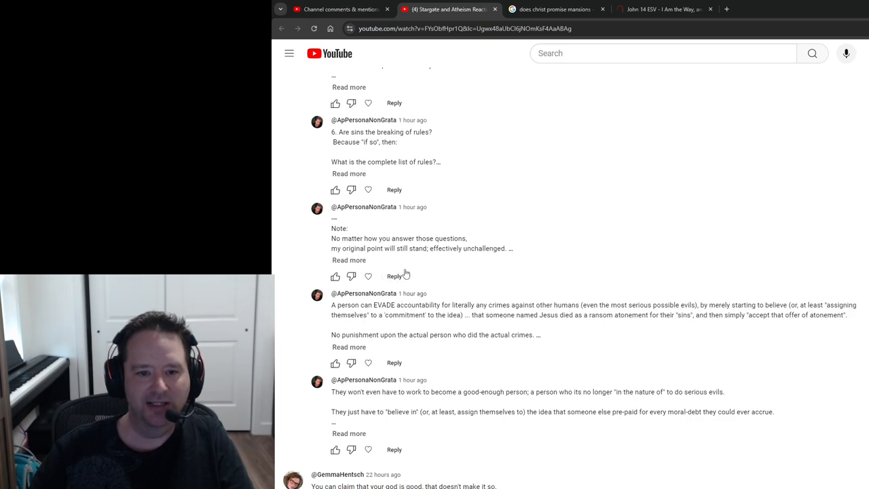
mouse_move(429, 404)
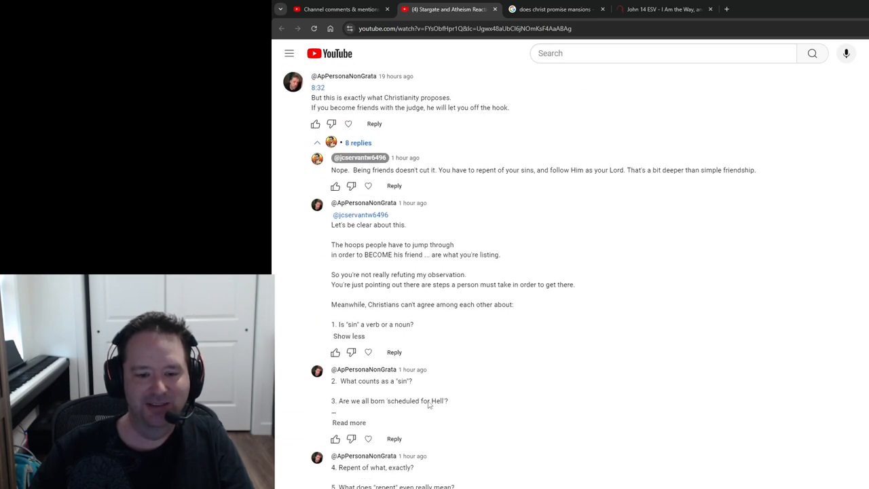
mouse_move(425, 294)
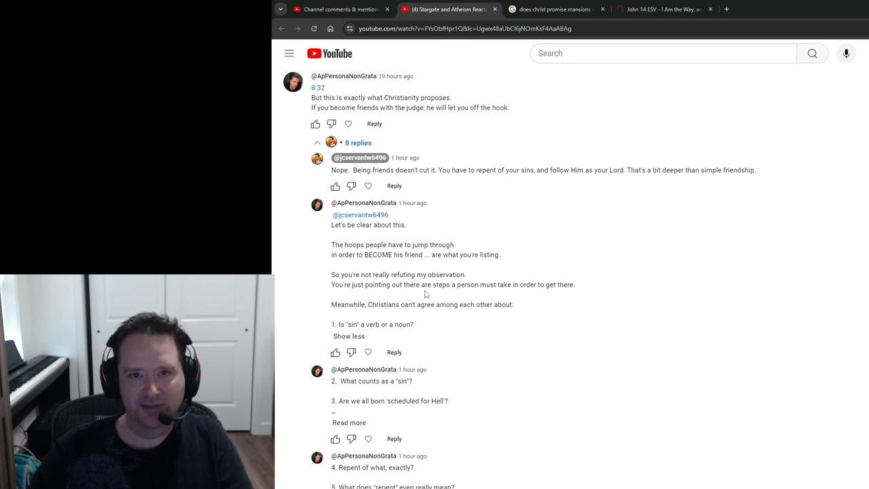
mouse_move(362, 255)
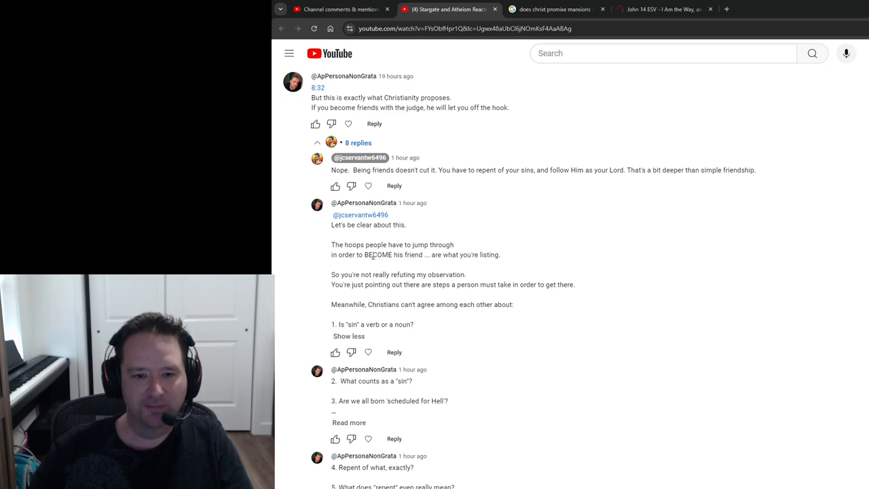
scroll("down", 3)
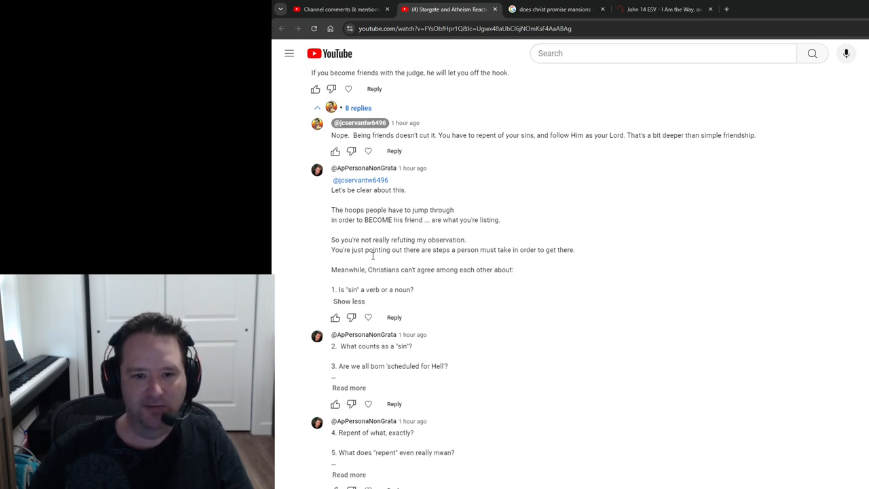
scroll("down", 3)
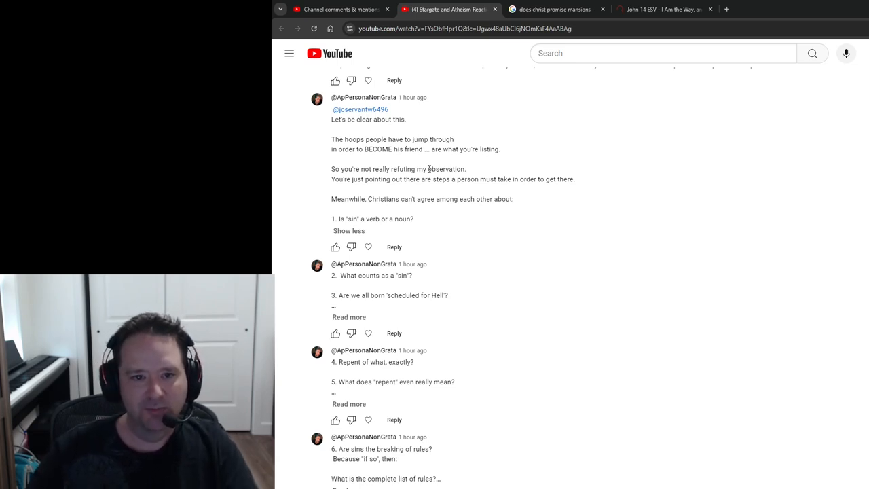
mouse_move(501, 217)
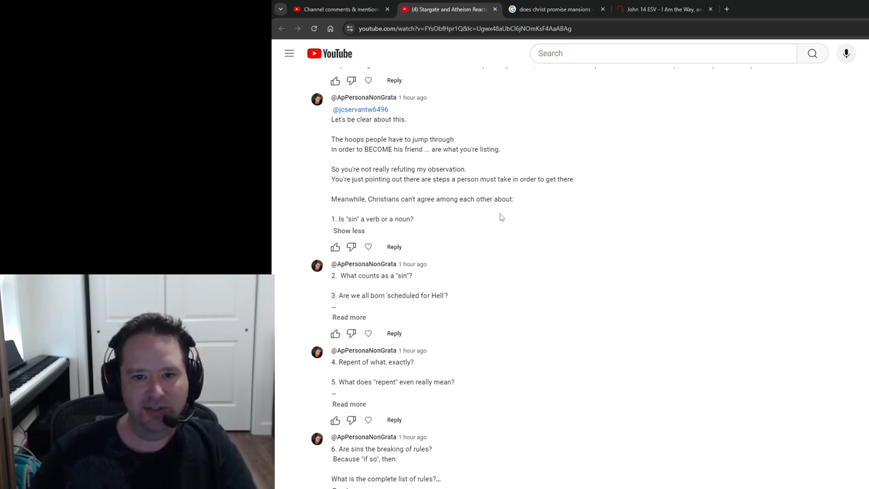
mouse_move(385, 216)
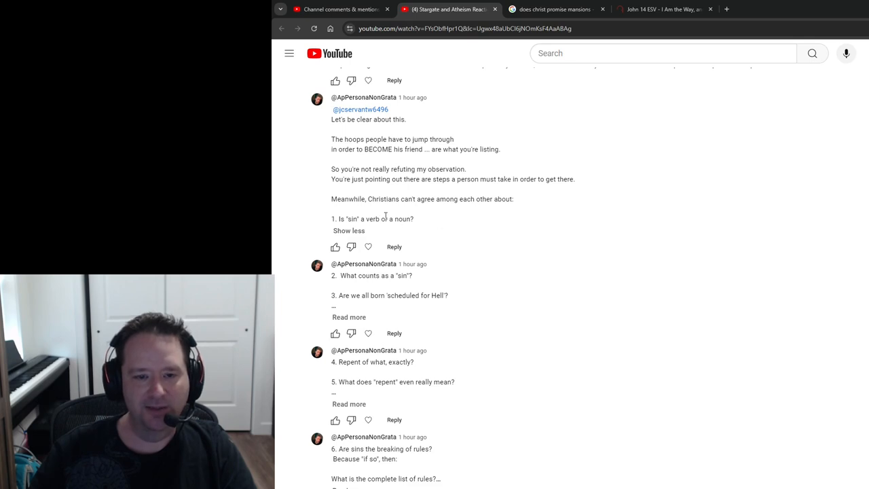
scroll("down", 3)
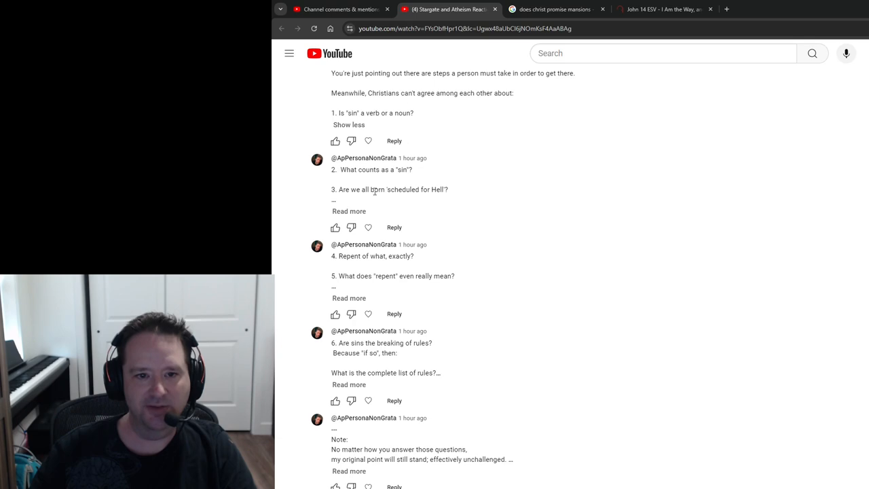
scroll("down", 3)
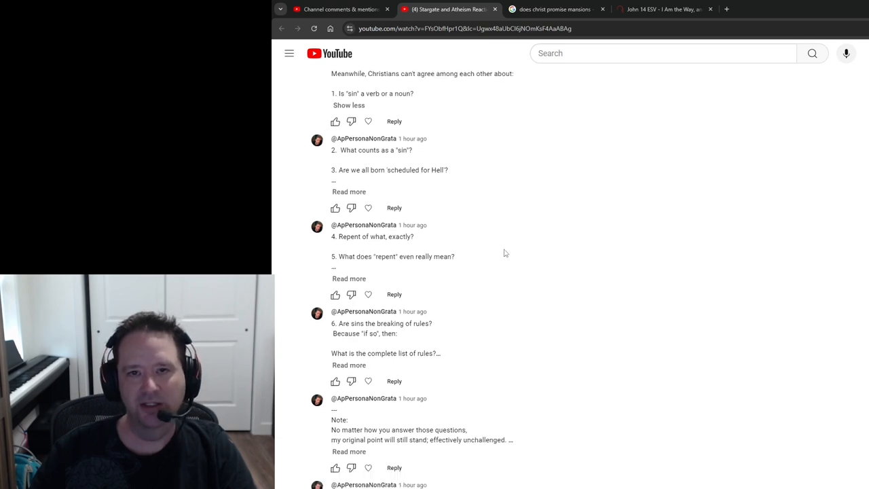
scroll("down", 3)
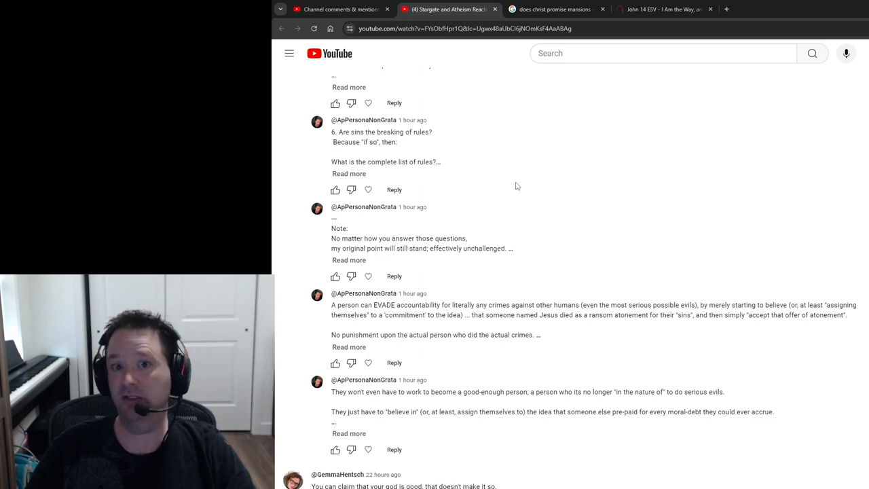
mouse_move(528, 186)
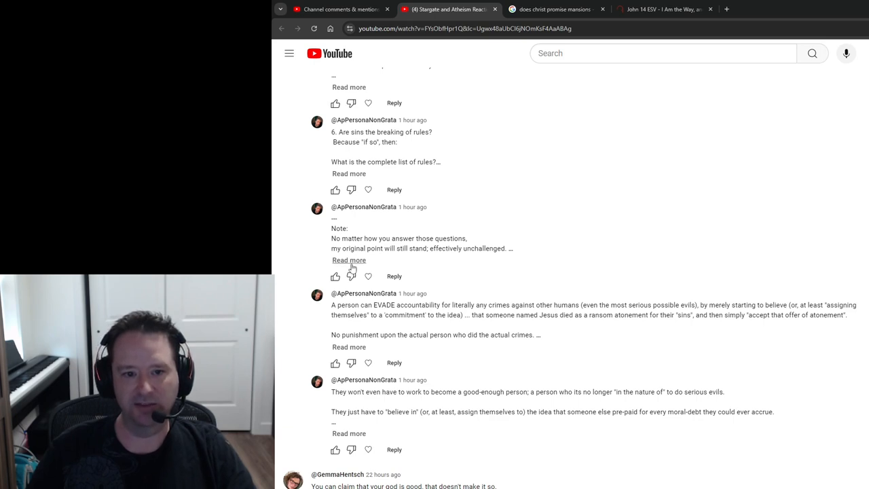
left_click(348, 260)
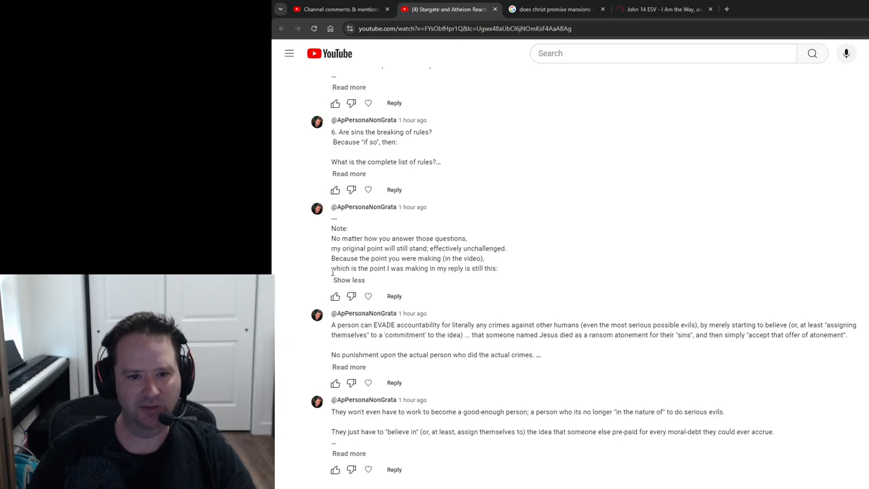
scroll("down", 3)
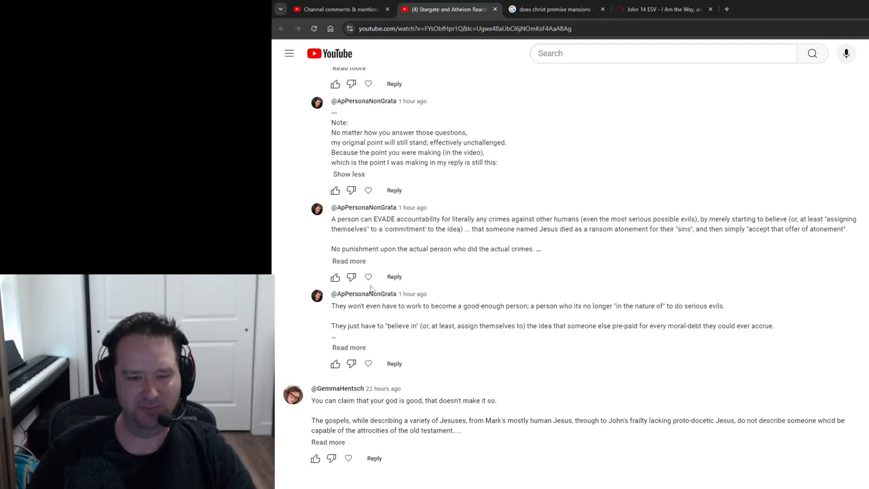
scroll("down", 3)
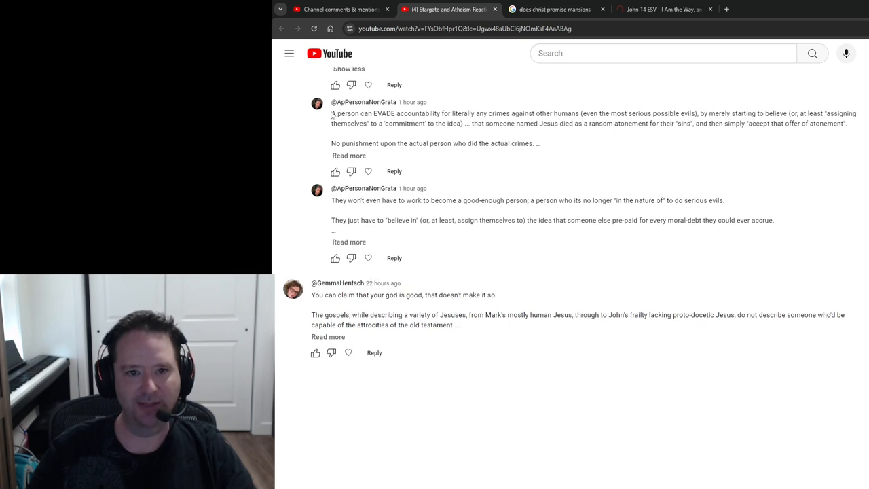
left_click_drag(331, 113, 543, 114)
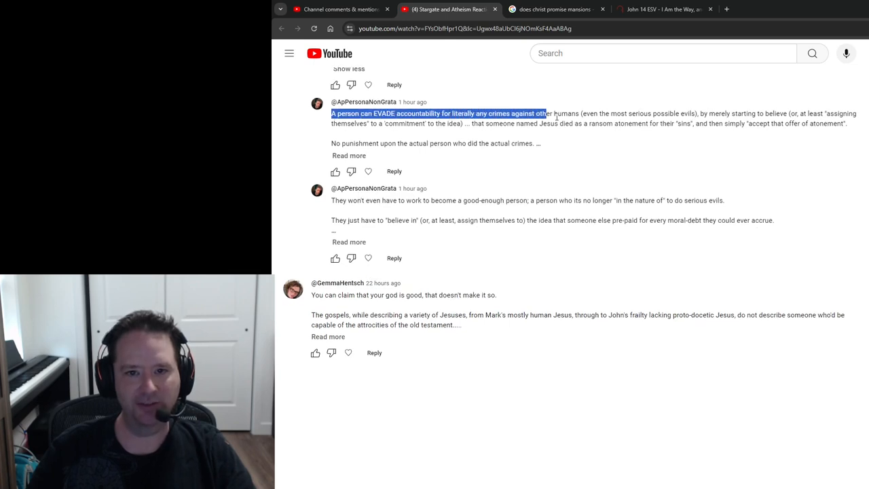
left_click_drag(543, 113, 821, 114)
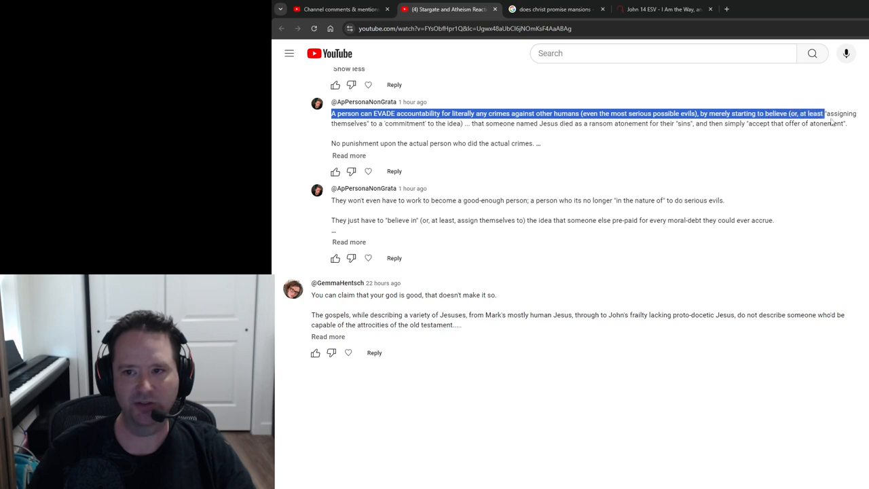
left_click_drag(821, 113, 511, 123)
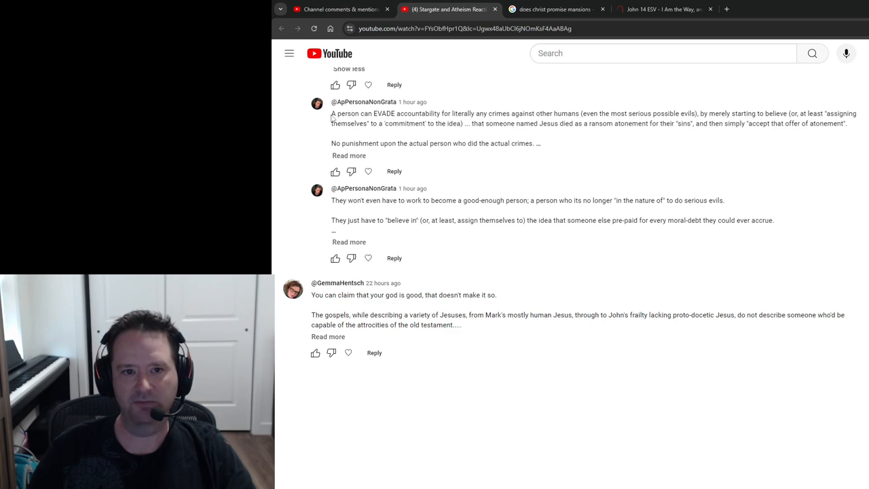
left_click_drag(331, 114, 847, 123)
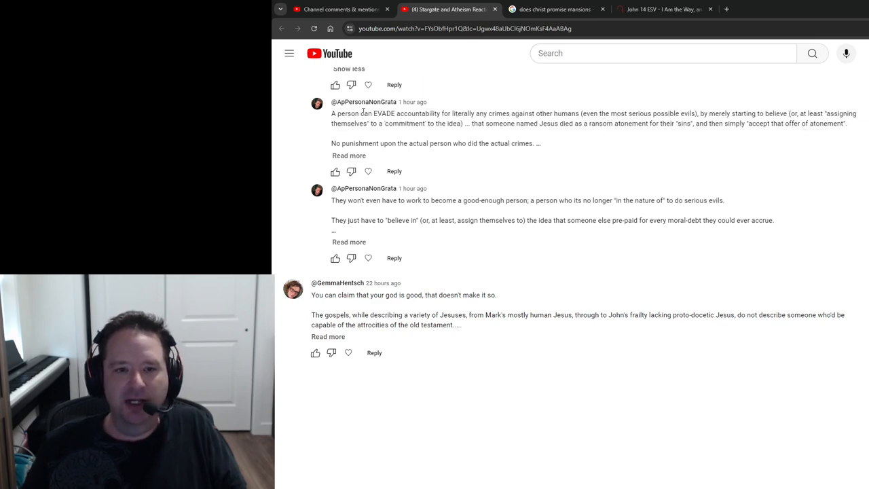
left_click_drag(336, 113, 856, 113)
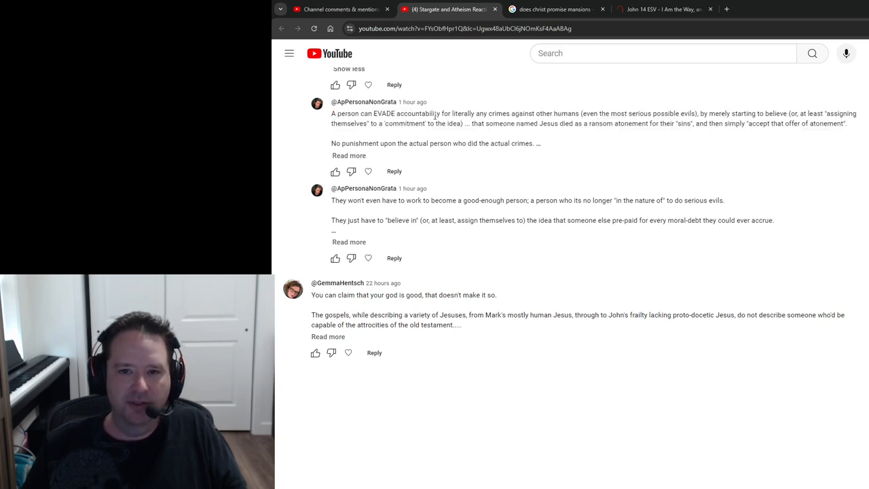
left_click_drag(331, 113, 846, 123)
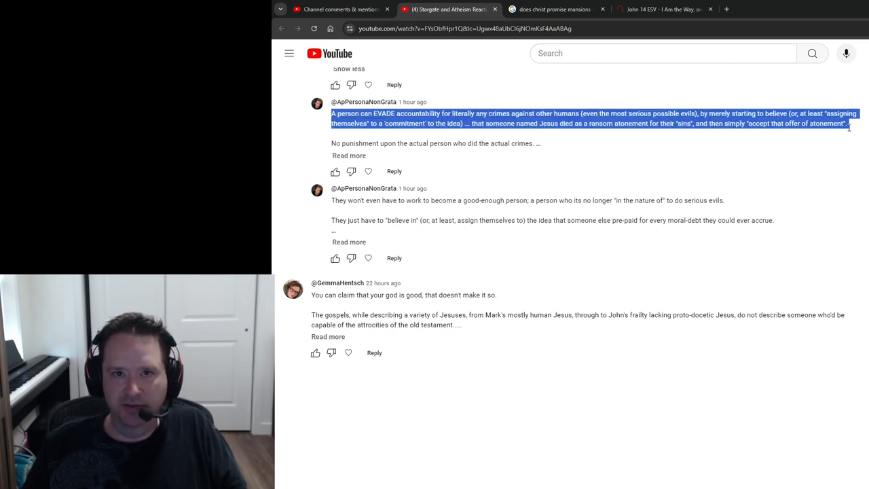
mouse_move(542, 152)
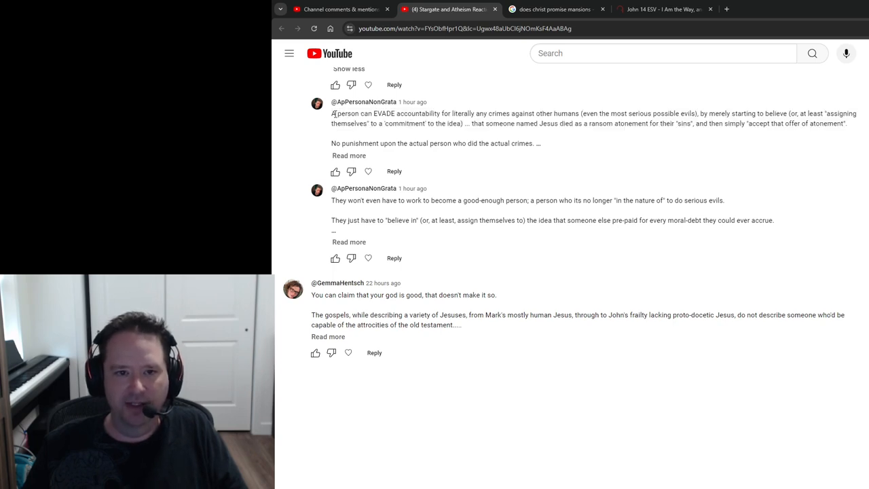
left_click_drag(332, 113, 847, 123)
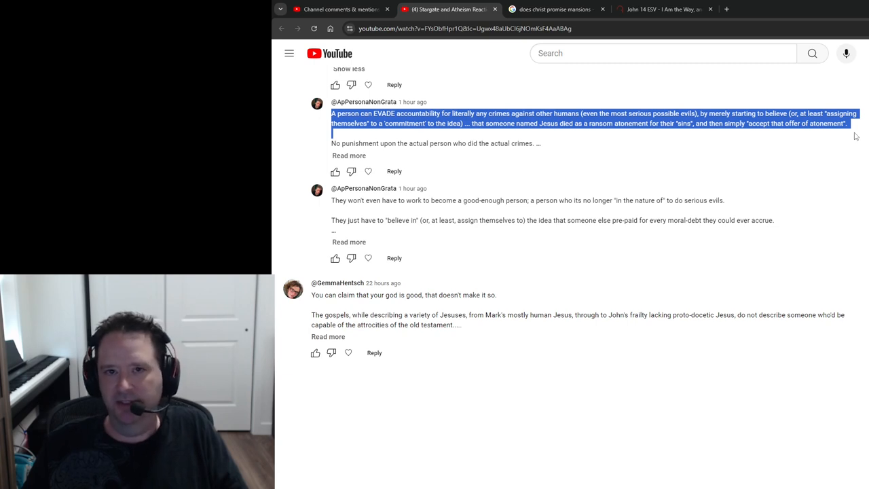
mouse_move(548, 148)
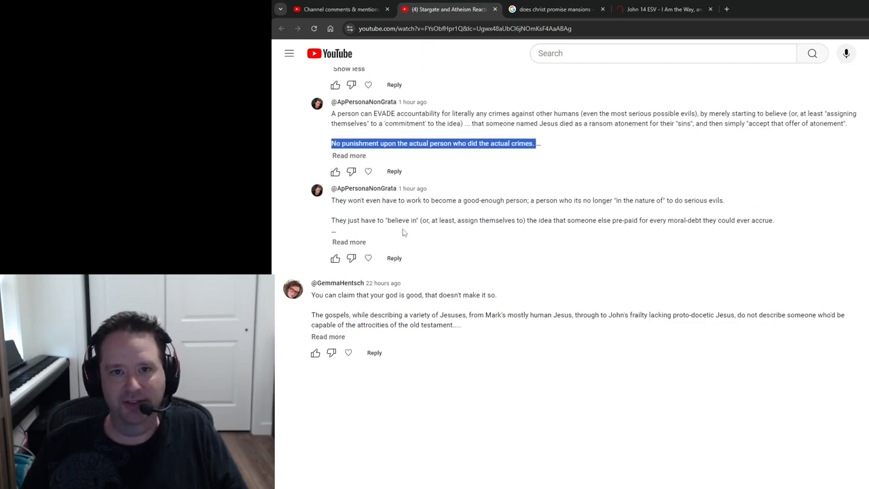
Expand the moral debt reply and highlight the pre-paid debt sentence and 'believe in'.
scroll("down", 3)
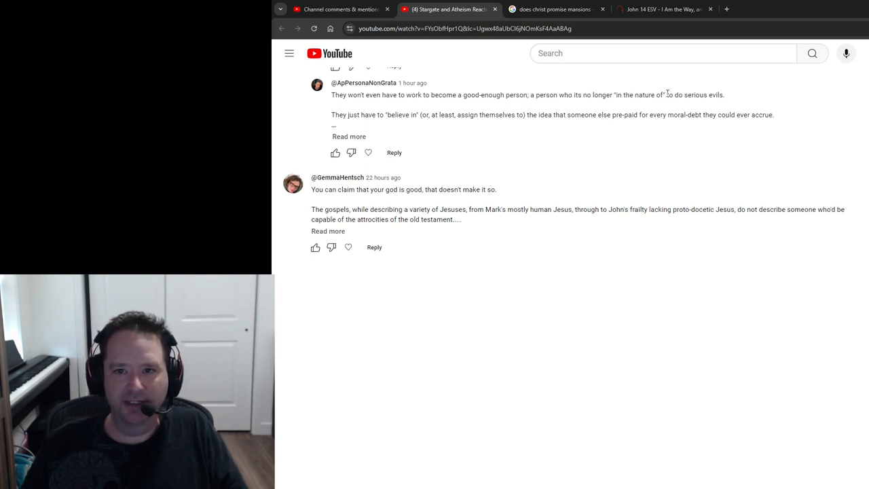
mouse_move(360, 136)
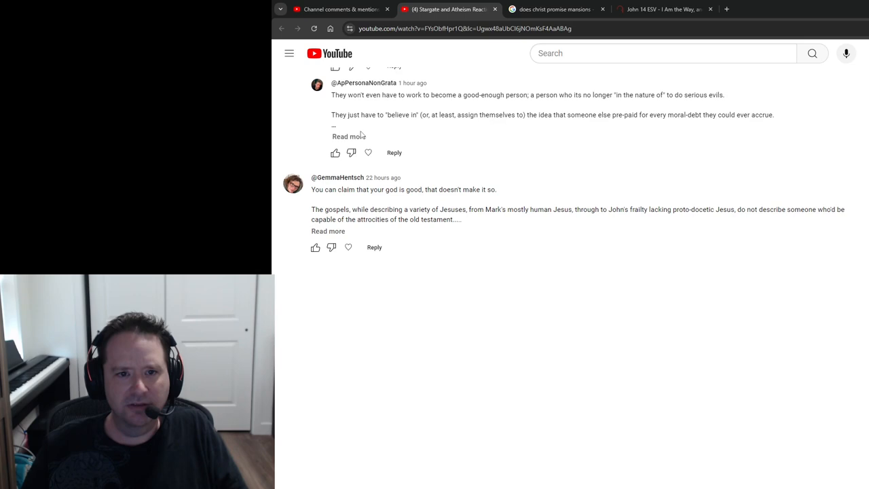
left_click(342, 136)
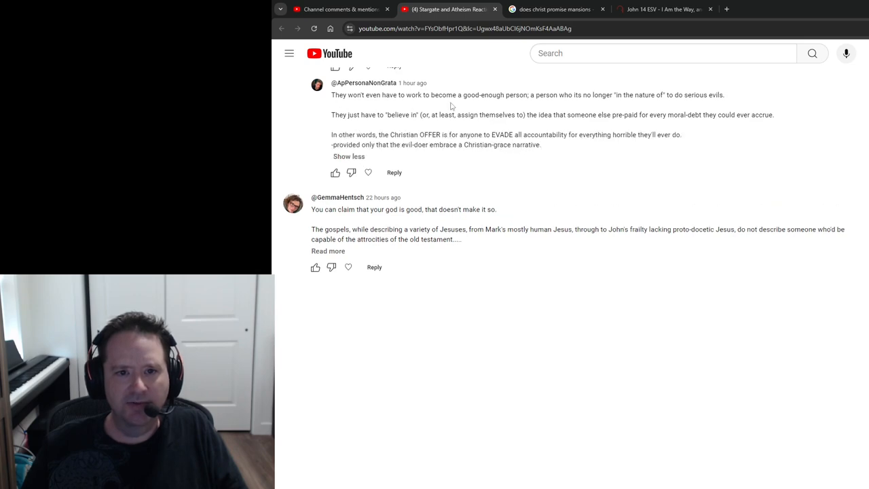
mouse_move(637, 99)
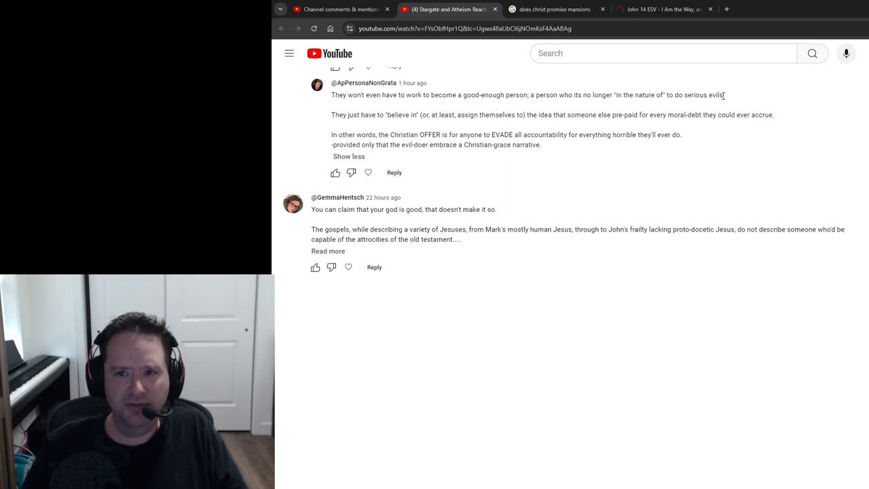
mouse_move(504, 125)
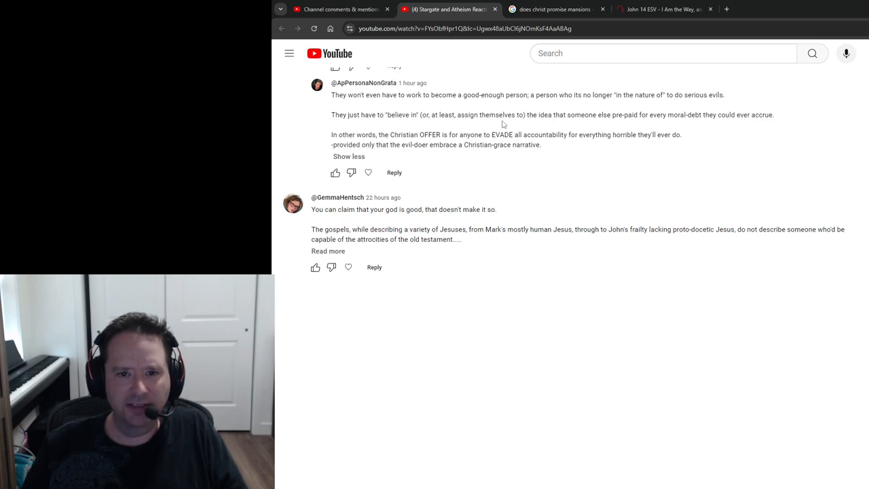
left_click_drag(549, 115, 711, 115)
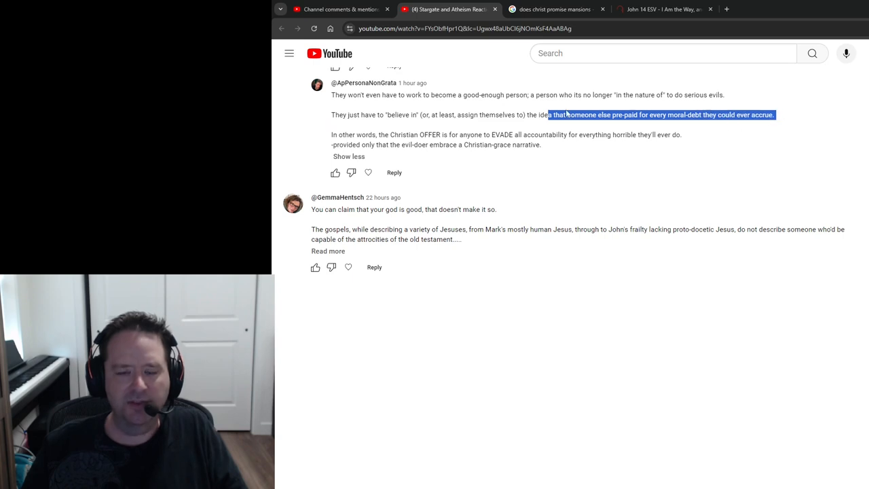
double_click(398, 114)
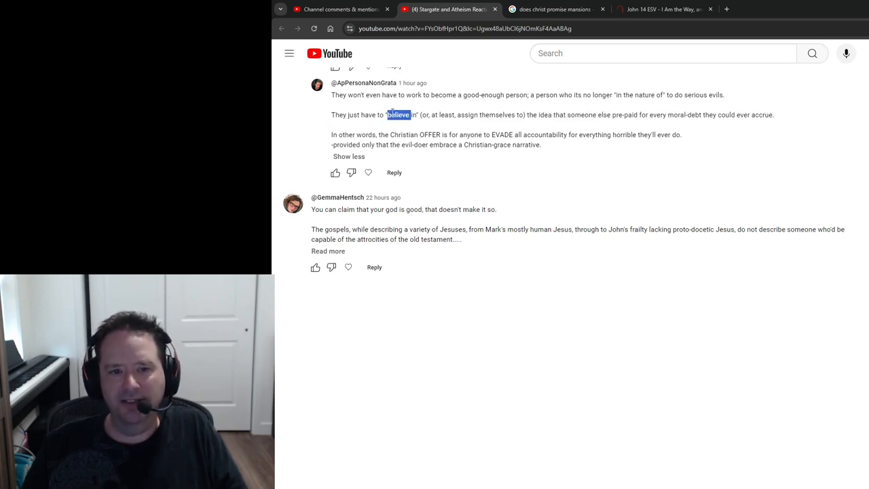
left_click_drag(386, 114, 418, 114)
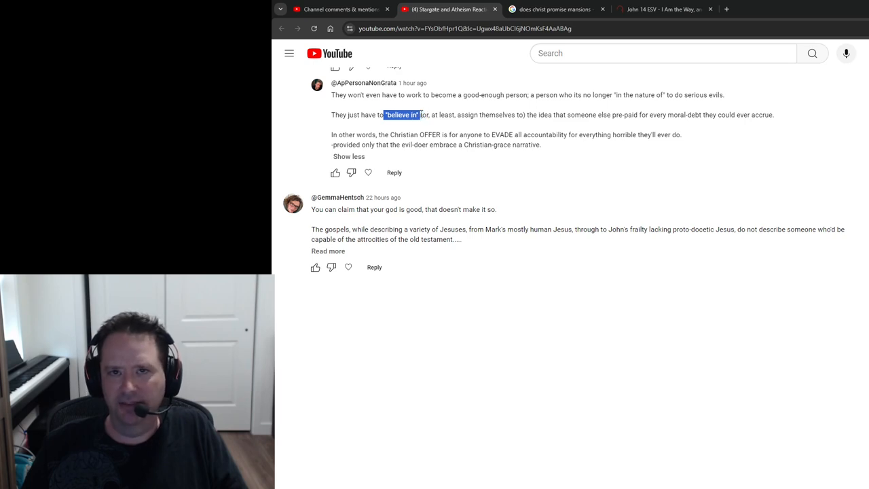
mouse_move(644, 124)
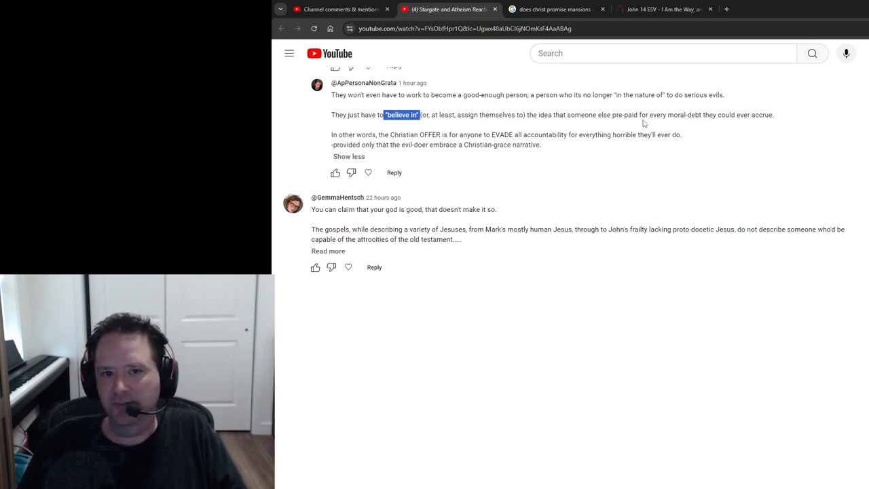
mouse_move(546, 123)
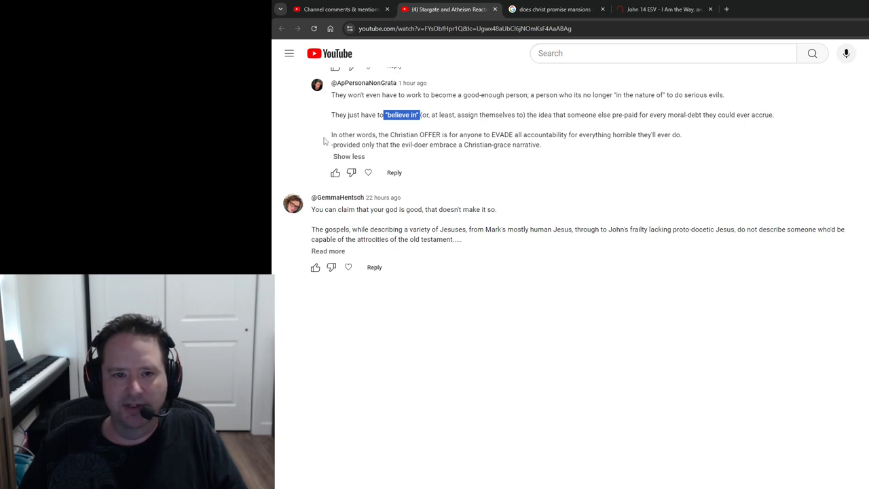
mouse_move(332, 135)
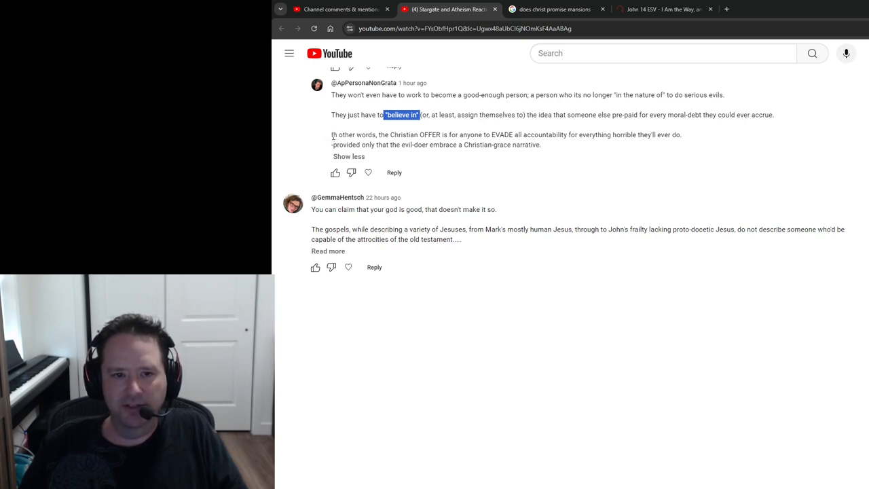
Highlight the 'In other words' sentence about evading all accountability, then scroll on.
left_click(332, 135)
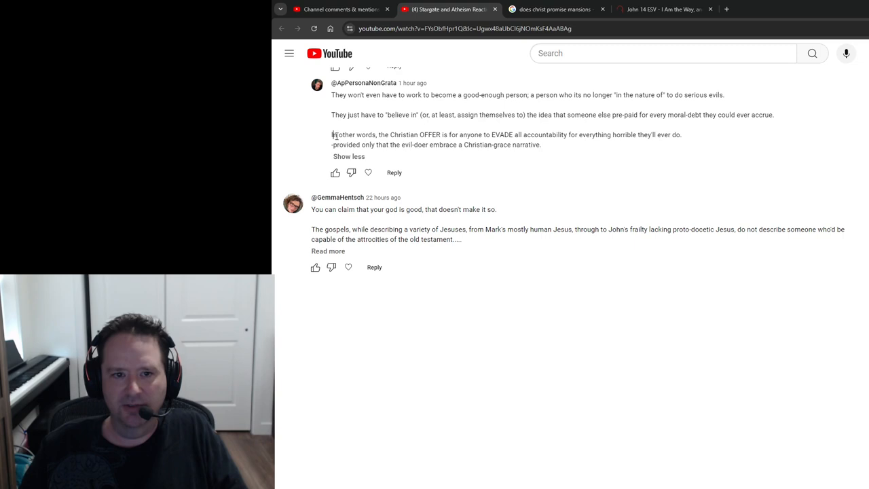
left_click_drag(331, 134, 467, 134)
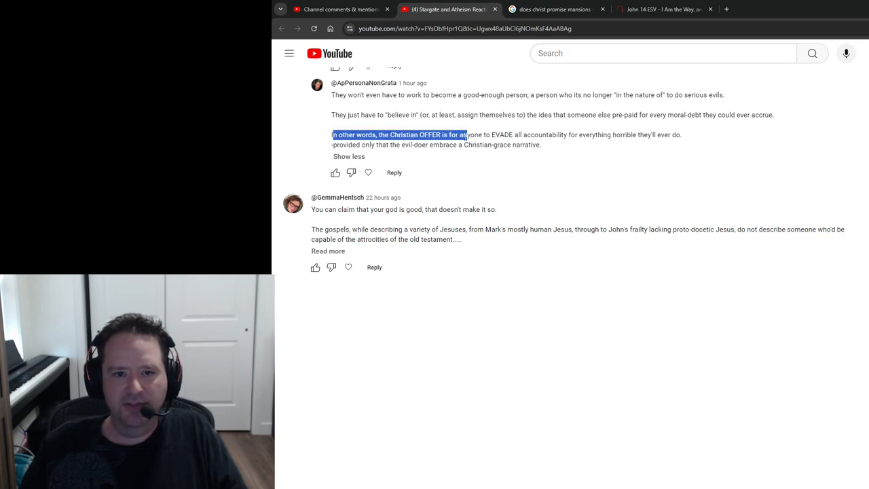
left_click_drag(466, 134, 680, 134)
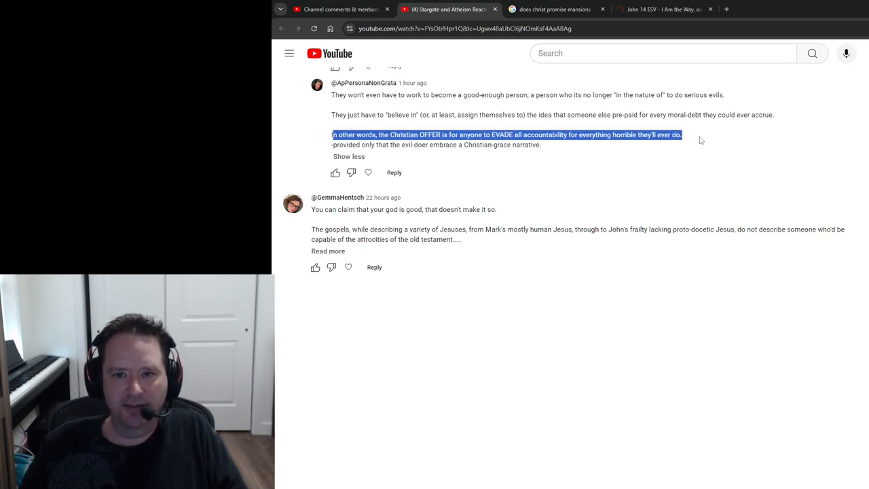
left_click(699, 140)
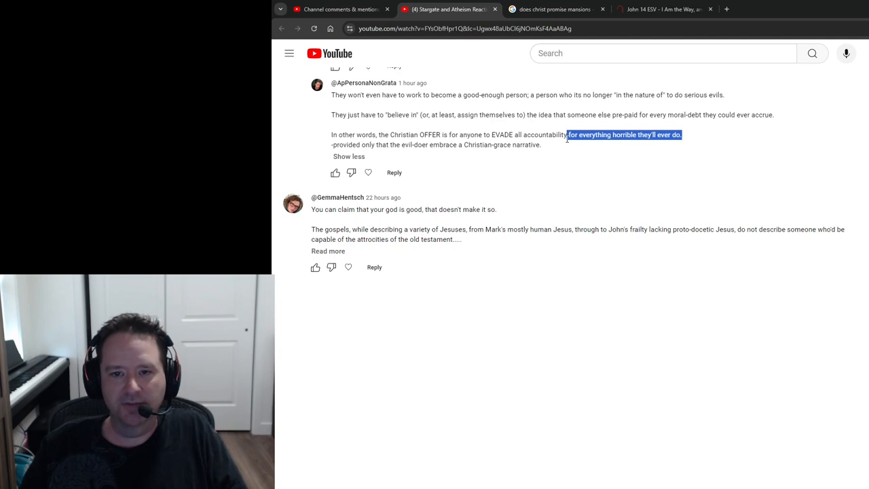
left_click_drag(566, 135, 515, 134)
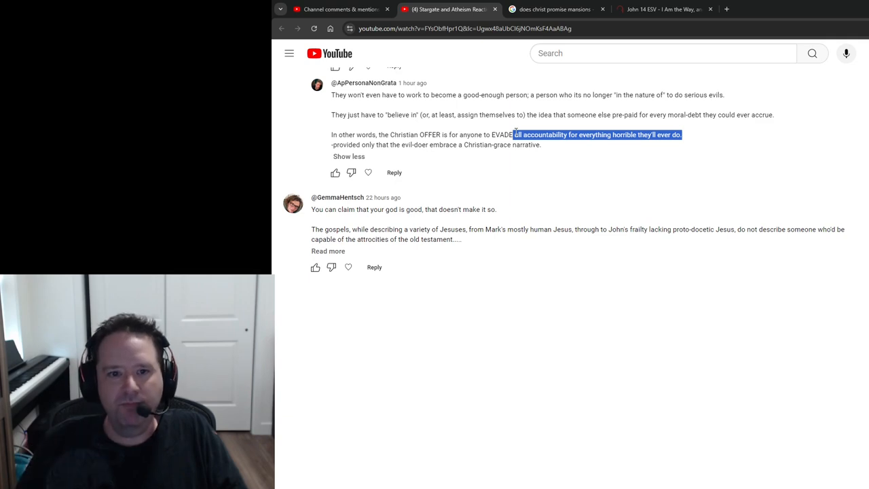
mouse_move(439, 131)
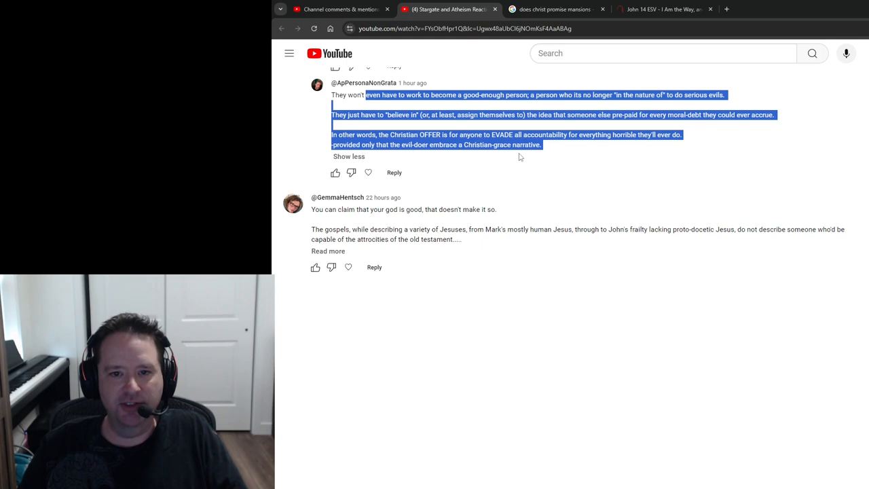
left_click(494, 182)
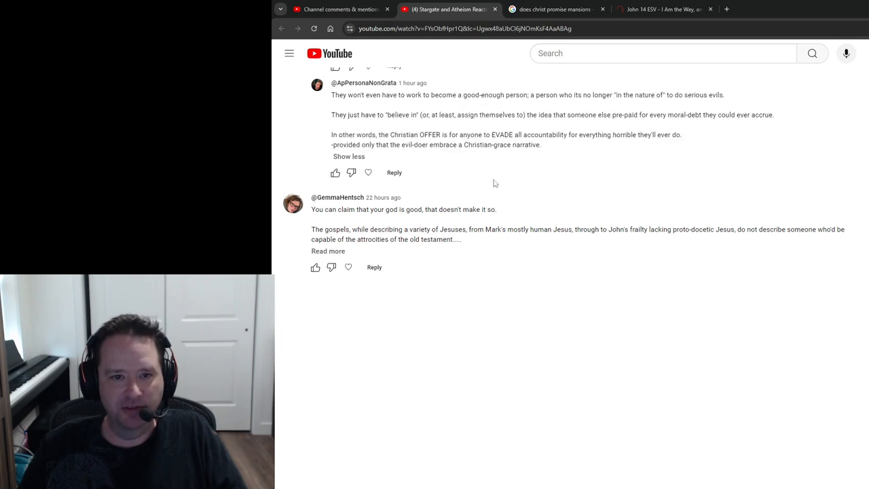
scroll("down", 3)
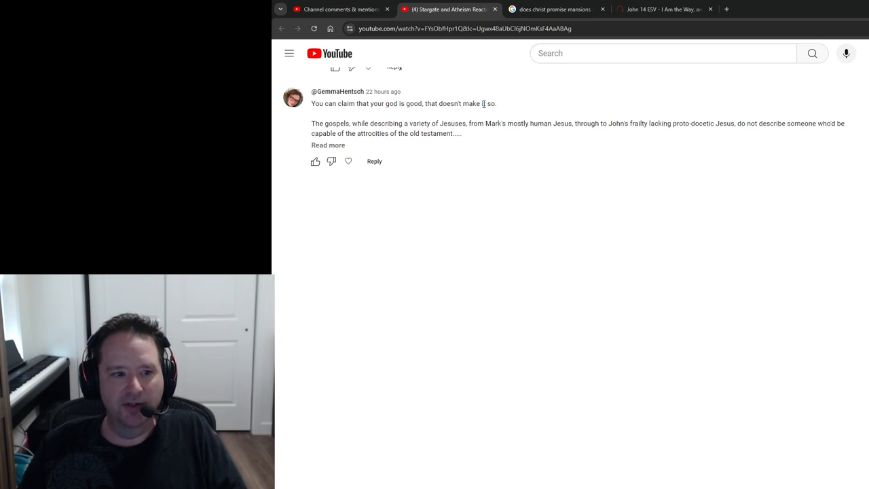
mouse_move(475, 123)
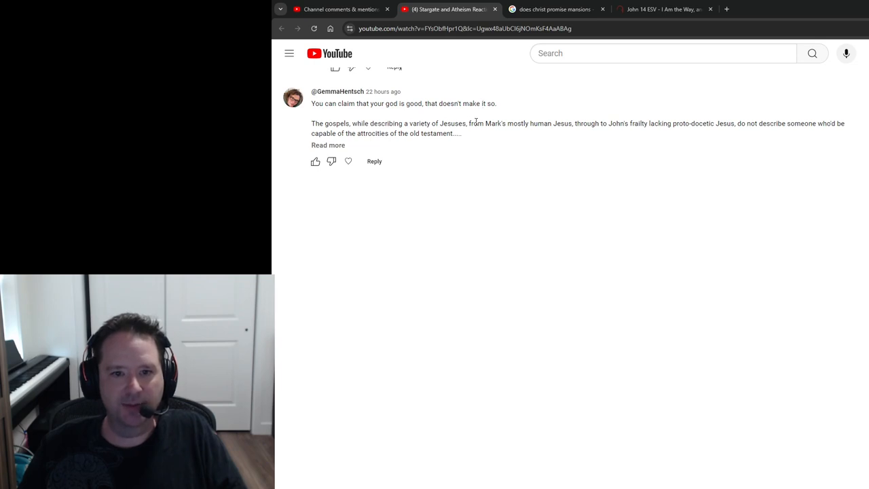
mouse_move(562, 129)
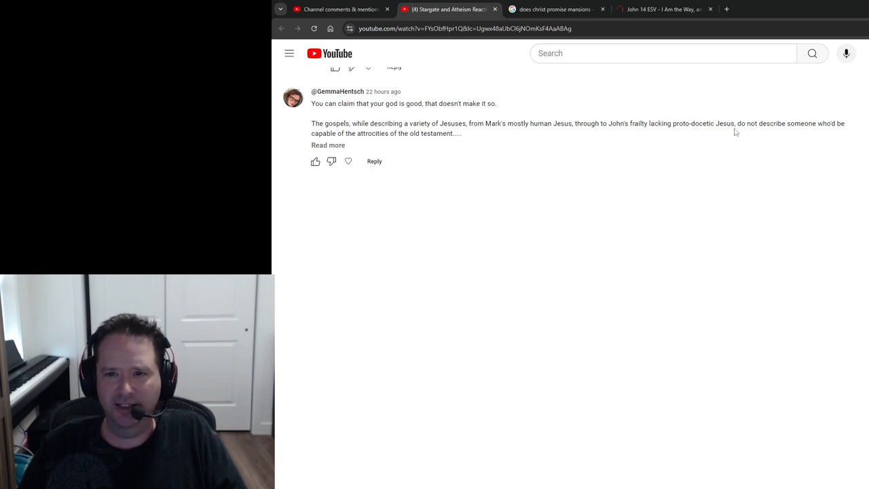
mouse_move(772, 132)
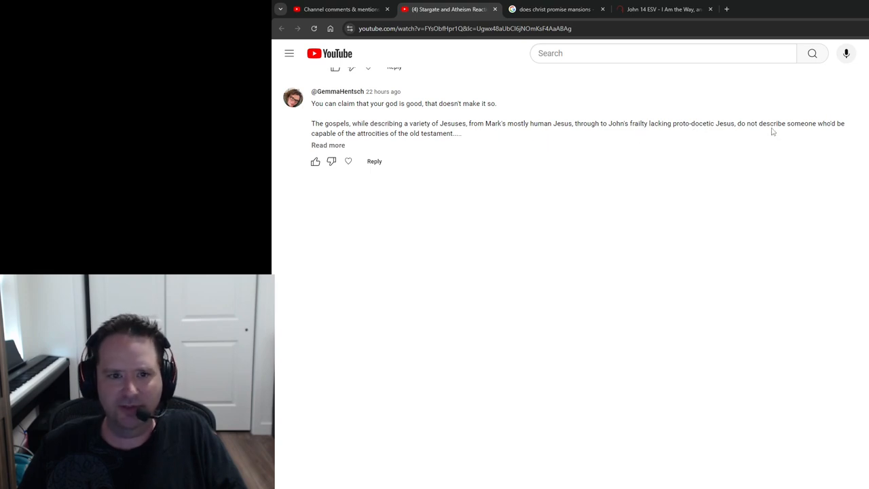
left_click(327, 145)
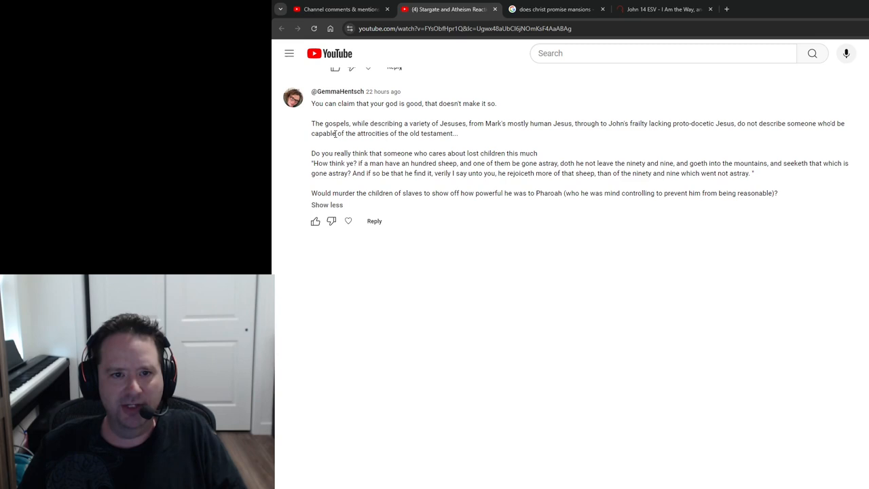
left_click_drag(392, 133, 459, 133)
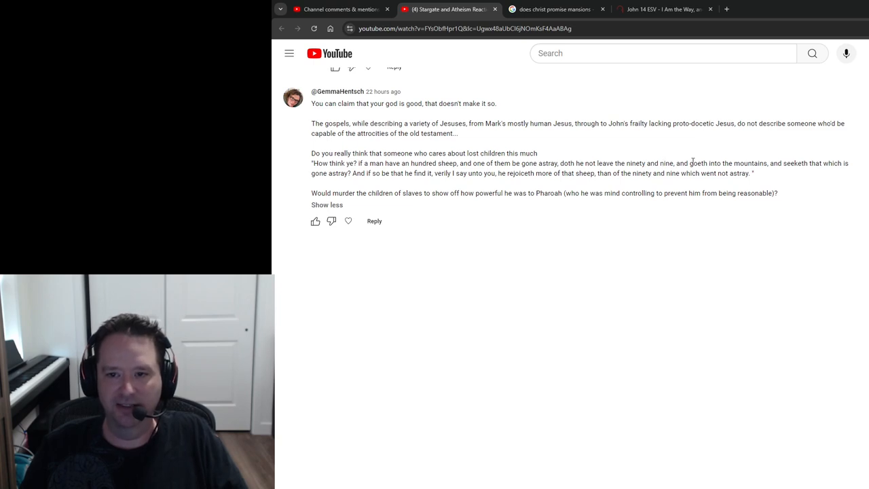
double_click(699, 163)
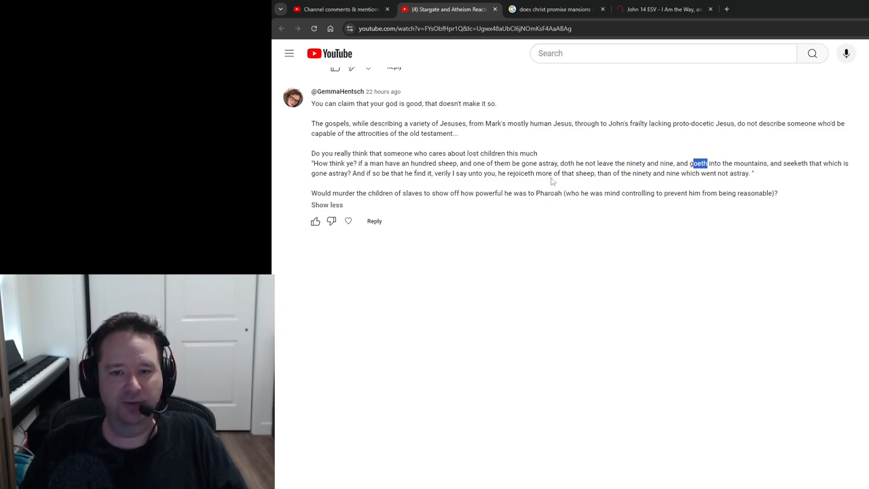
mouse_move(737, 178)
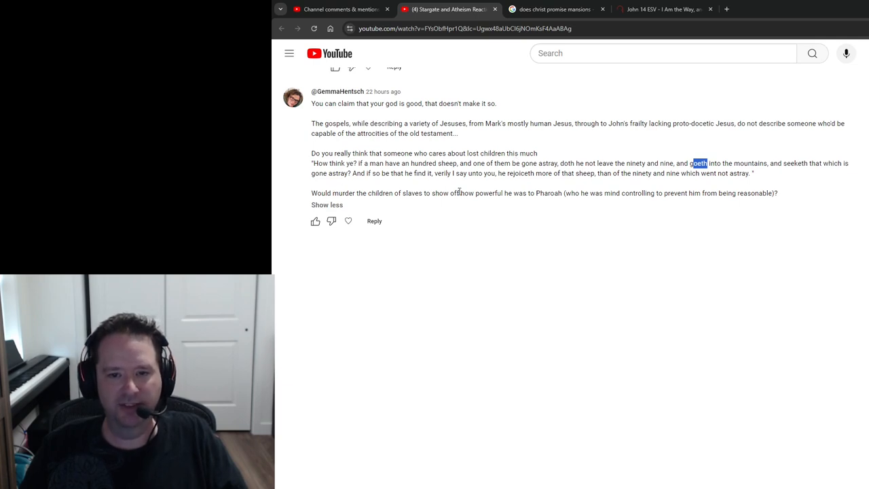
mouse_move(520, 193)
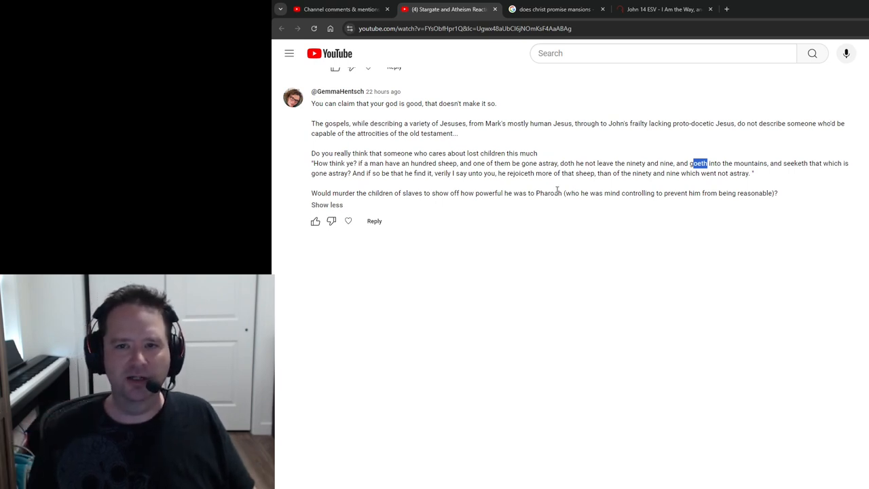
Search 'building fell over killed people jesus pharisees', then search 'luke 13 esv'.
left_click(551, 9)
type("building fell over killed people jesus")
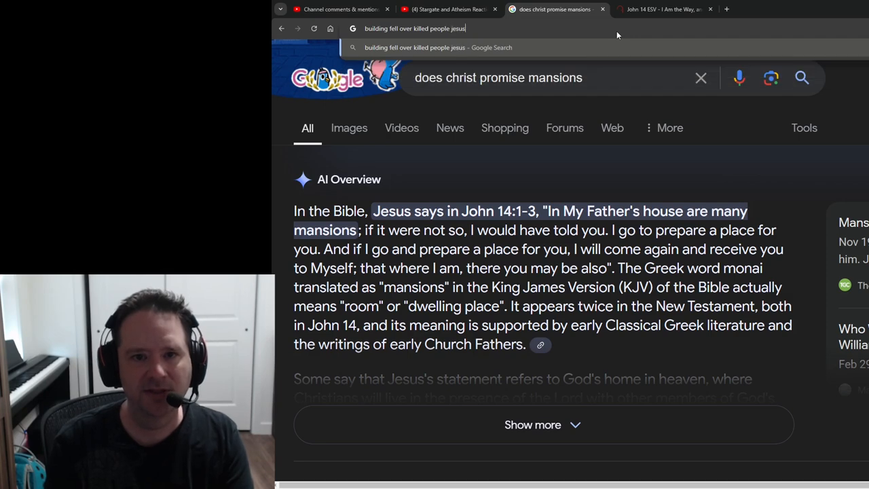
type("pharisees")
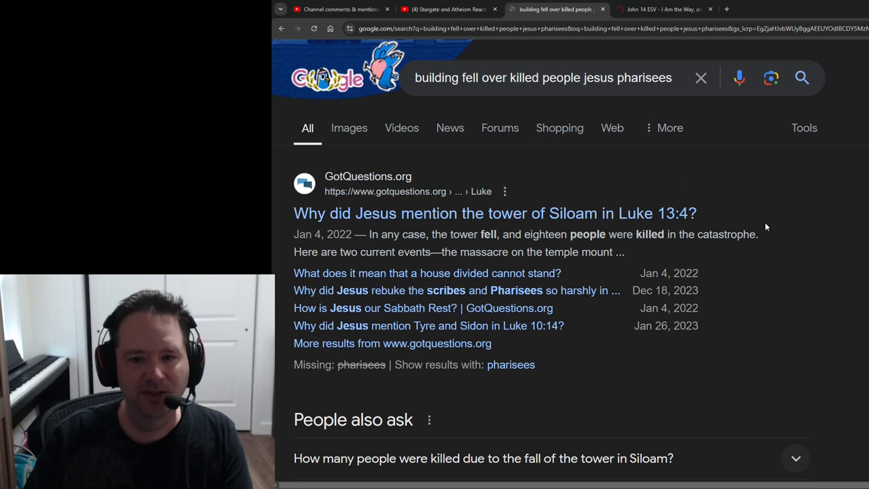
mouse_move(630, 213)
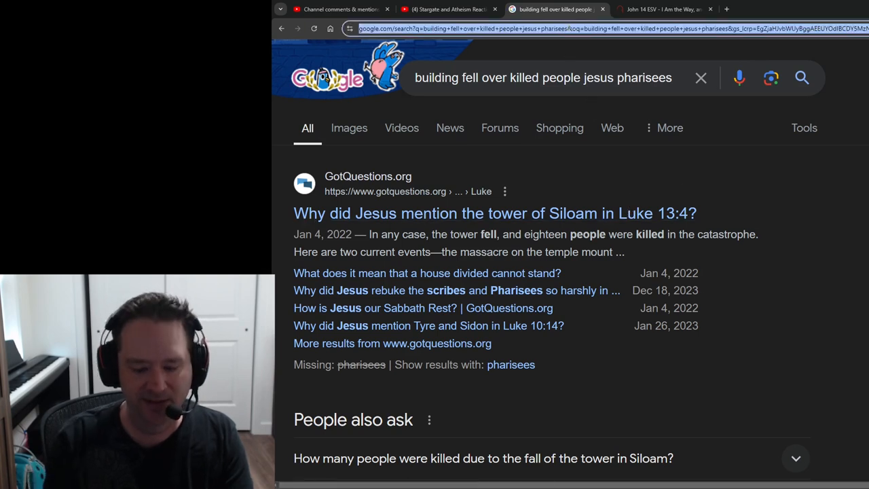
type("luke 13 esv")
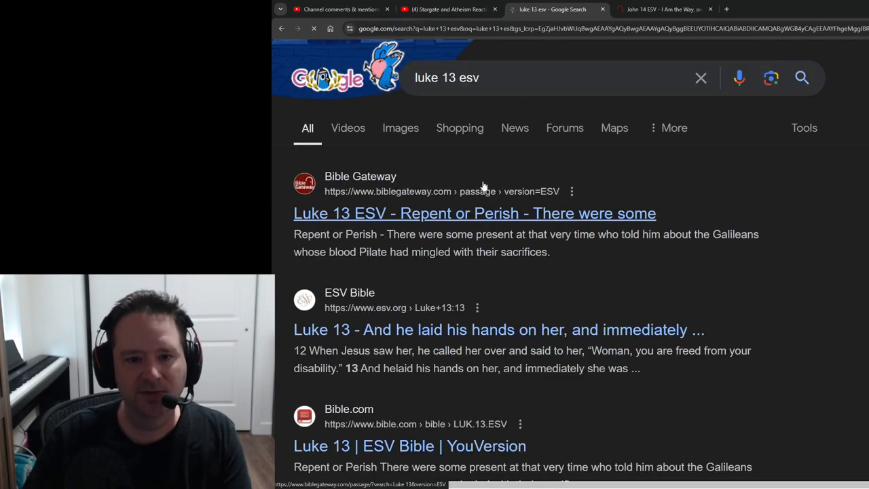
Open Luke 13 ESV, select the tower of Siloam verses 4–5, then return to John 14.
left_click(475, 213)
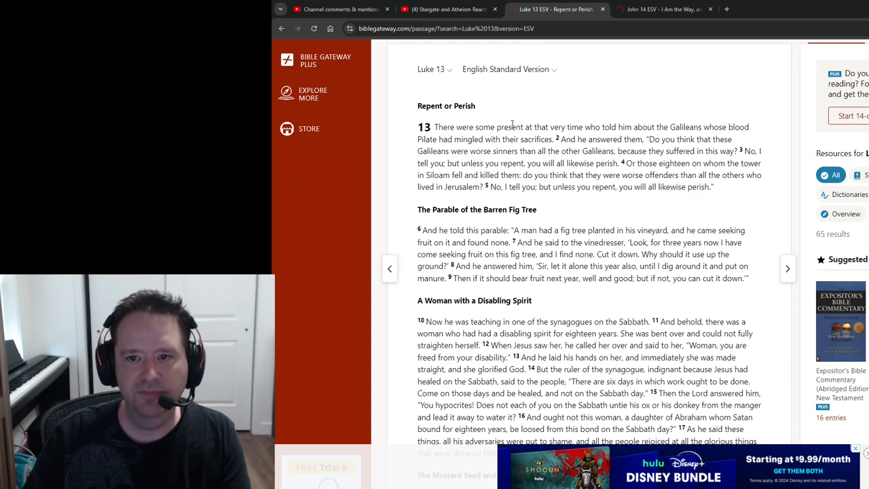
left_click_drag(461, 127, 750, 127)
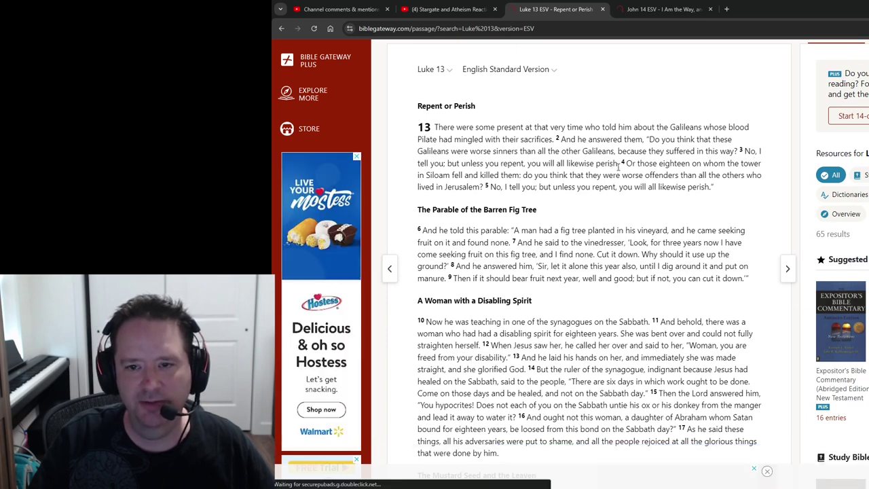
left_click_drag(626, 163, 759, 163)
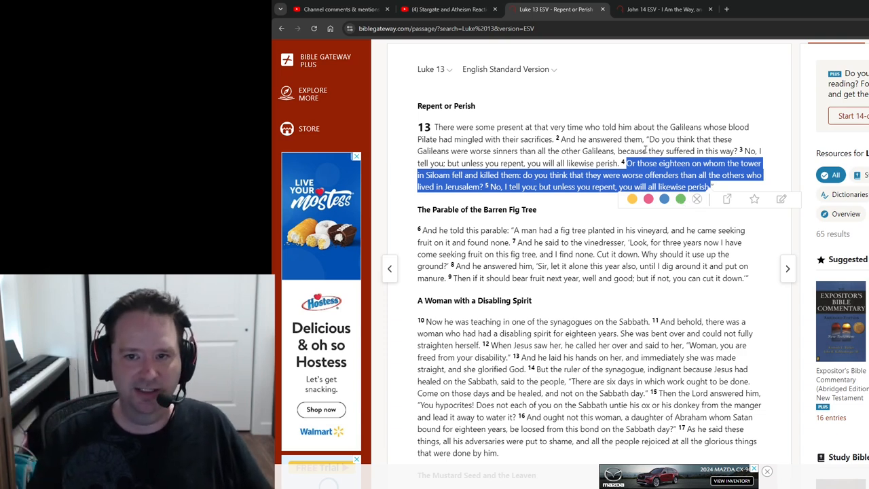
mouse_move(632, 127)
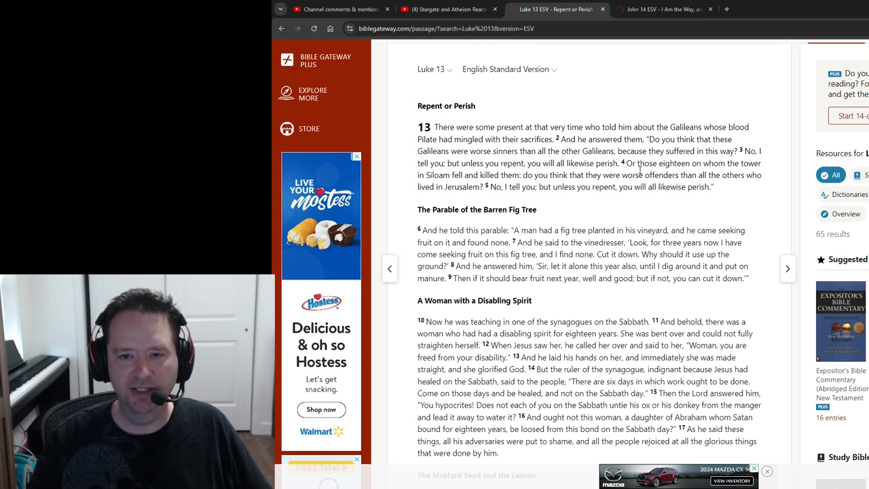
left_click_drag(625, 163, 657, 175)
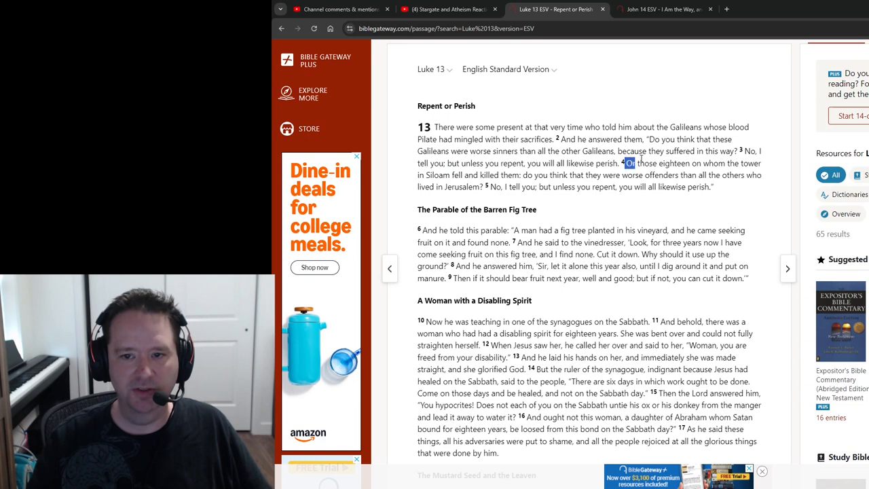
left_click_drag(625, 163, 709, 187)
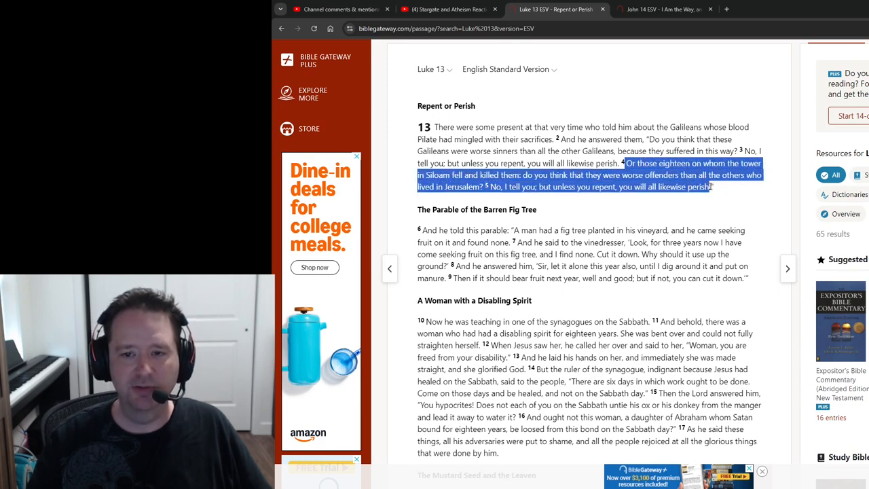
left_click(591, 197)
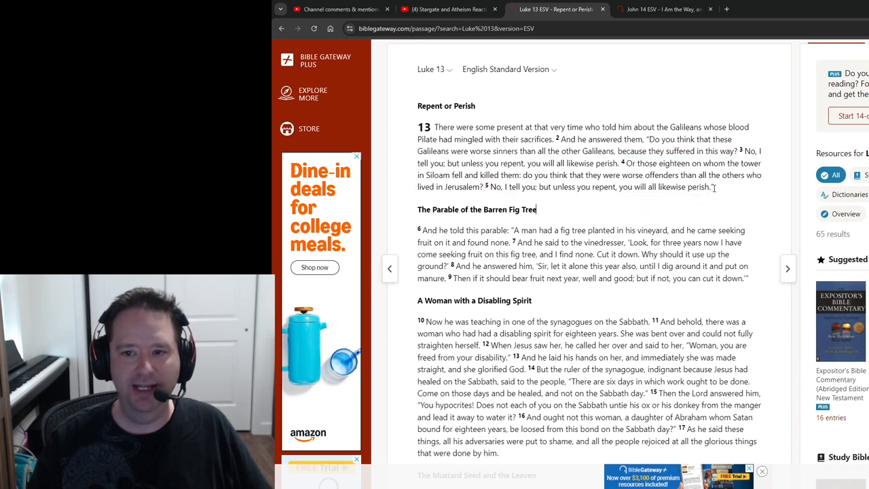
left_click_drag(492, 186, 713, 187)
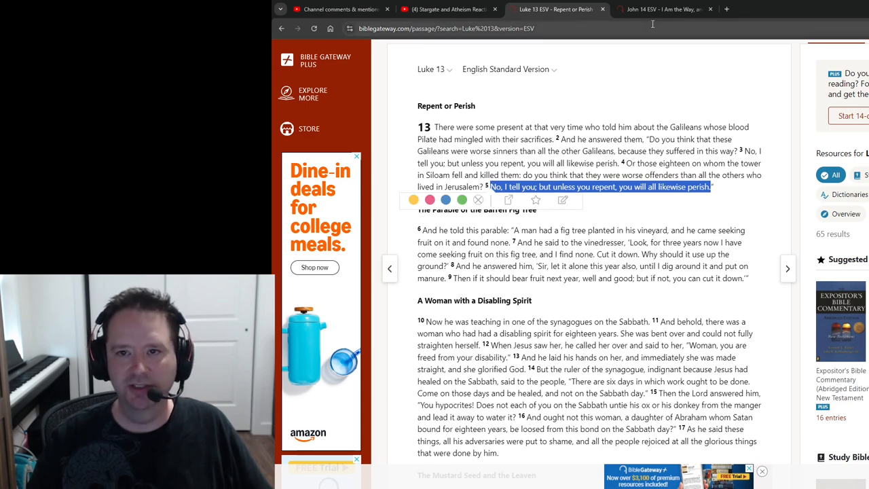
left_click(662, 8)
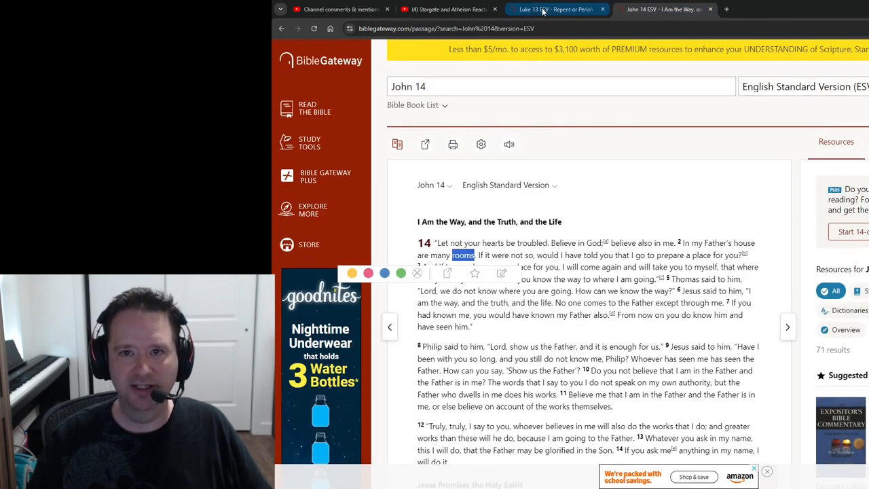